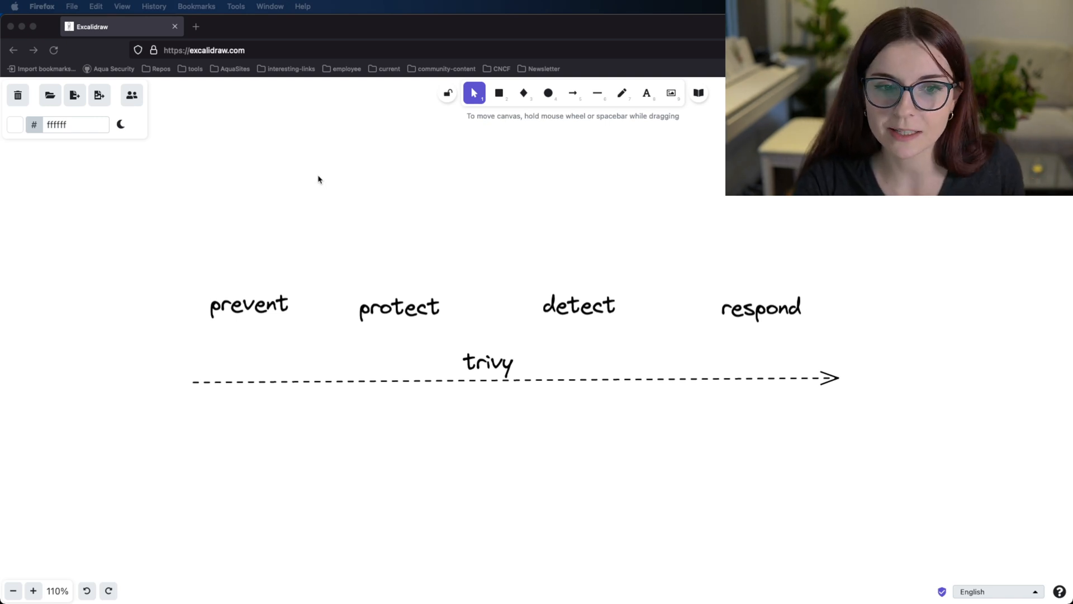
mouse_move(306, 295)
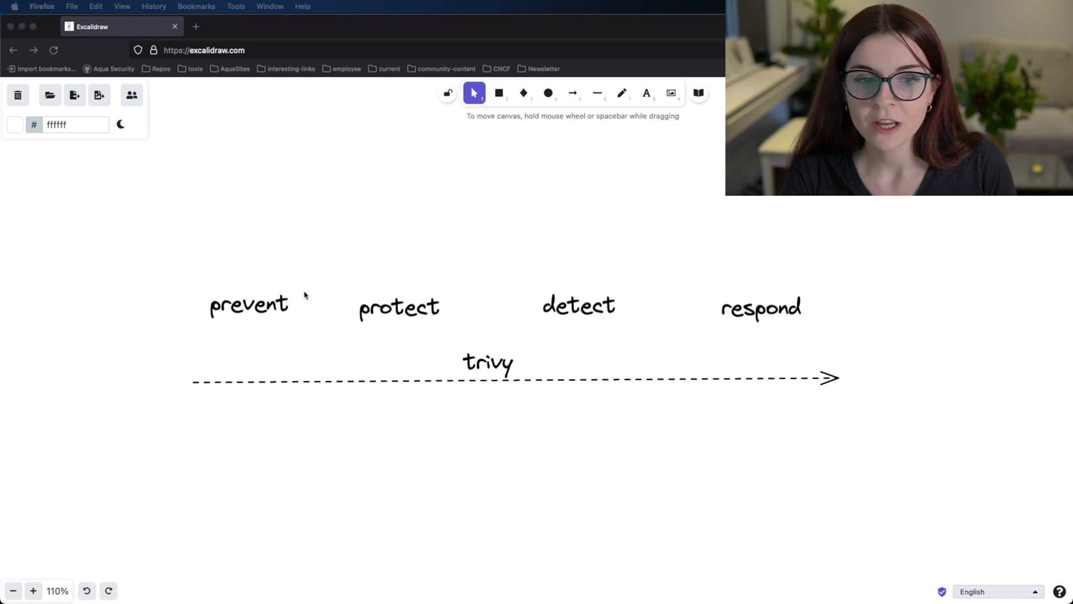
Point out the protect, respond and prevent stages of the timeline
left_click(399, 308)
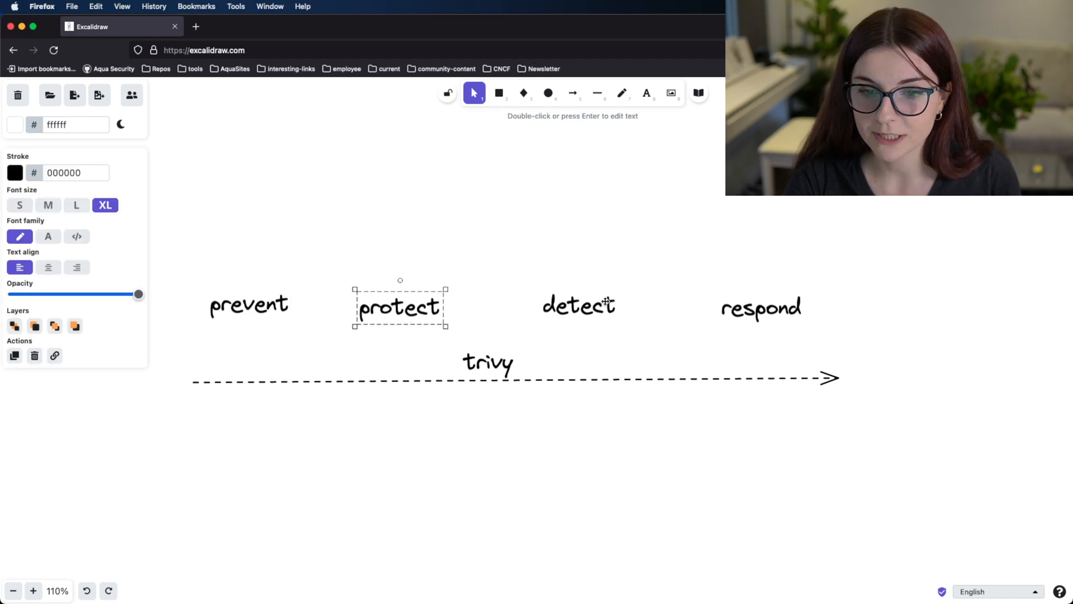
left_click(761, 307)
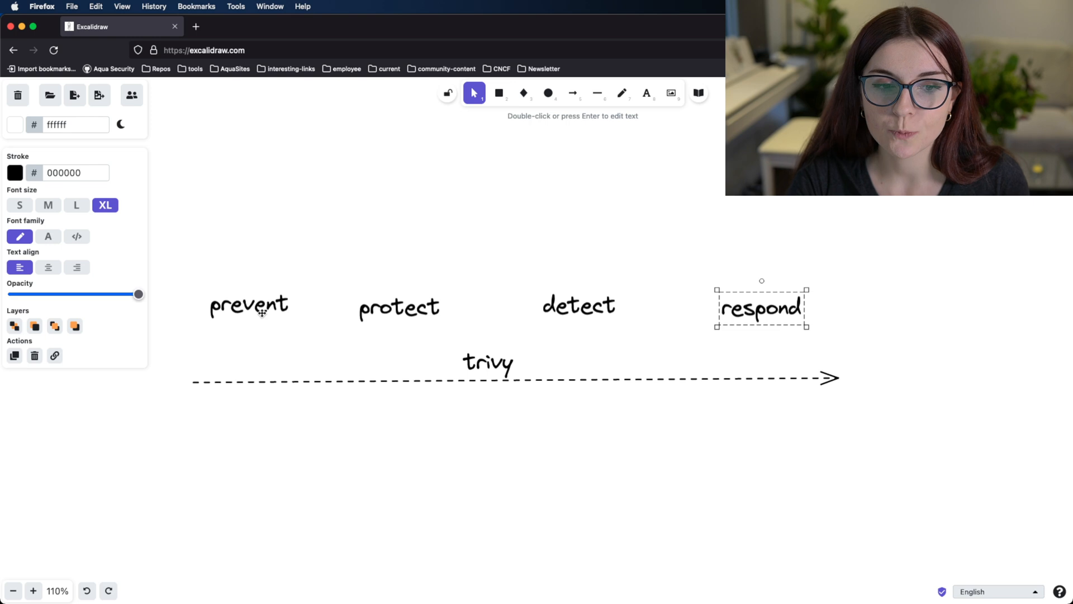
left_click(249, 306)
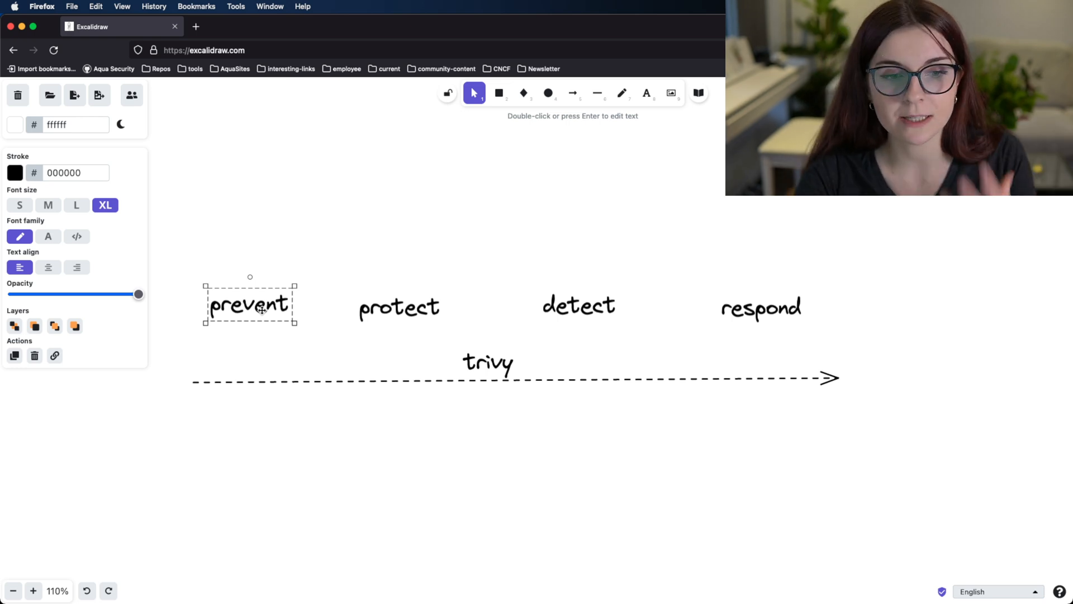
mouse_move(220, 148)
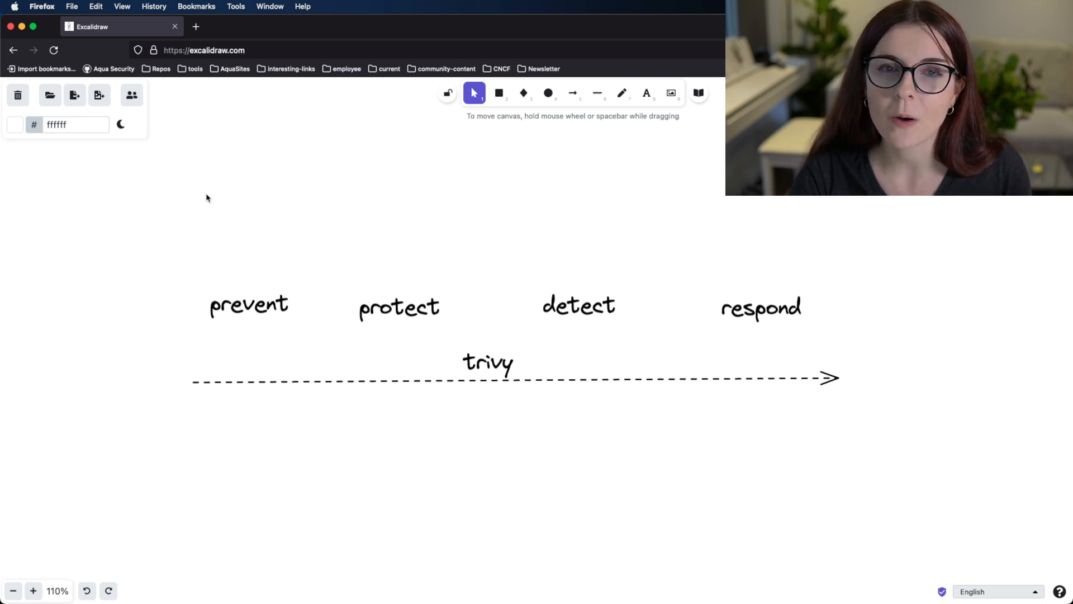
mouse_move(239, 199)
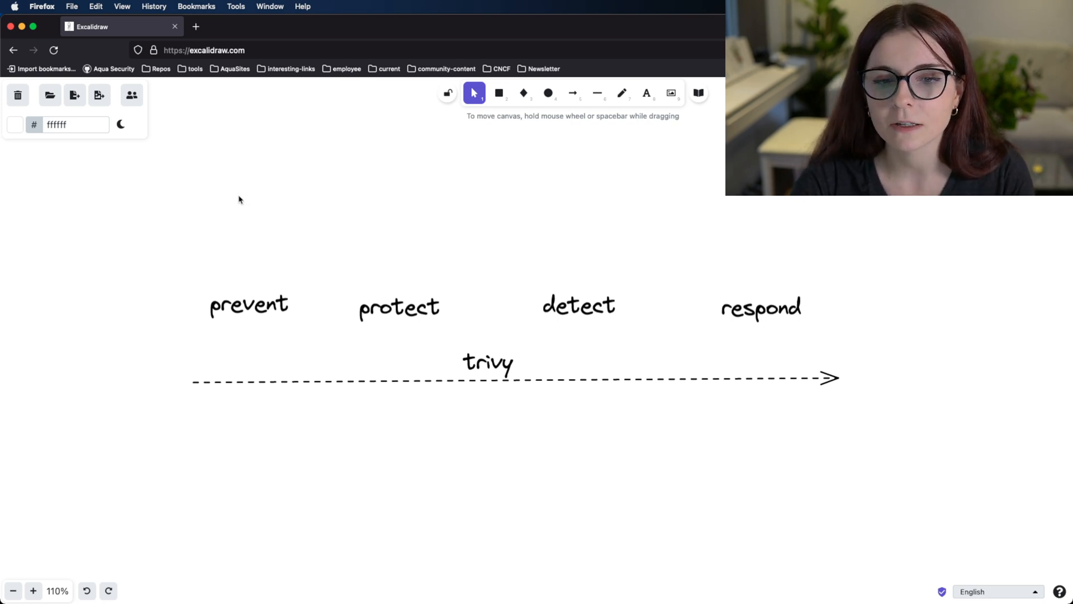
mouse_move(558, 298)
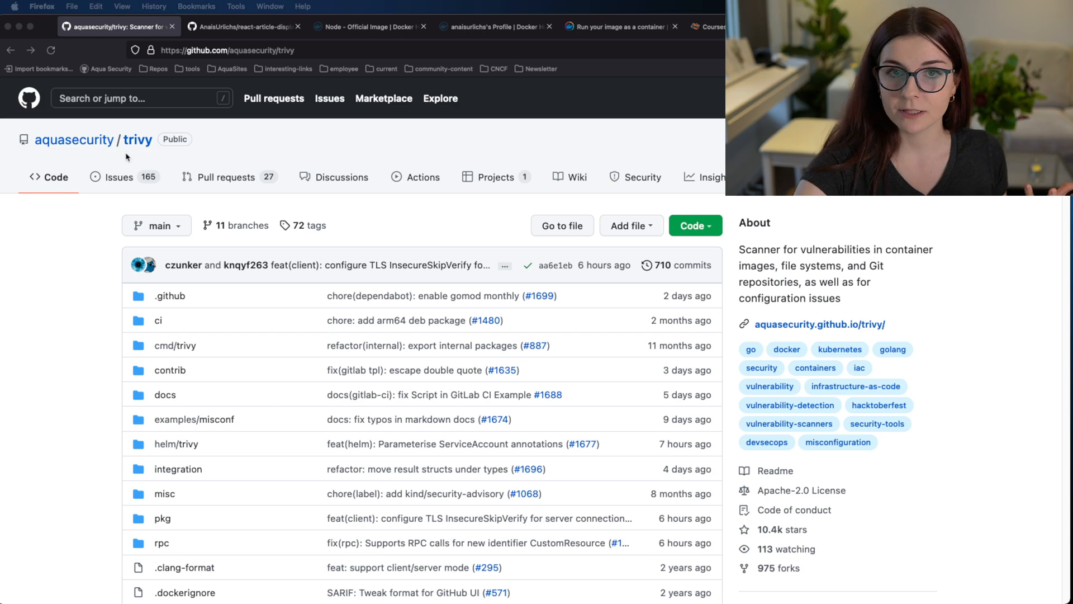
mouse_move(226, 191)
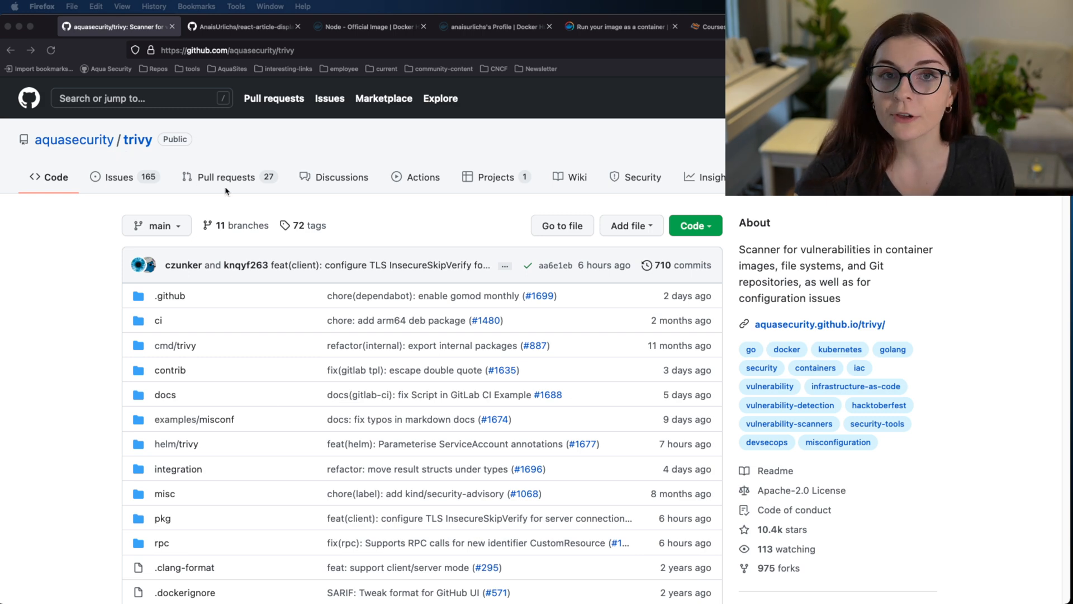
Scroll the Trivy README to Documentation and follow the aquasecurity.github.io/trivy link
scroll("down", 3)
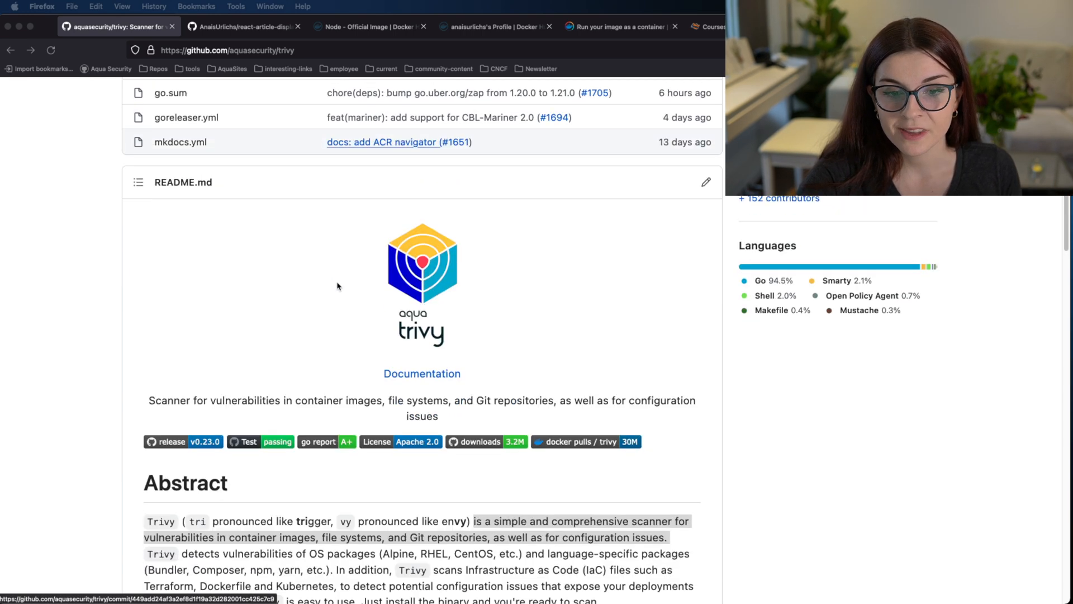
scroll("down", 3)
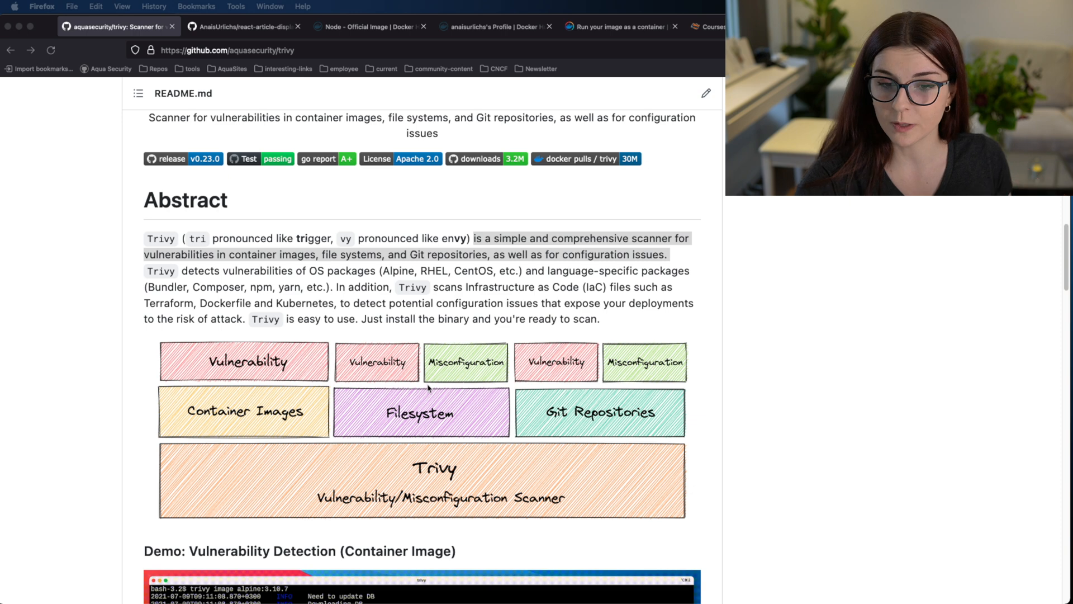
scroll("down", 3)
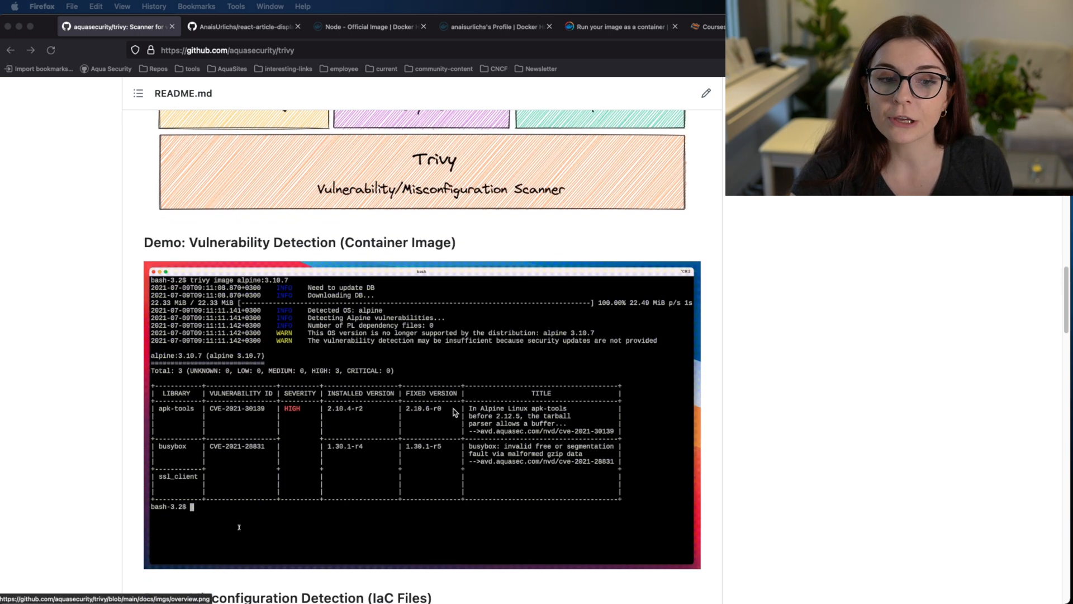
scroll("down", 3)
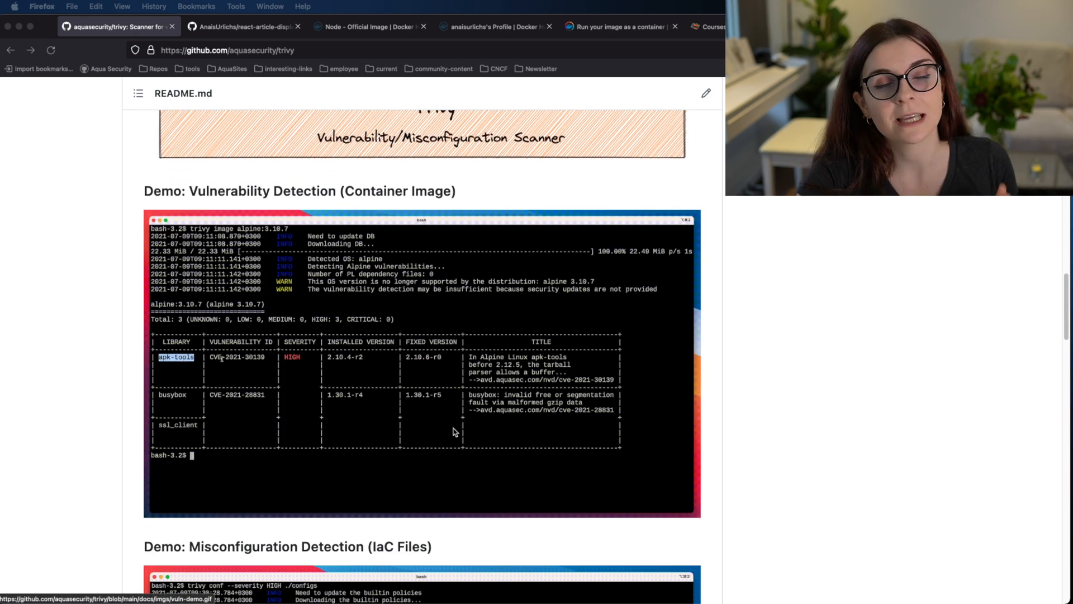
scroll("down", 3)
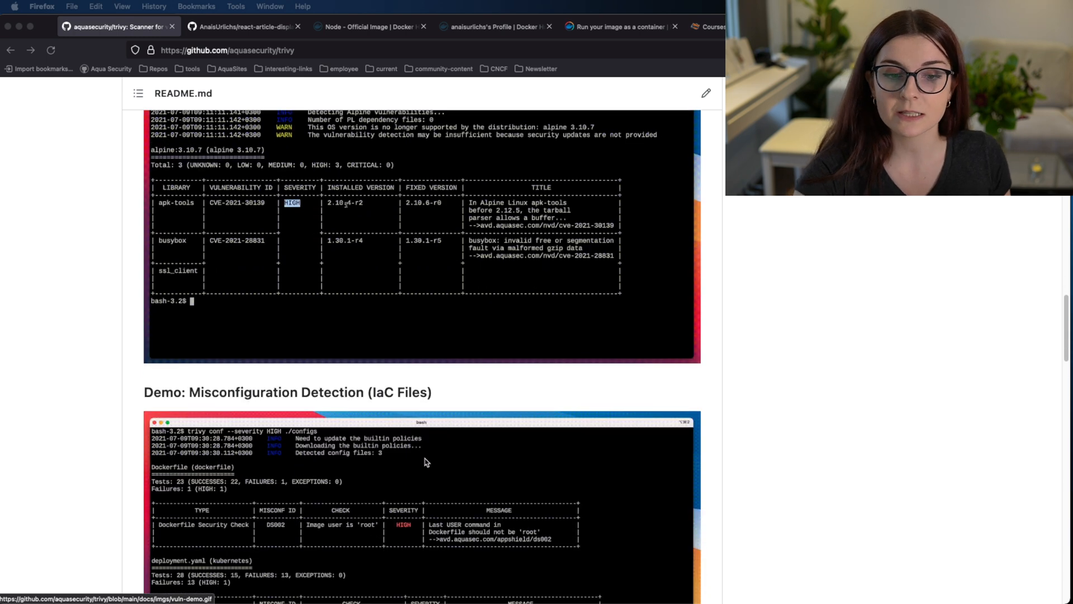
scroll("down", 3)
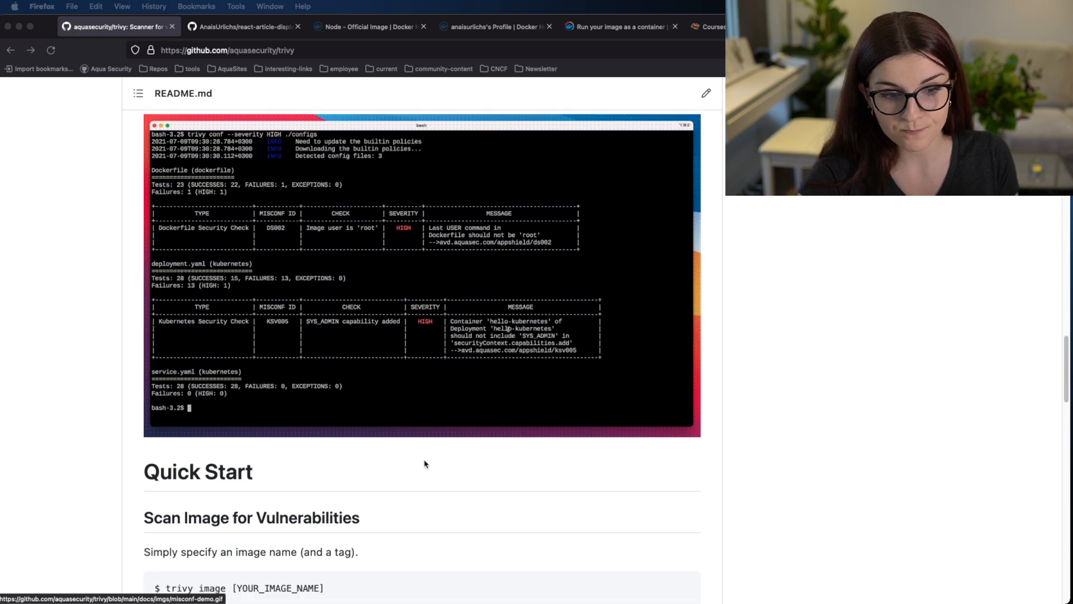
scroll("down", 3)
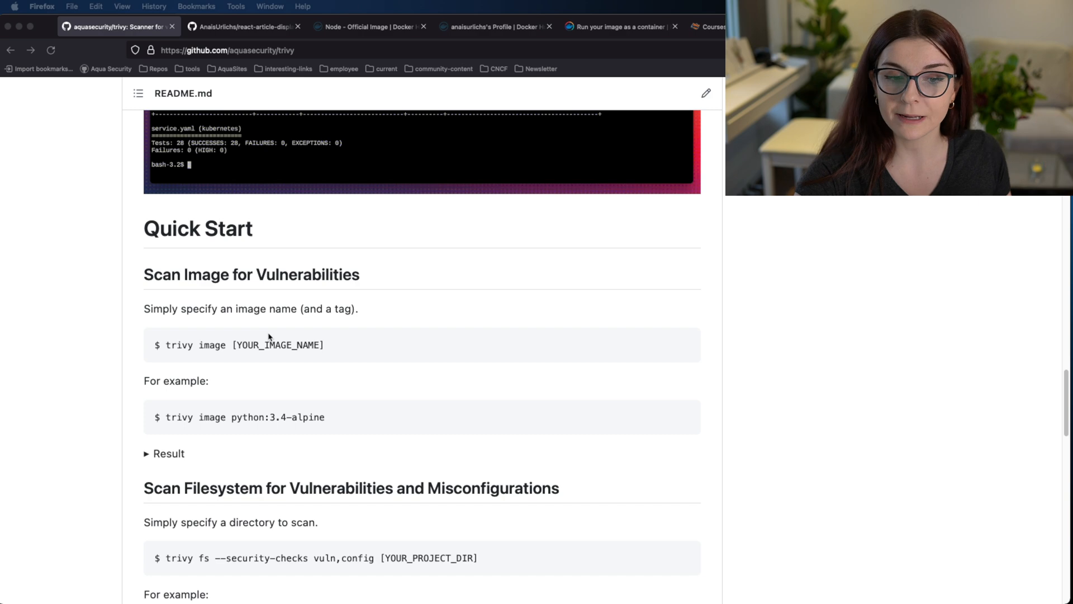
scroll("down", 3)
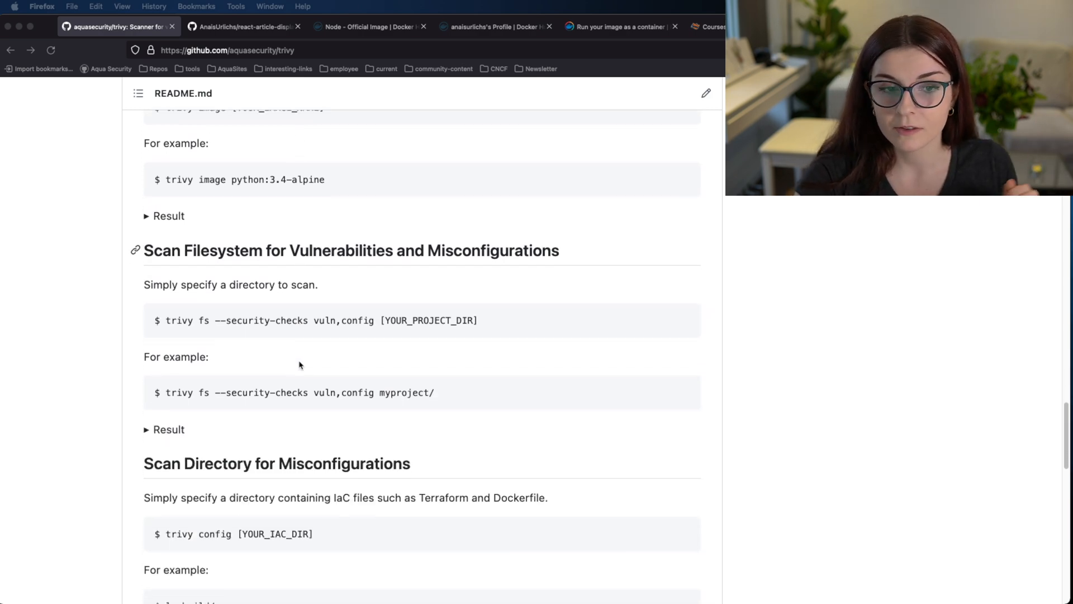
scroll("down", 3)
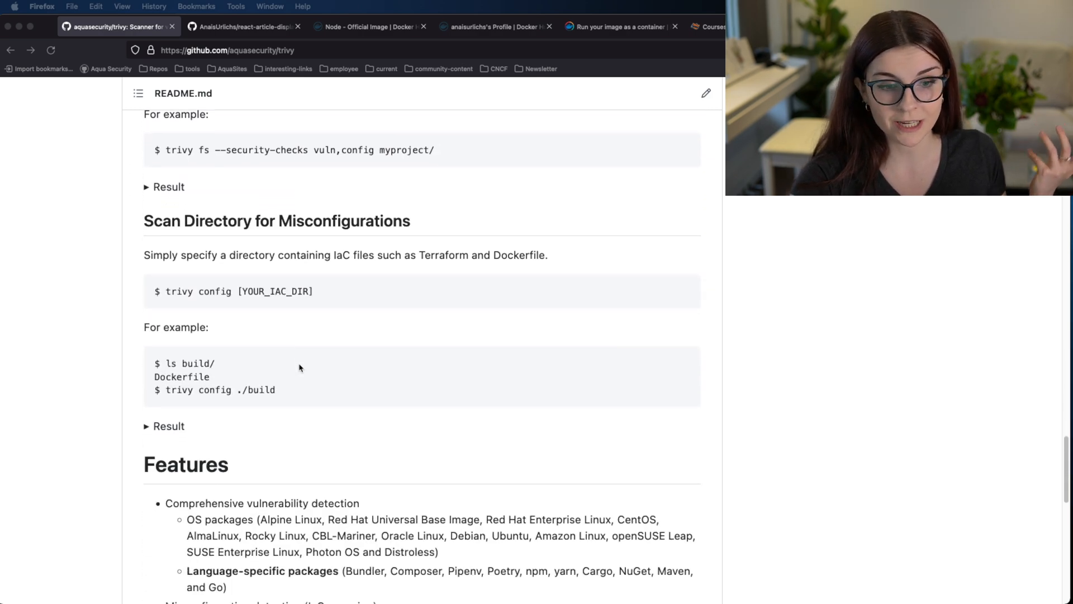
scroll("down", 3)
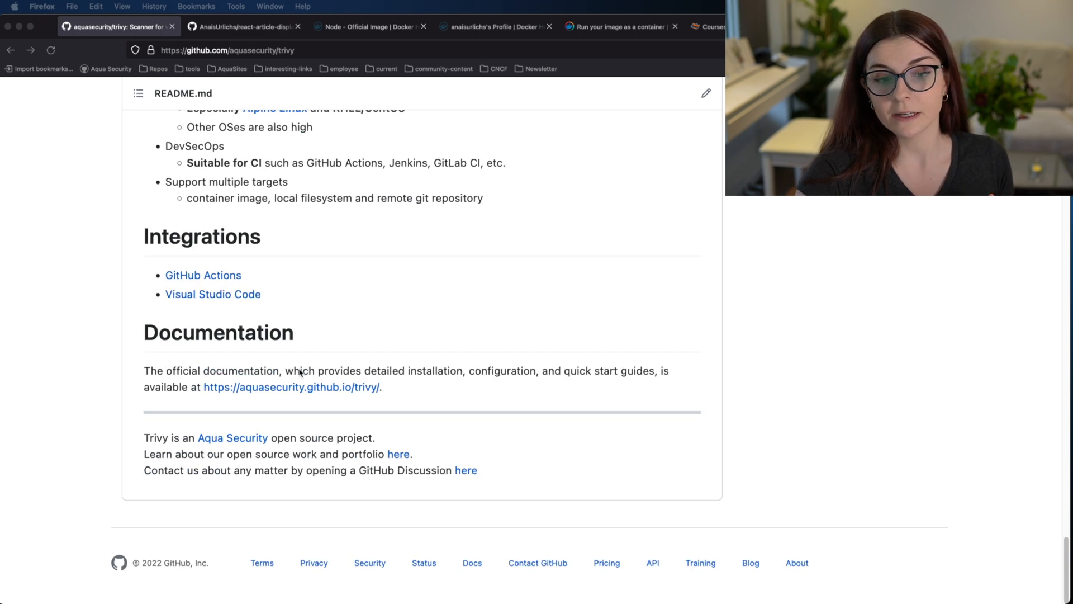
left_click(290, 387)
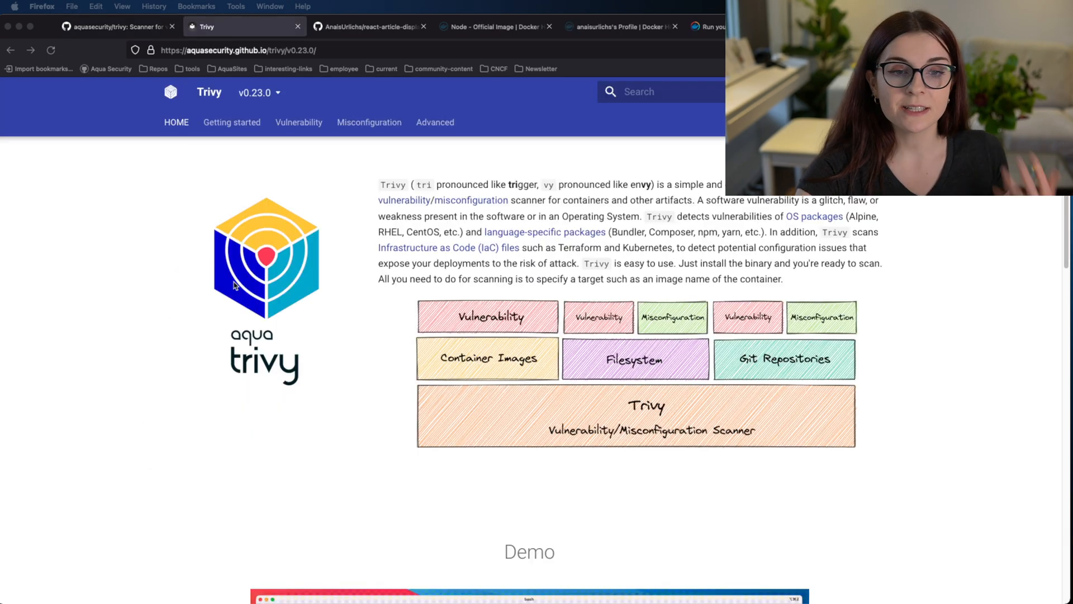
View the Getting Started overview, then the Installation page in the sidebar
scroll("down", 3)
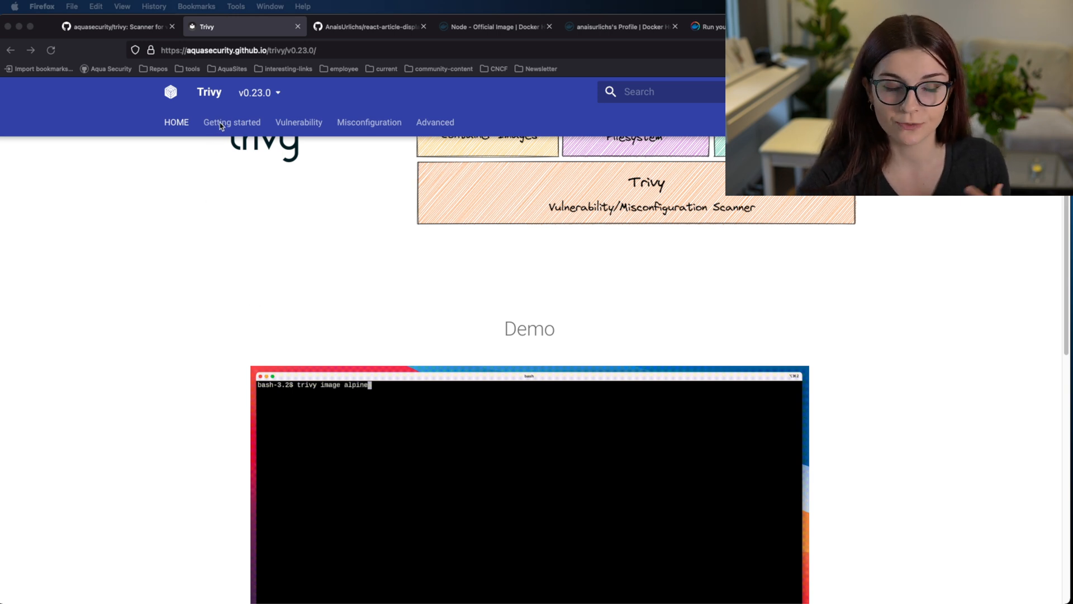
left_click(231, 122)
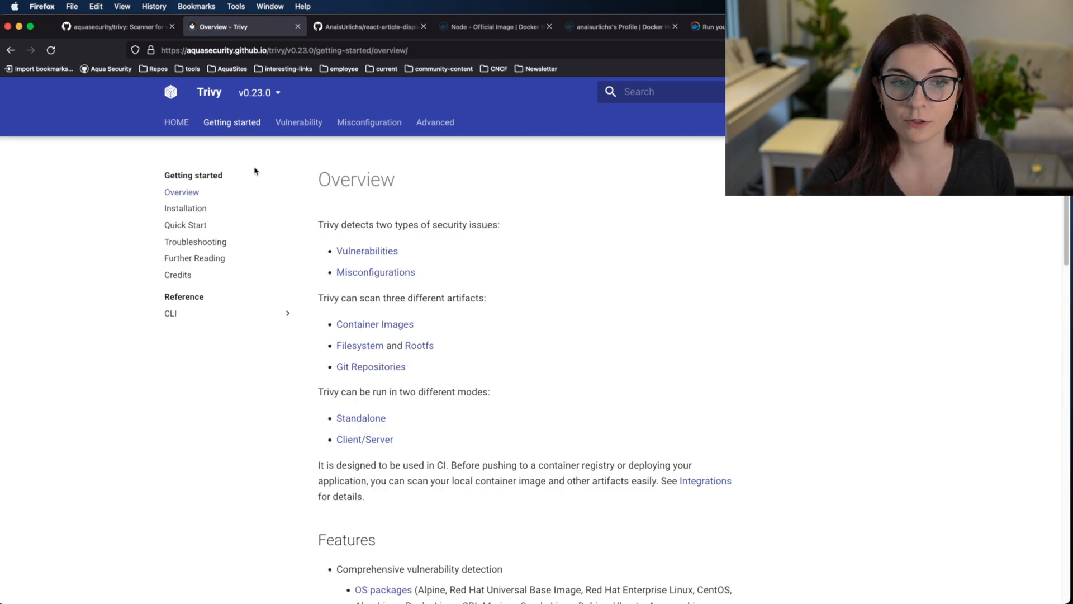
left_click(186, 208)
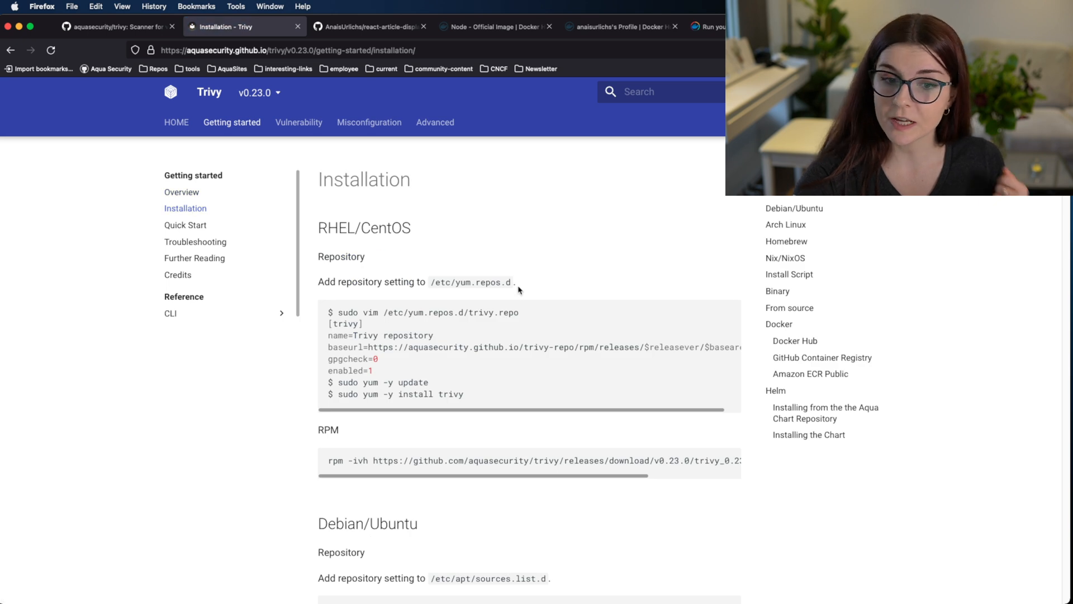
scroll("down", 3)
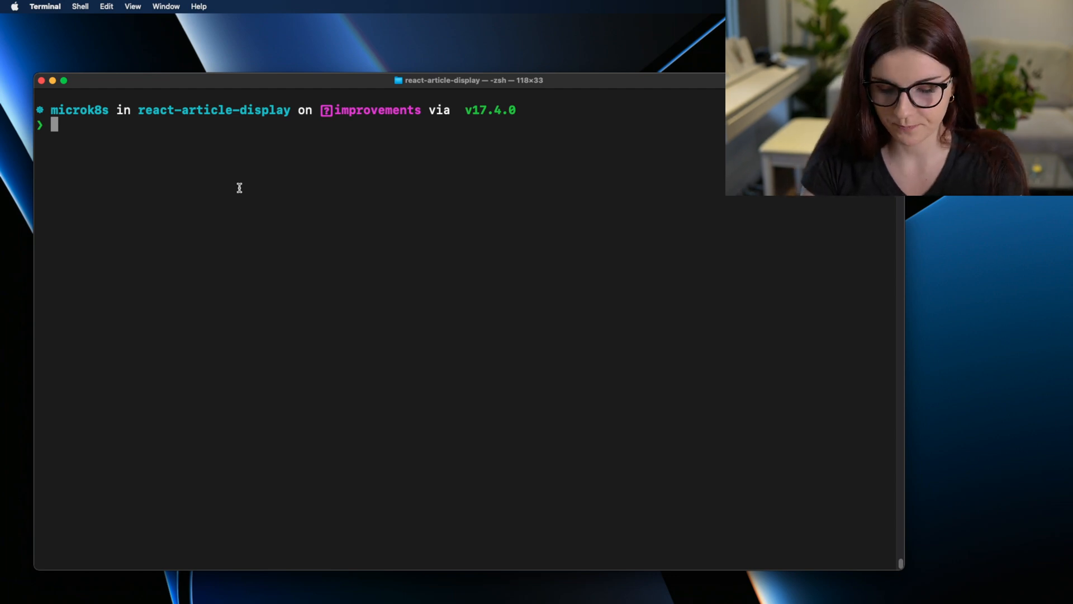
Run trivy --help and highlight the image command in its commands list
type("tr")
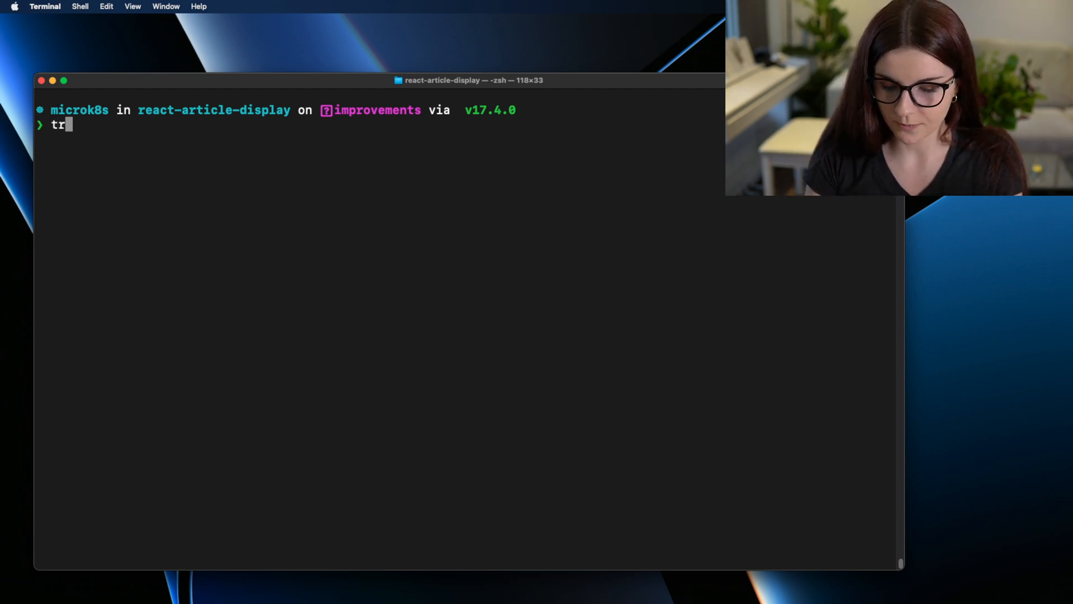
type("ivy --")
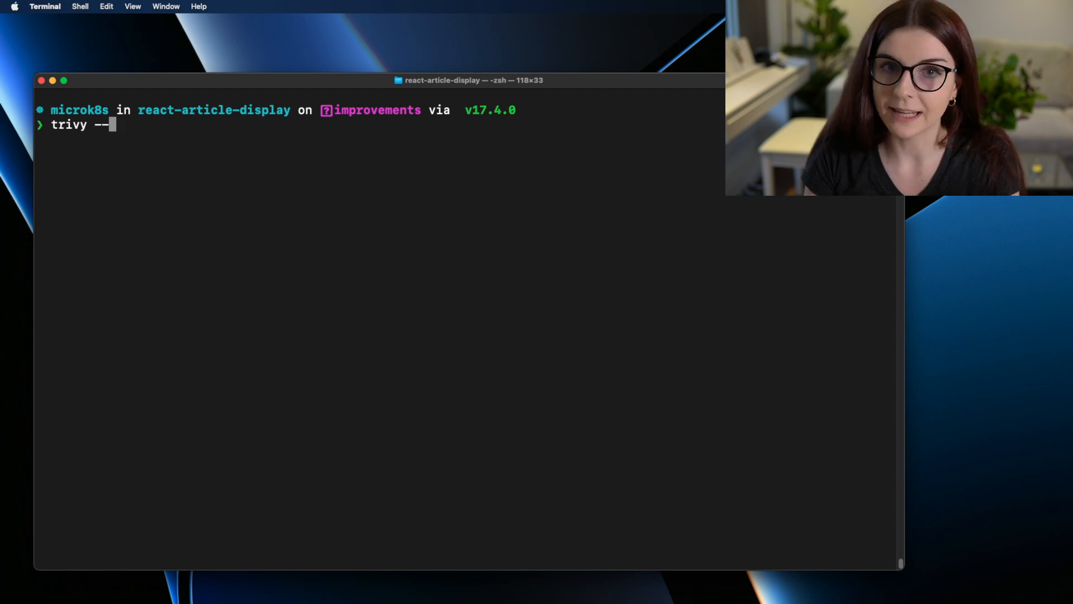
key("Return")
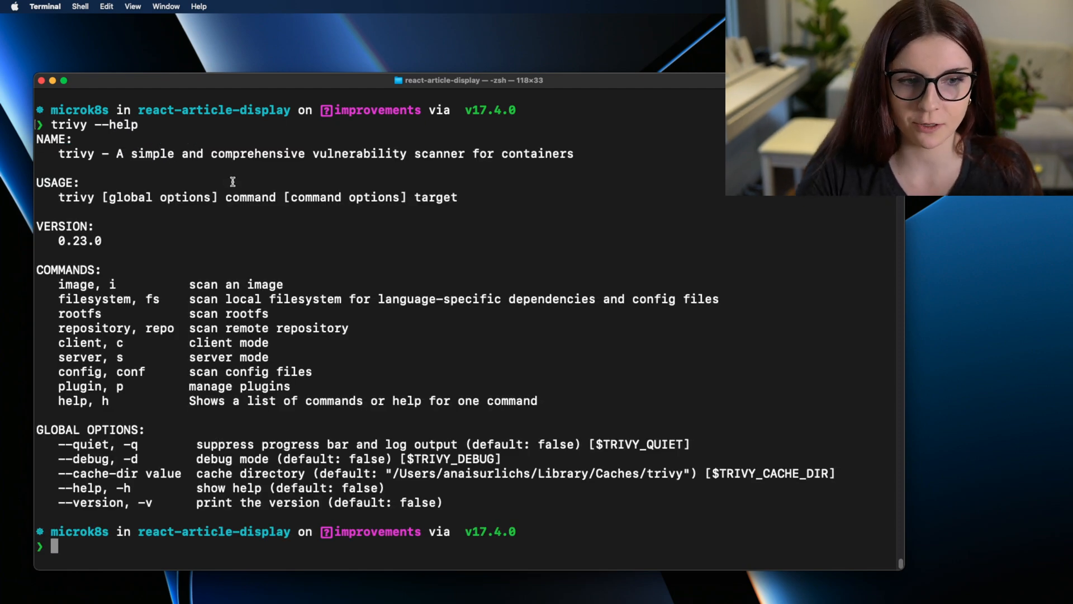
mouse_move(68, 288)
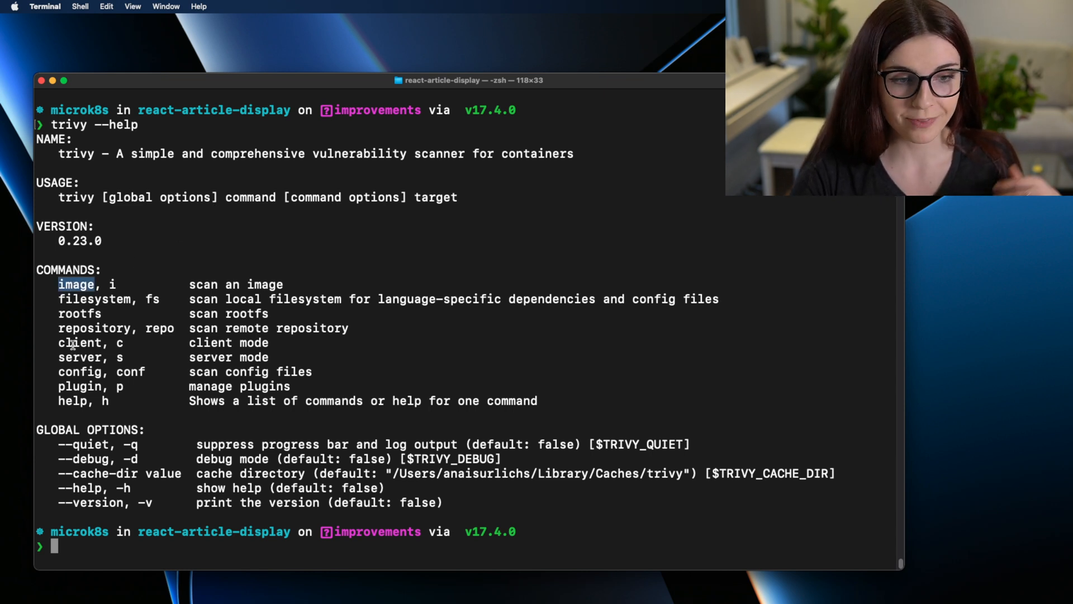
double_click(94, 328)
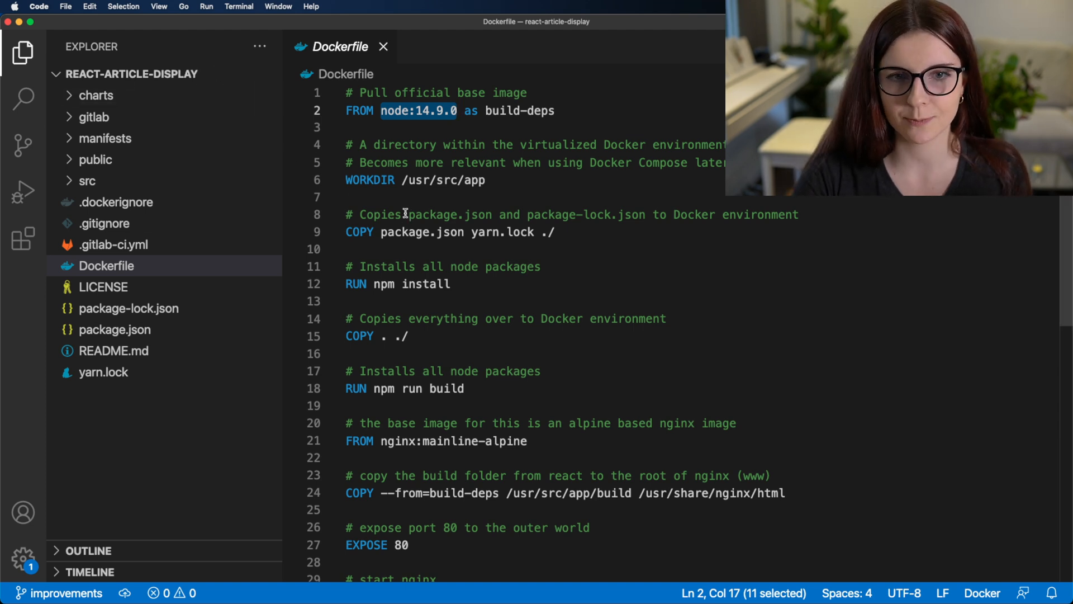
mouse_move(387, 193)
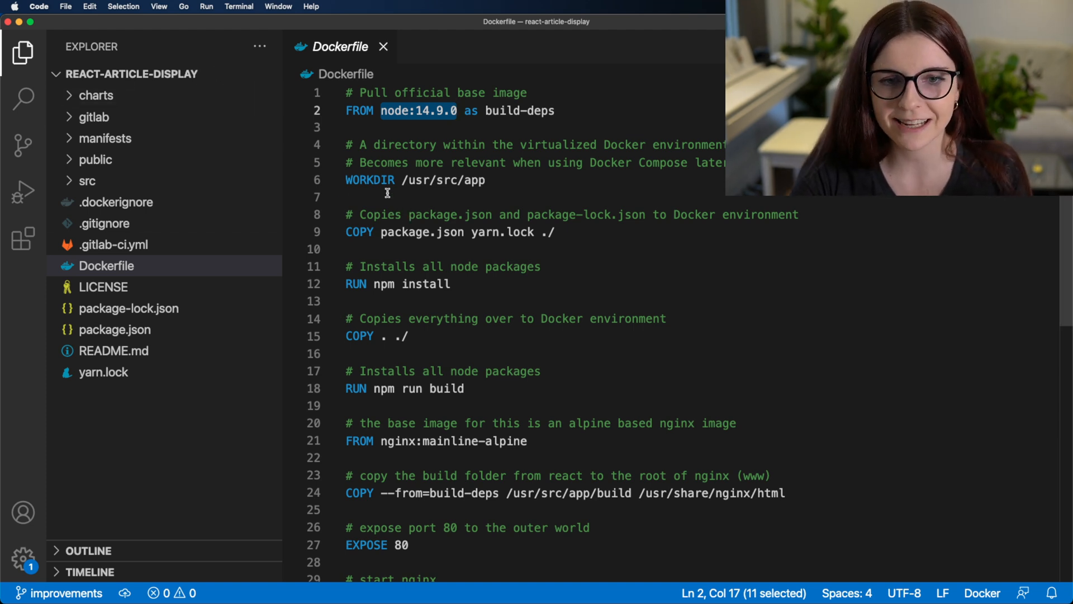
mouse_move(295, 156)
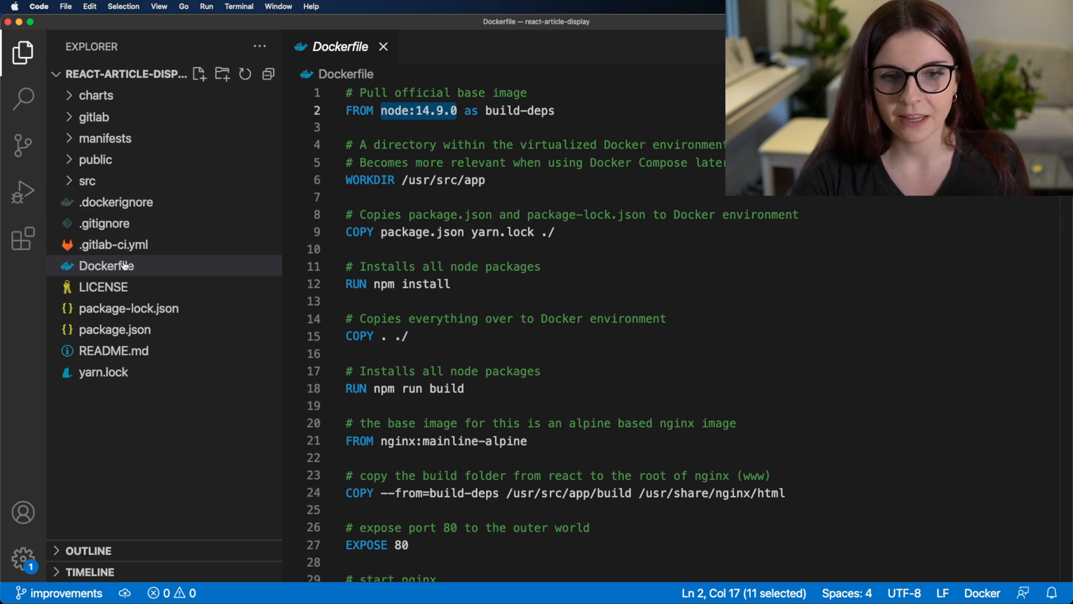
Review the Dockerfile stages and select node:14.9.0 on line 2
scroll("down", 3)
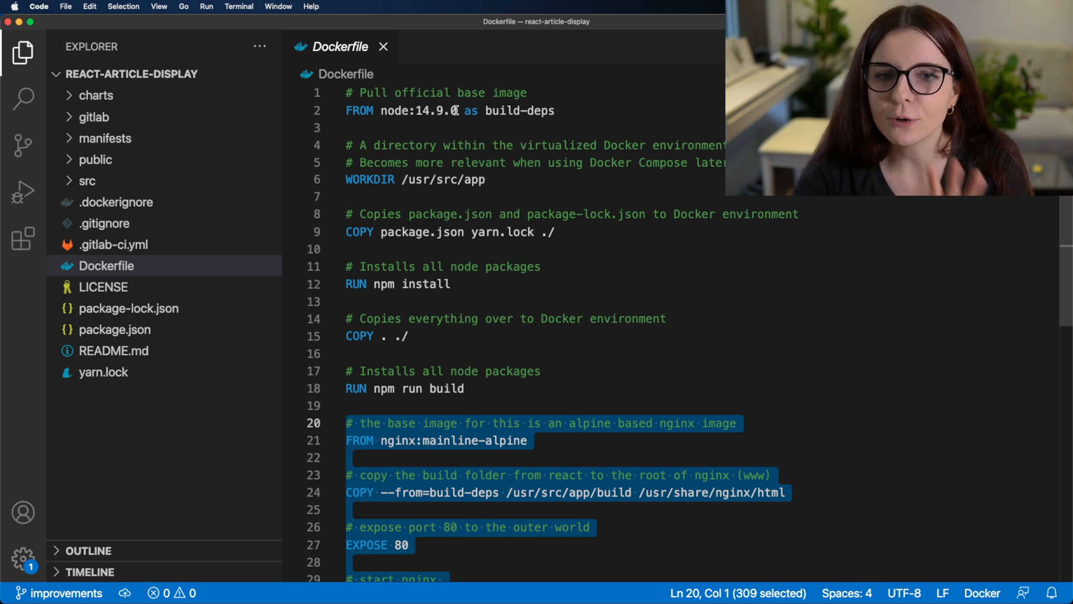
double_click(417, 110)
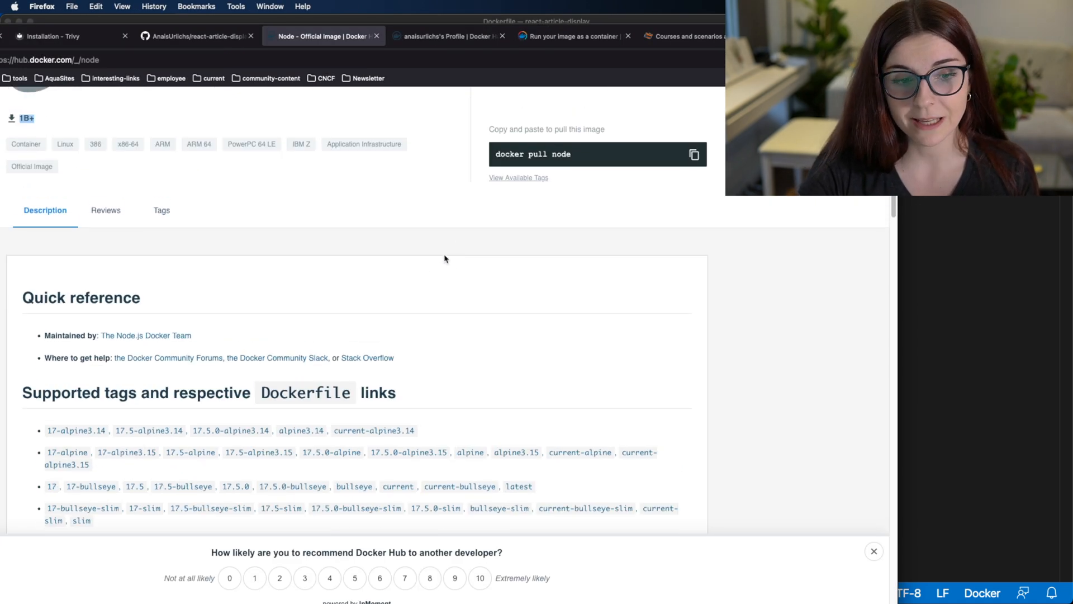
Scroll through the node image's Supported tags list on Docker Hub and back up
scroll("up", 3)
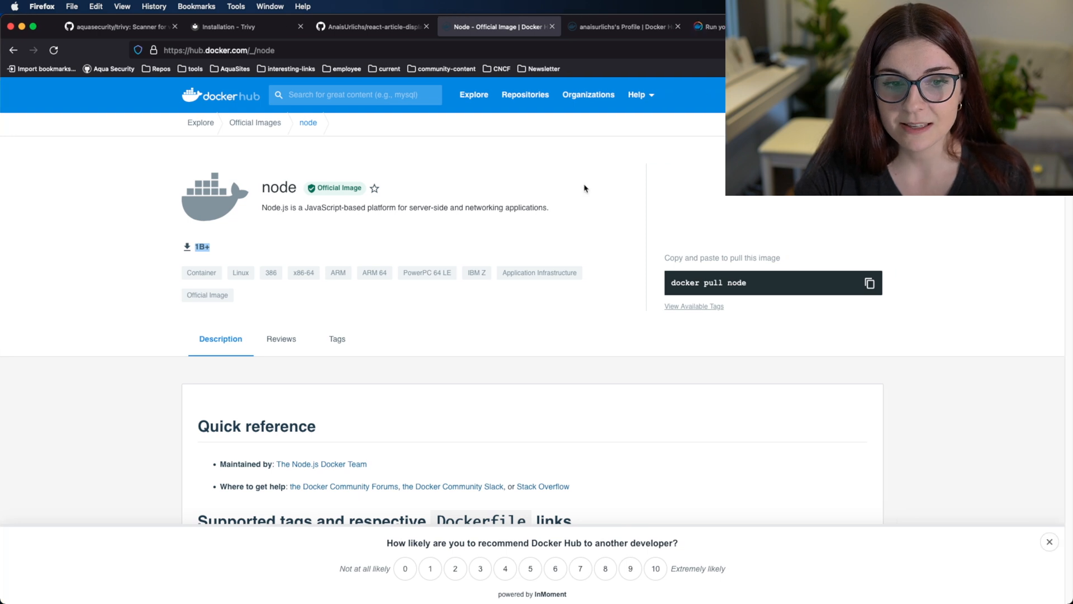
scroll("down", 3)
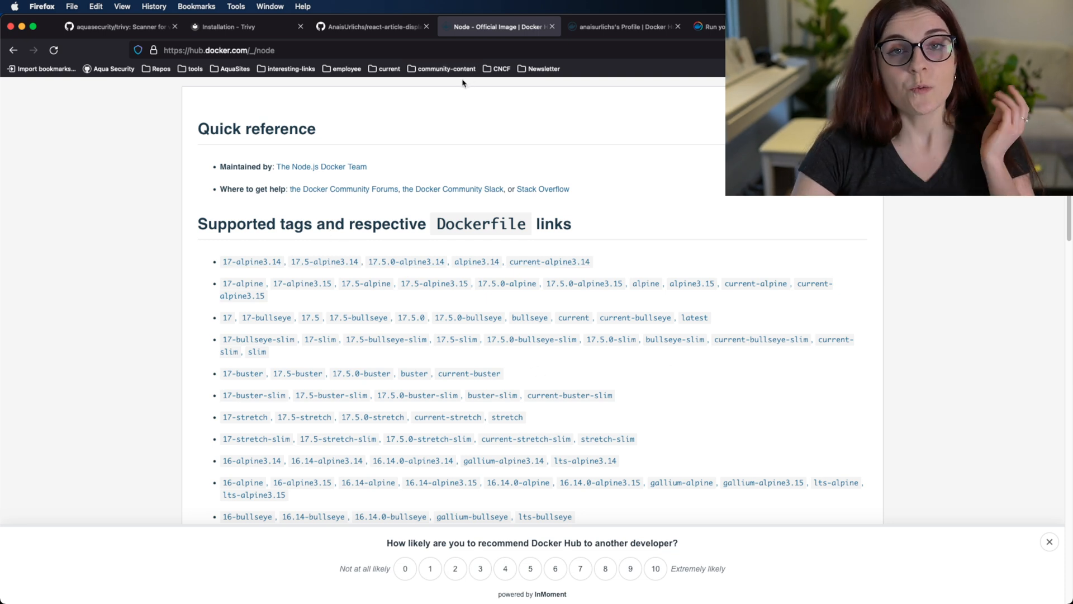
mouse_move(445, 153)
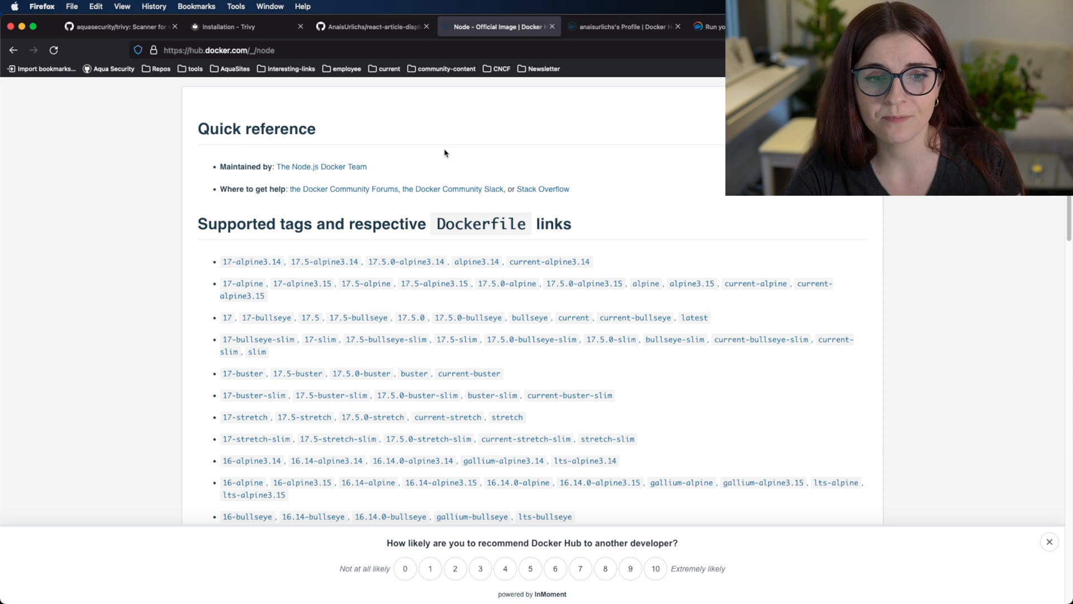
scroll("up", 3)
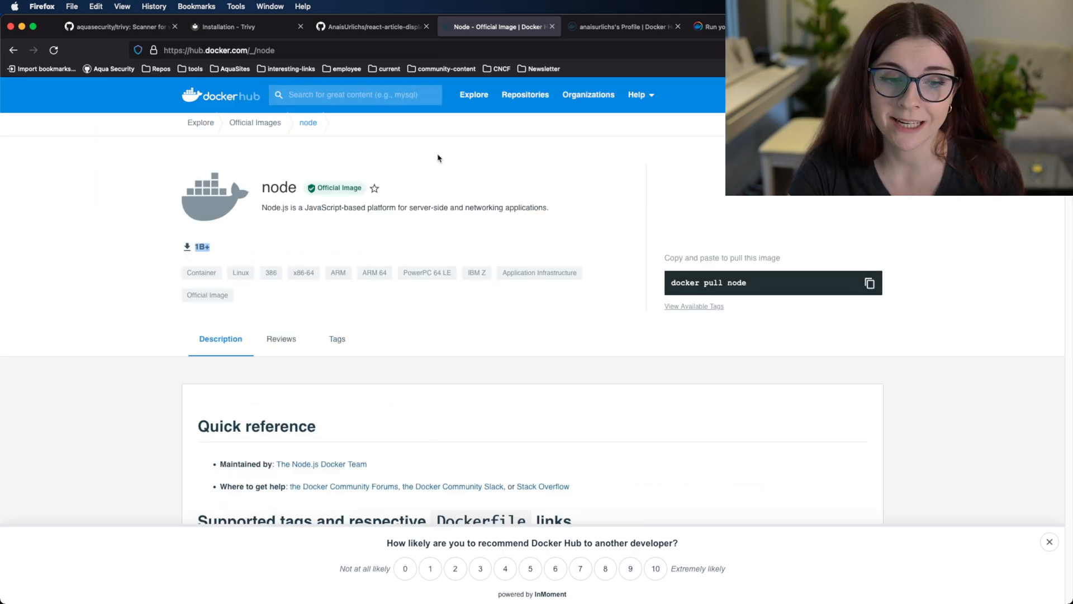
mouse_move(321, 240)
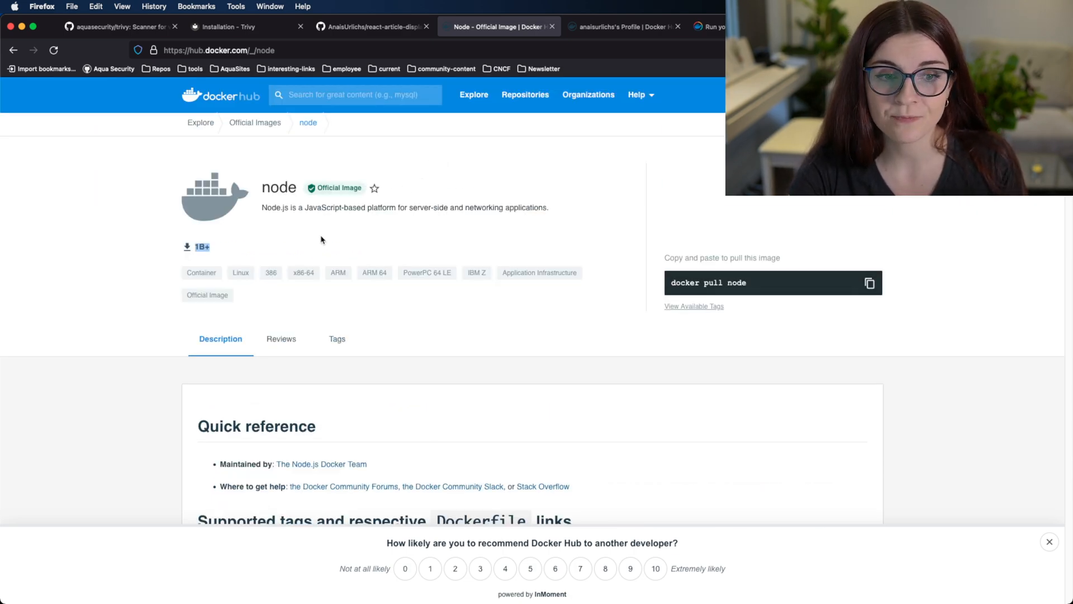
mouse_move(245, 244)
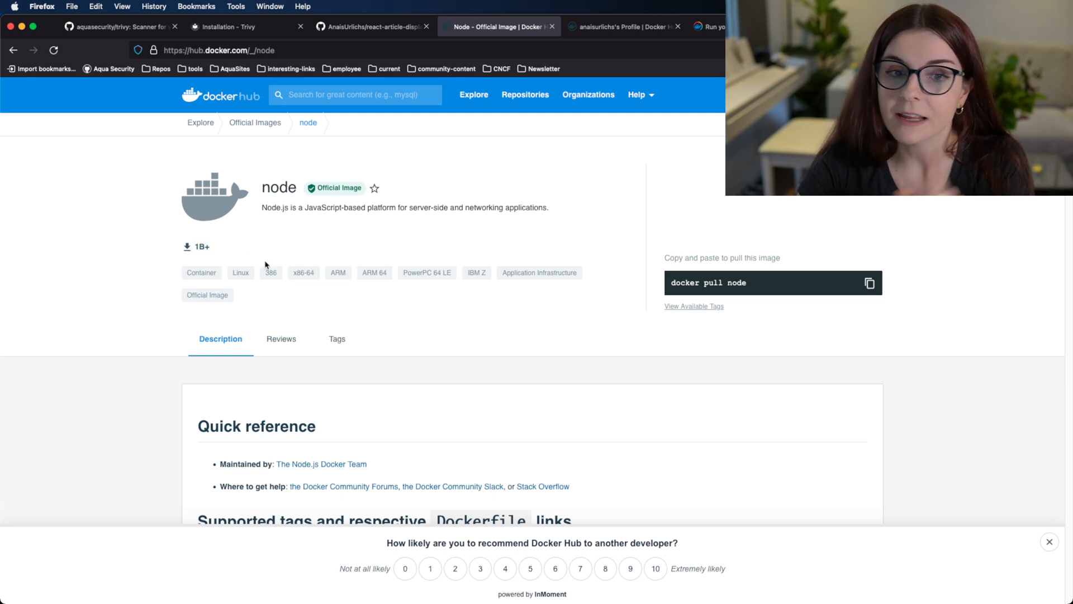
scroll("down", 3)
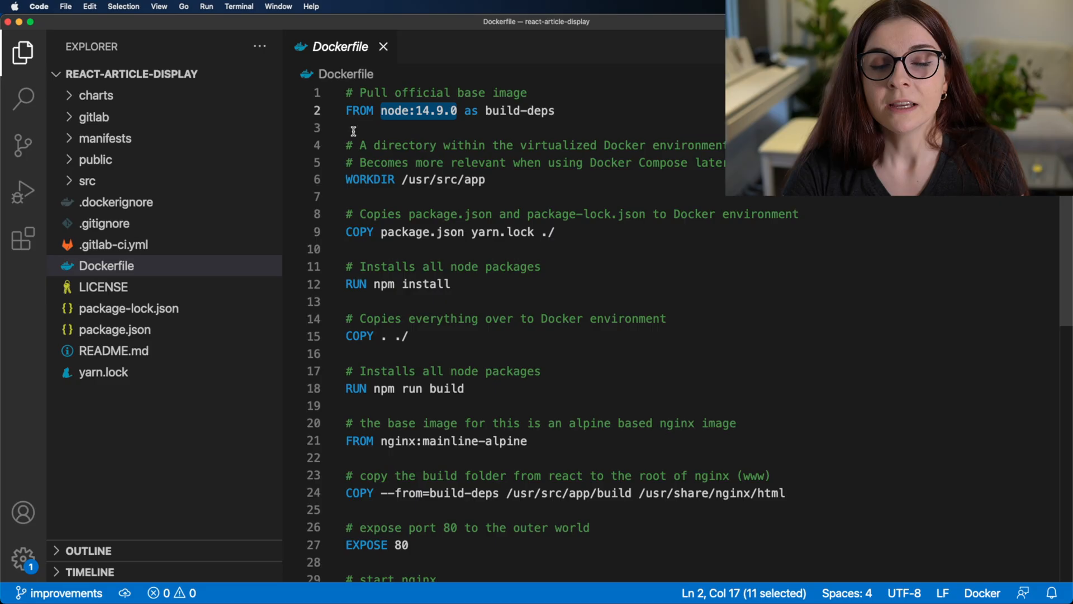
Copy the highlighted node:14.9.0 text from the Dockerfile
left_click(382, 111)
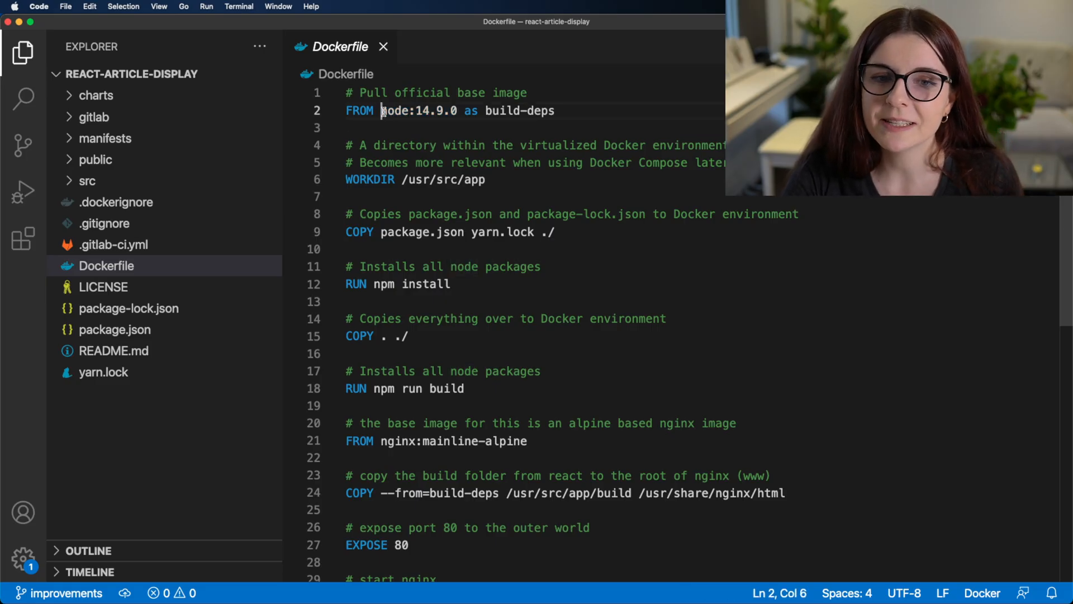
right_click(417, 110)
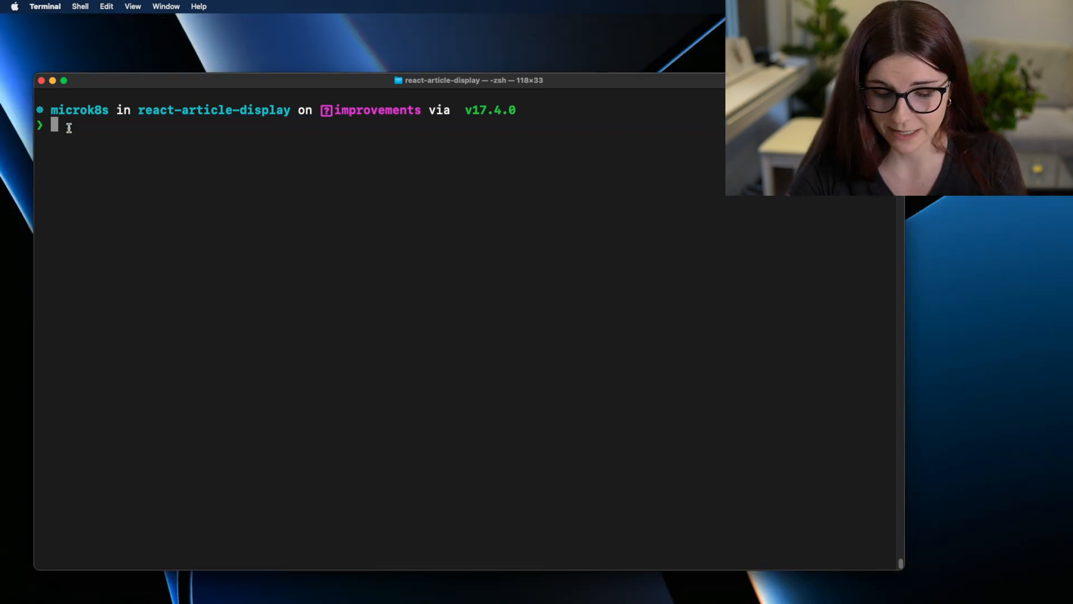
Run trivy image on the pasted node:14.9.0 and scroll through the CVE results
type("trivy image")
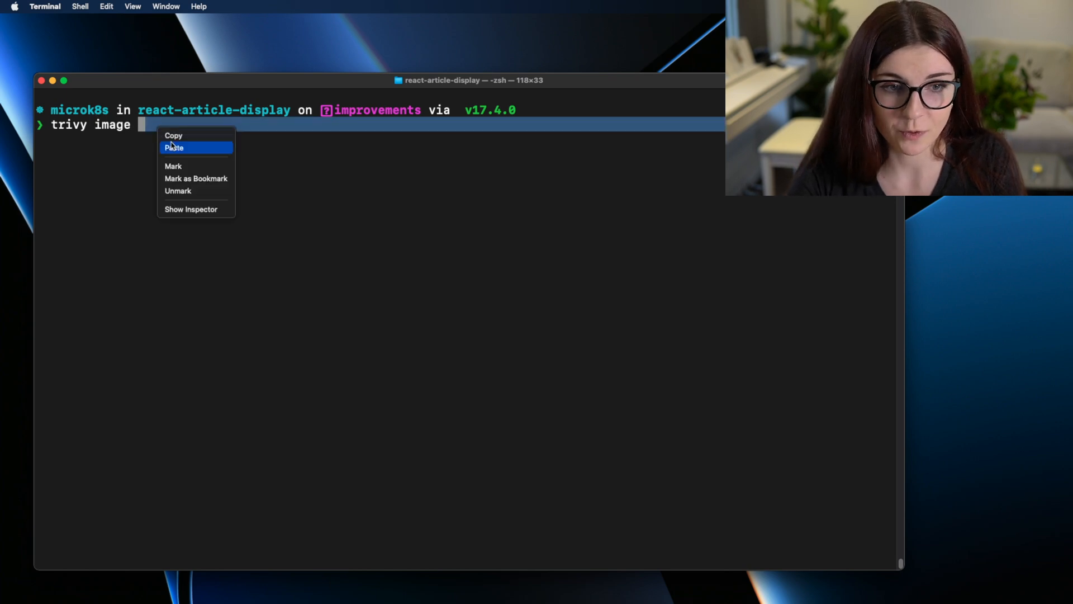
left_click(174, 148)
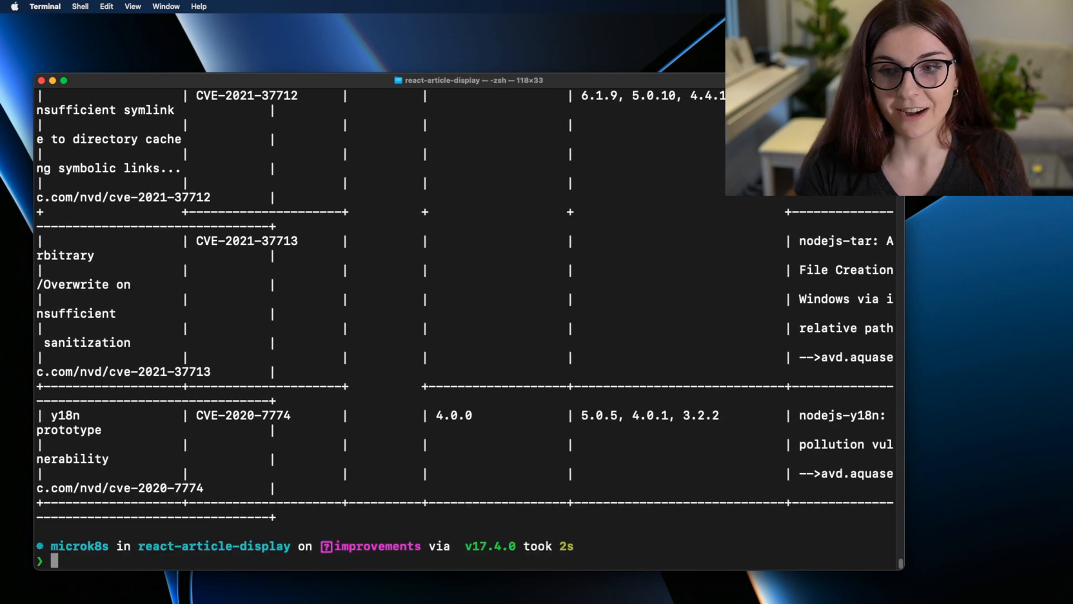
scroll("up", 3)
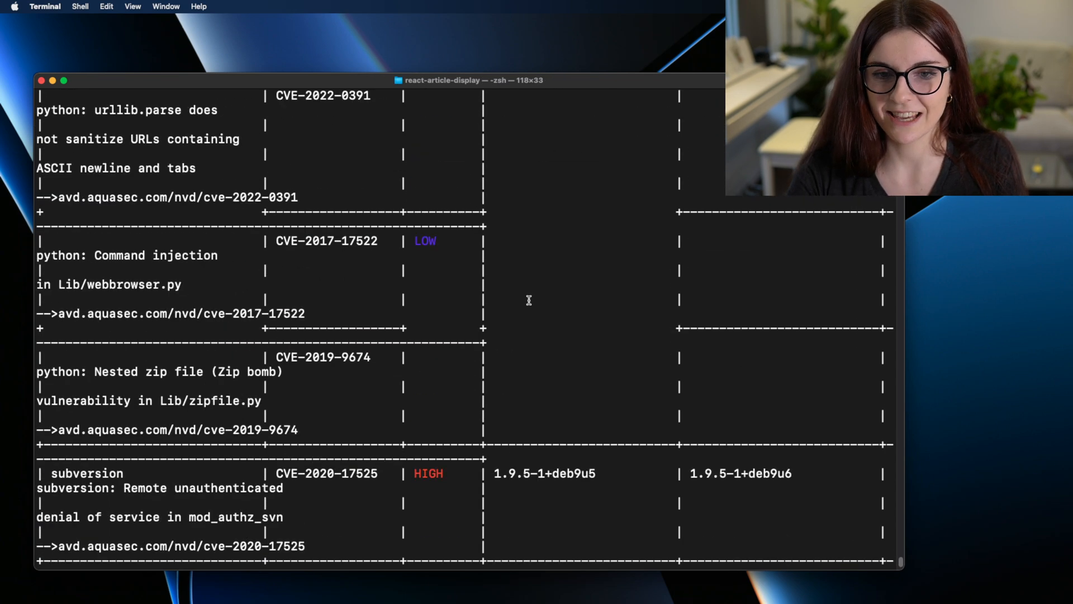
scroll("down", 3)
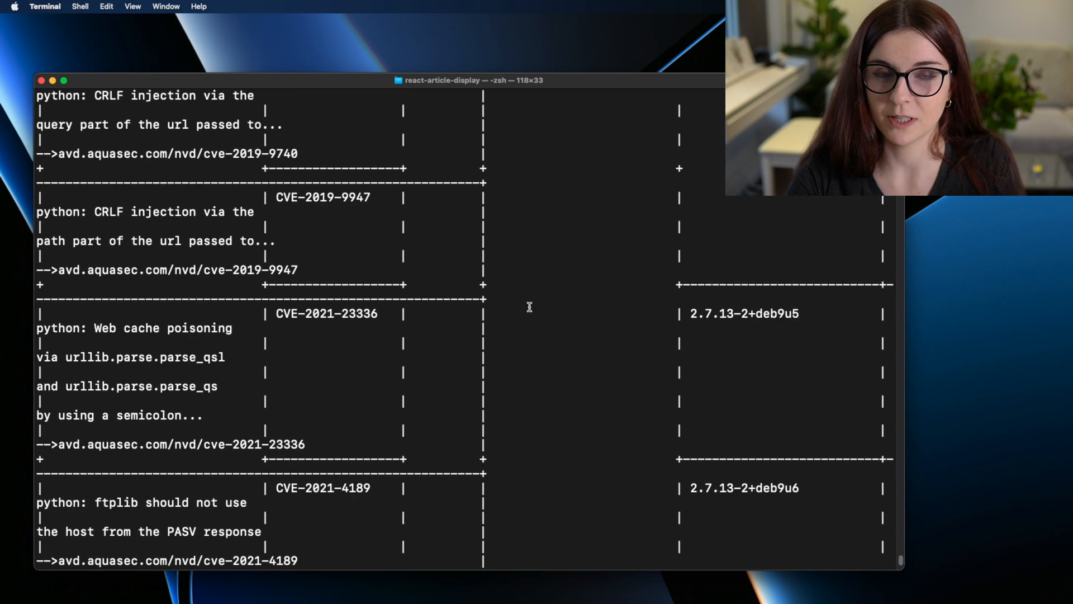
scroll("down", 3)
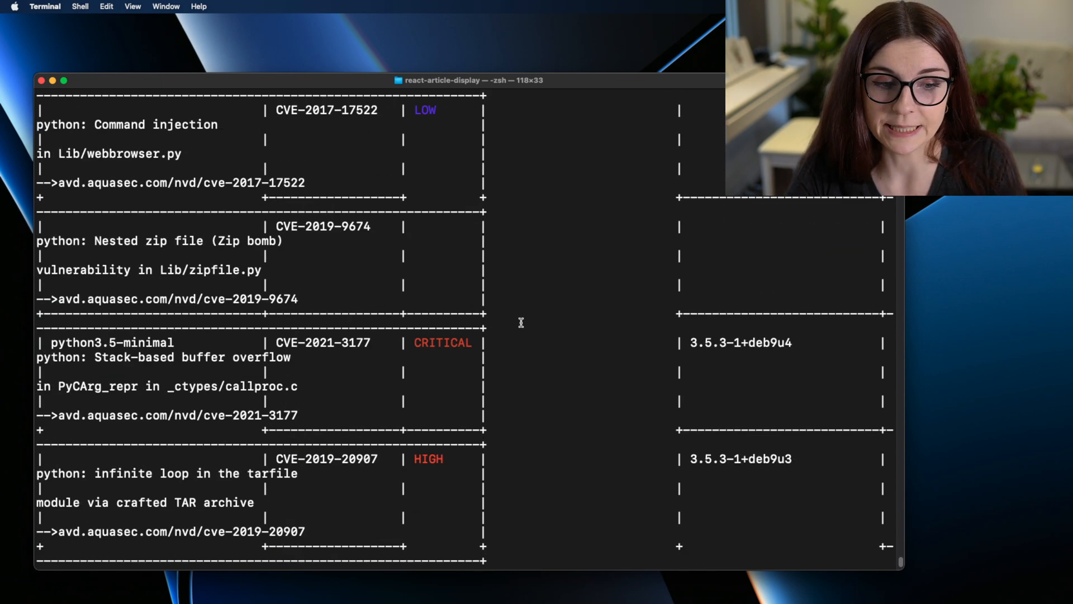
scroll("down", 3)
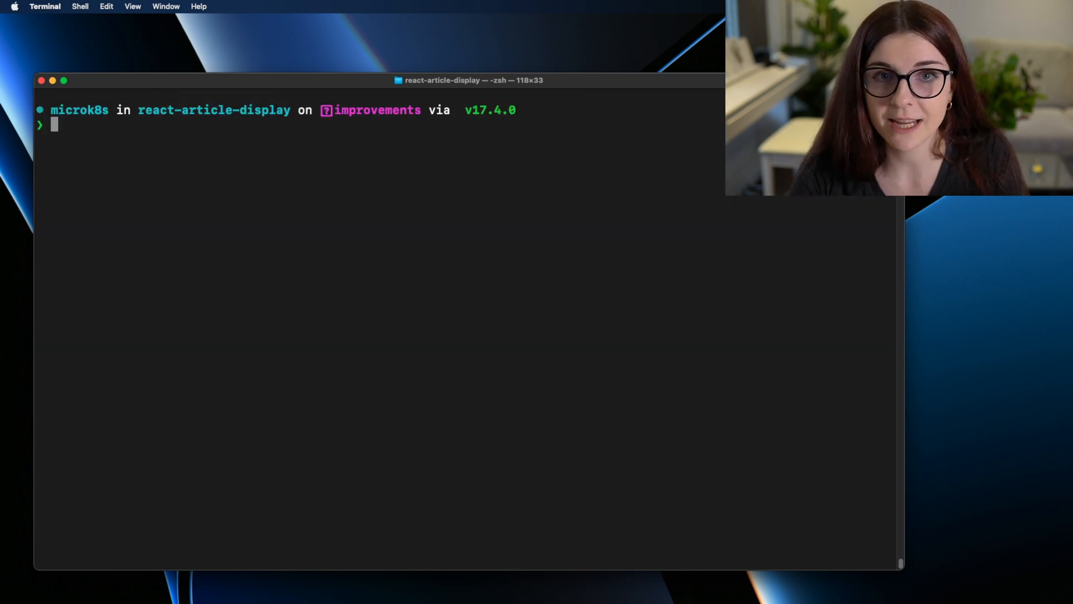
Run trivy image node:17-alpine, editing the tag from 14.9.0
type("trivy image node:14.9.0")
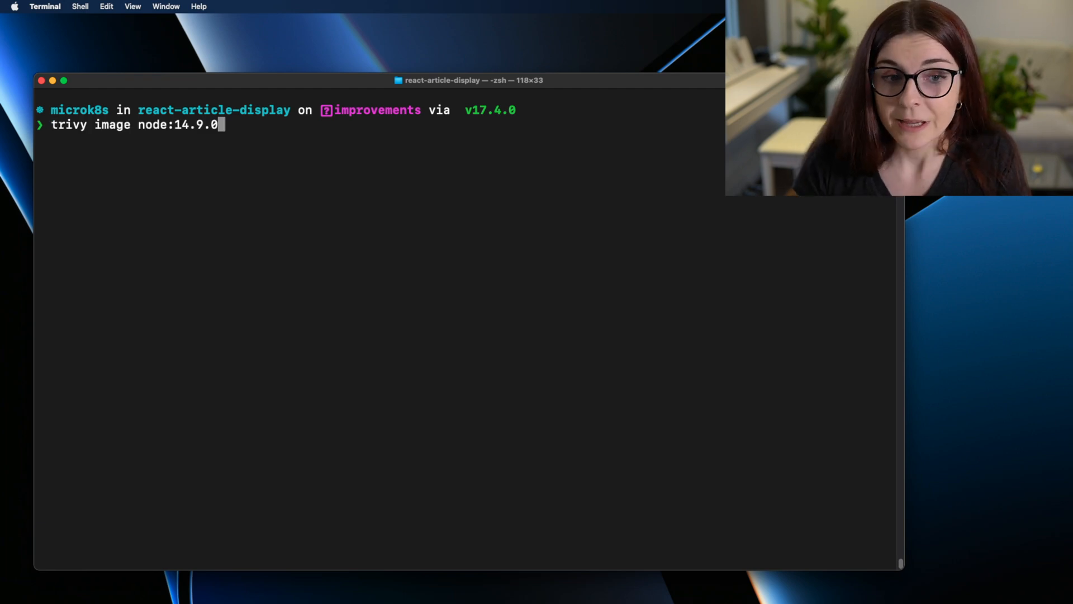
key("Backspace")
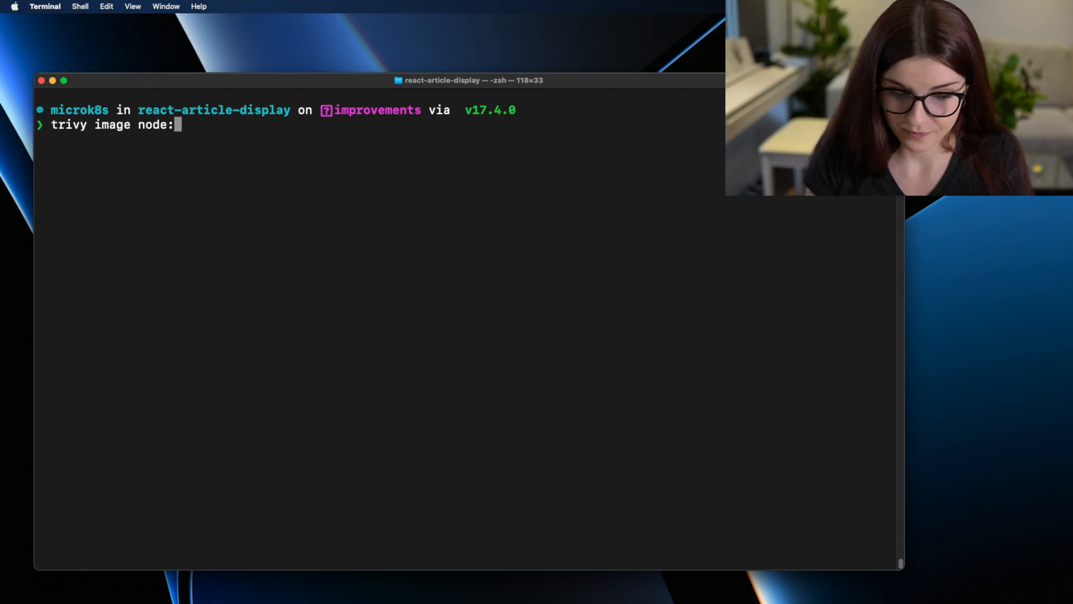
type("17-a")
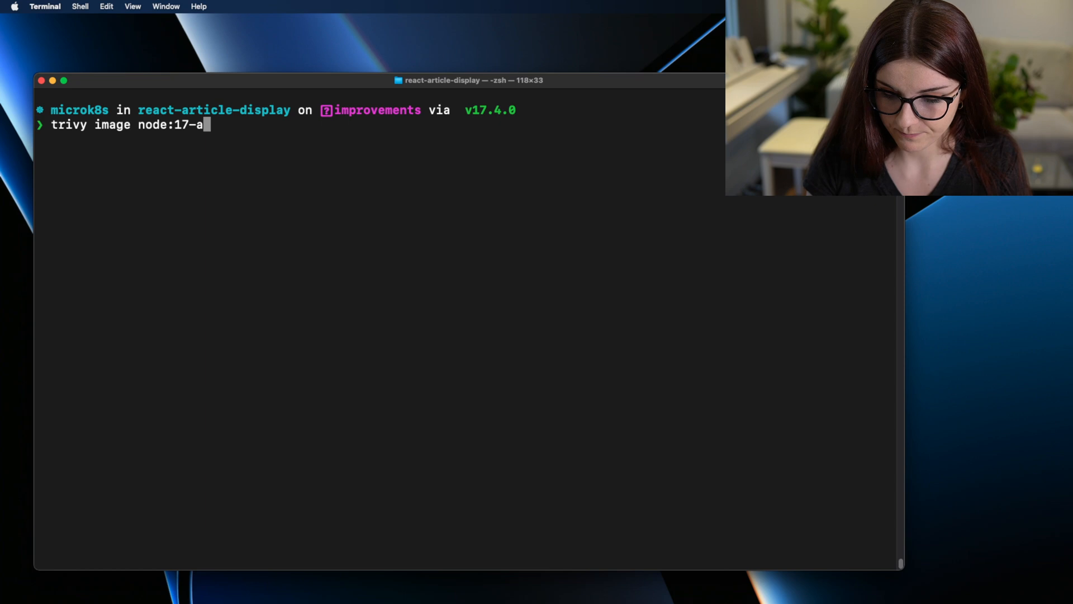
type("lpine")
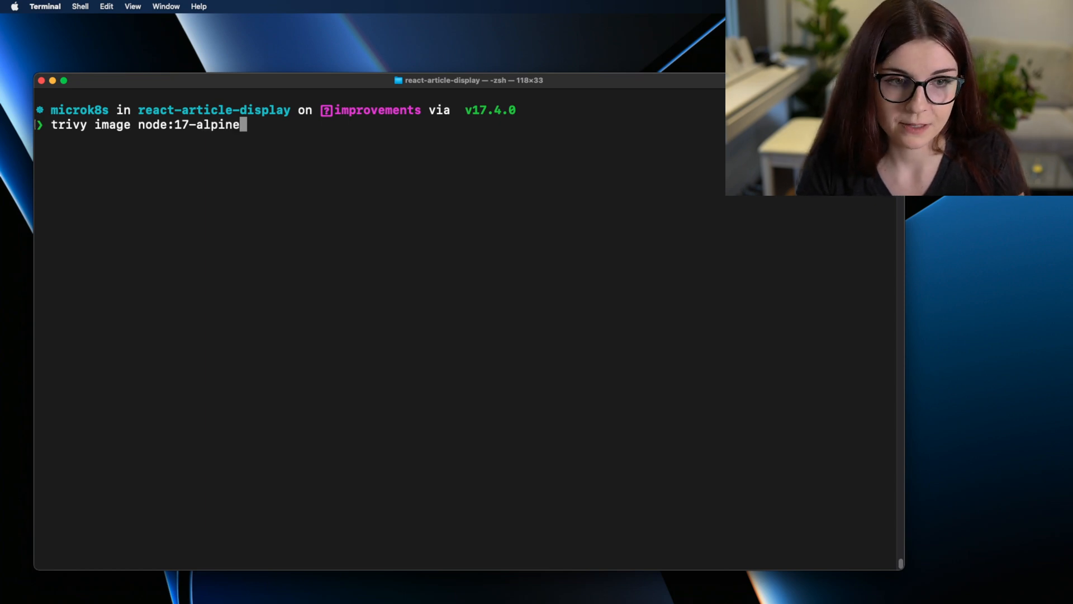
key("Return")
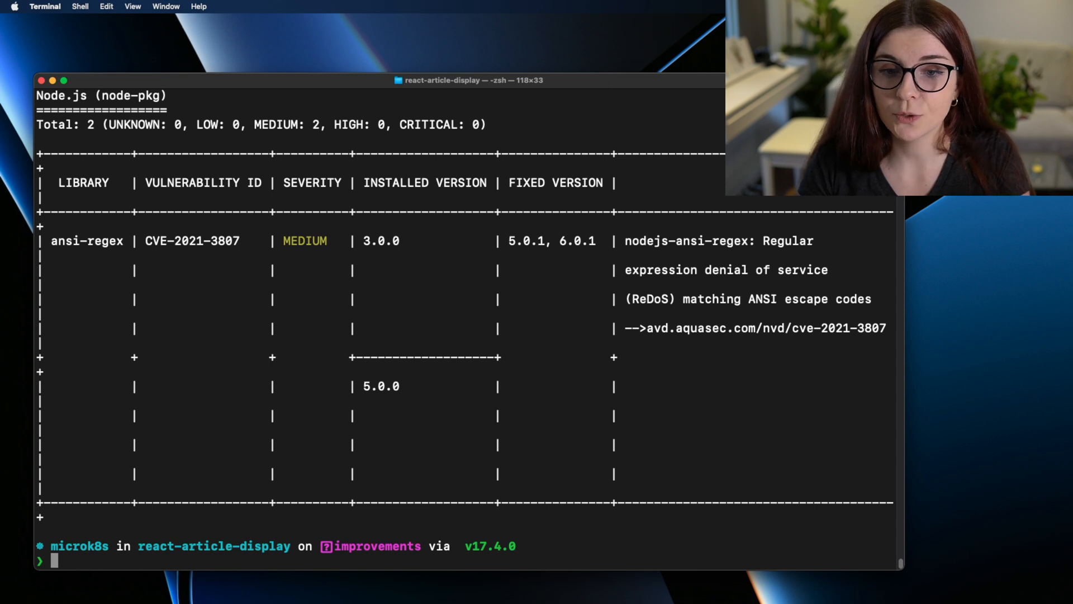
mouse_move(621, 429)
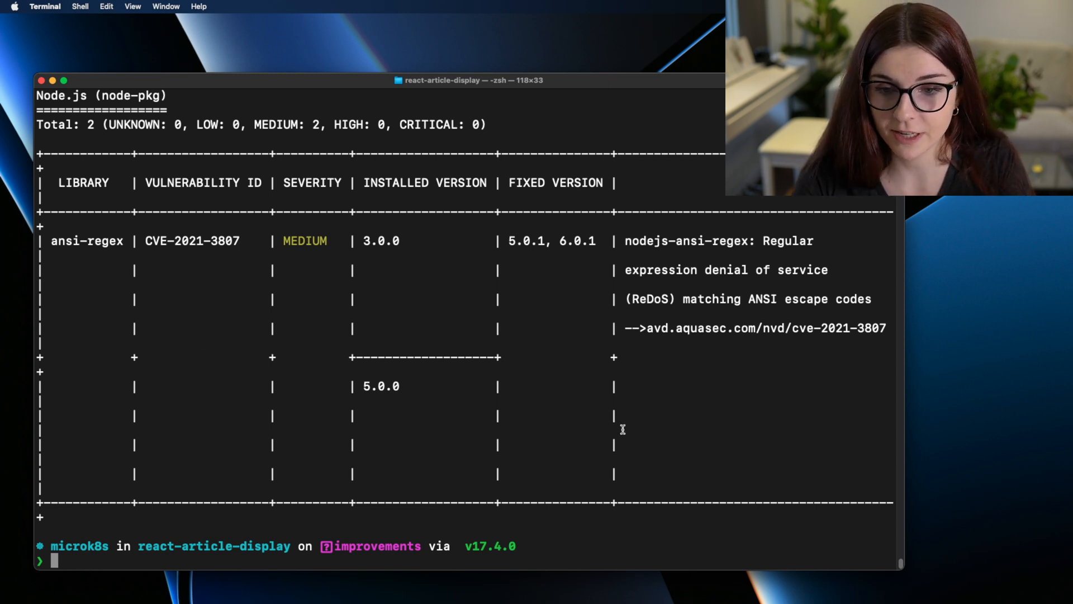
mouse_move(194, 428)
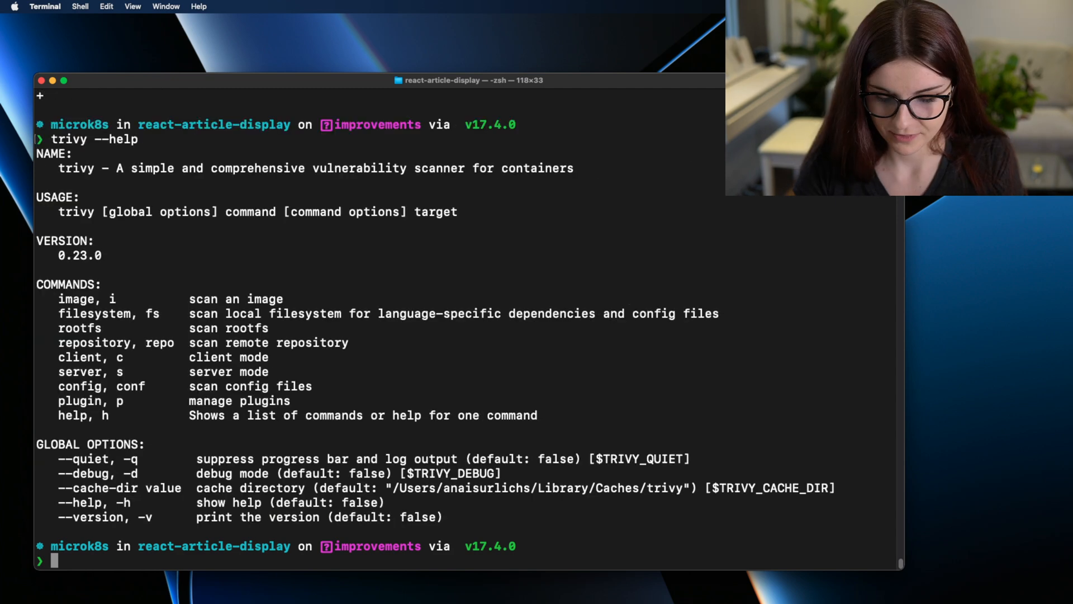
Display trivy --help and copy the --ignore-unfixed option
type("trivy --help")
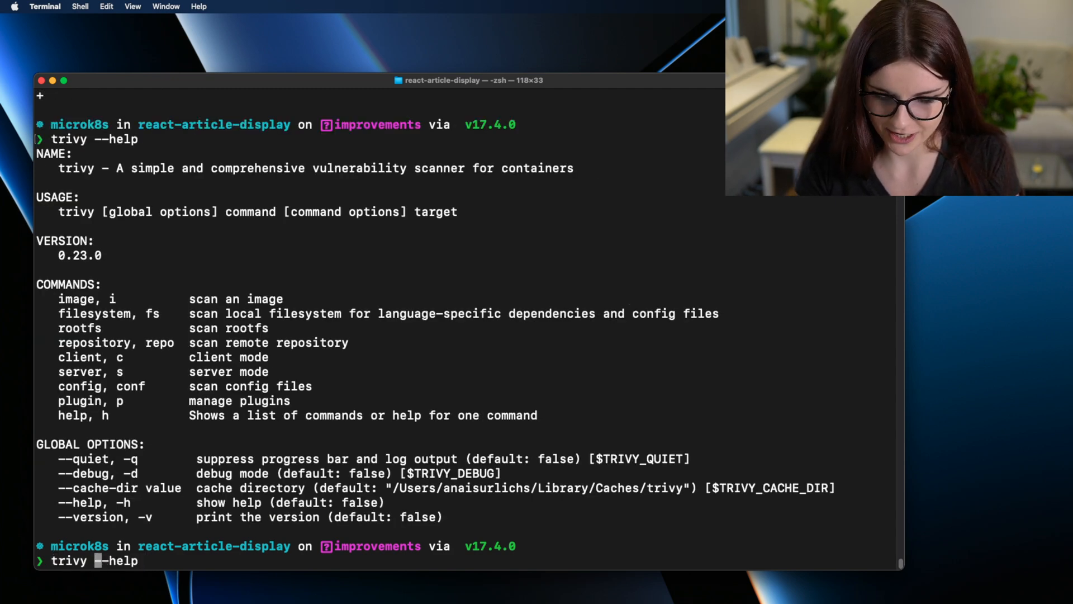
key("Return")
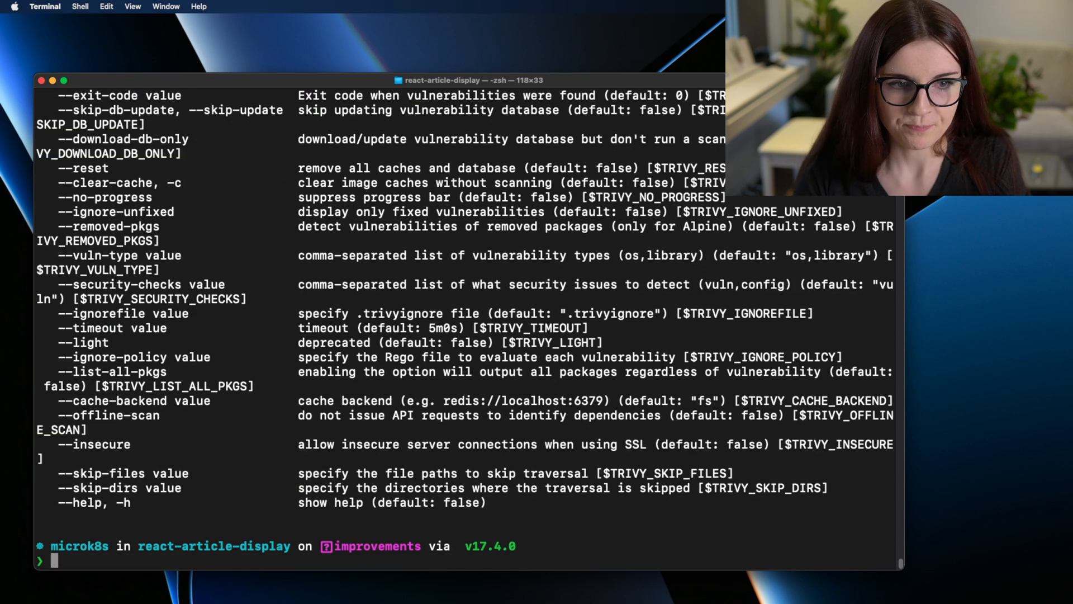
double_click(115, 211)
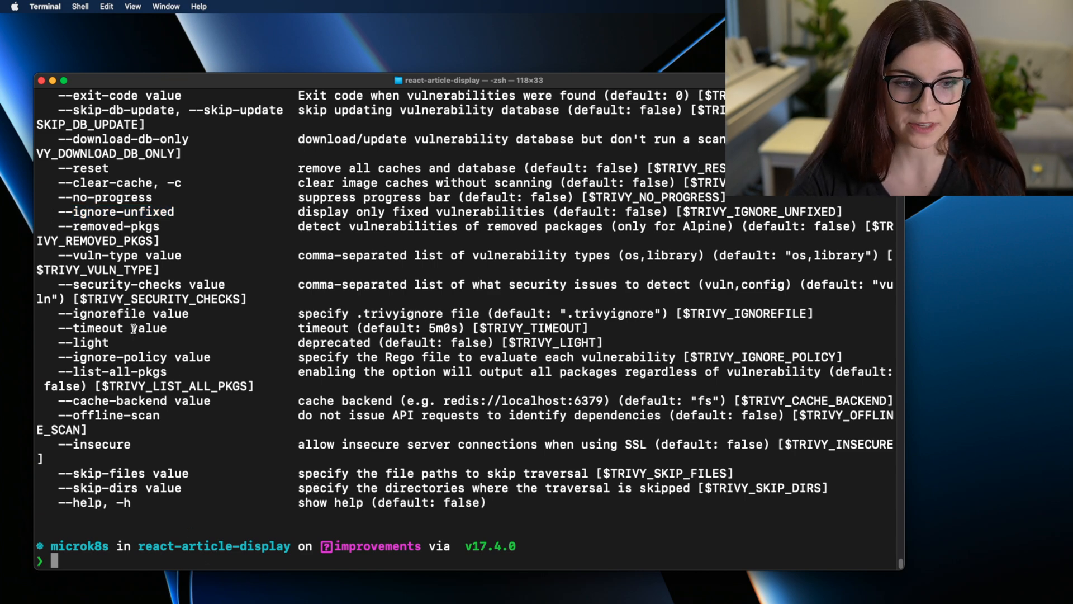
double_click(113, 211)
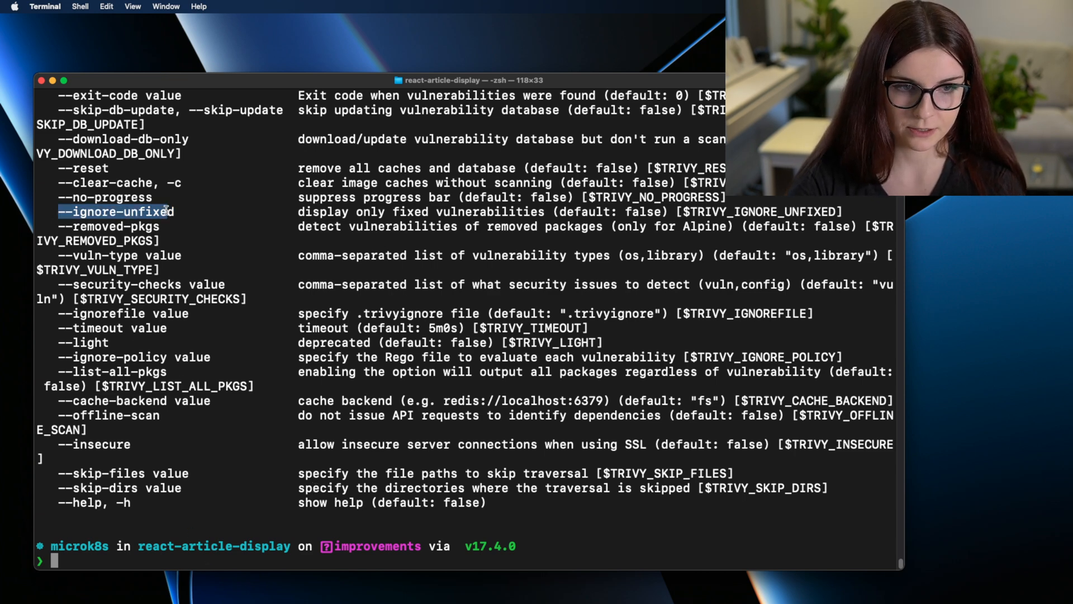
right_click(116, 211)
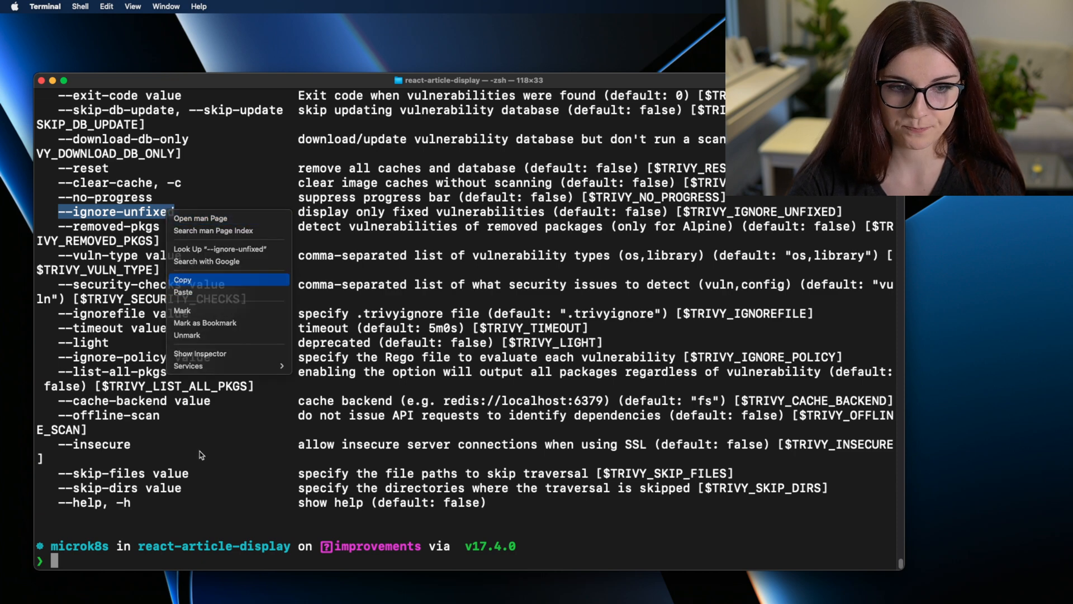
Run trivy image node:17-alpine with the pasted --ignore-unfixed option
type("trivy image node:17-alpine")
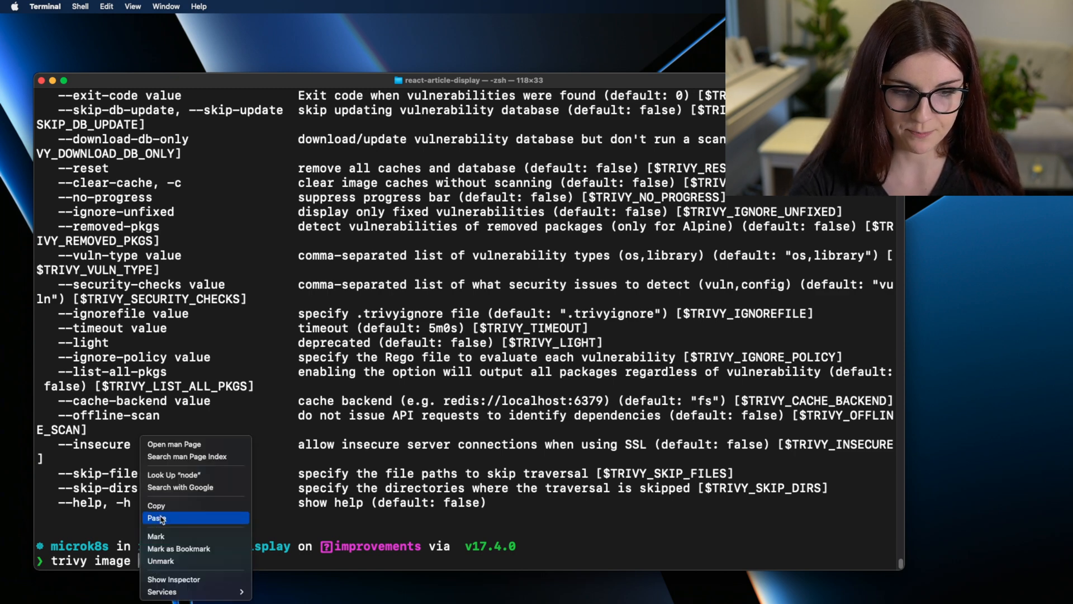
left_click(158, 517)
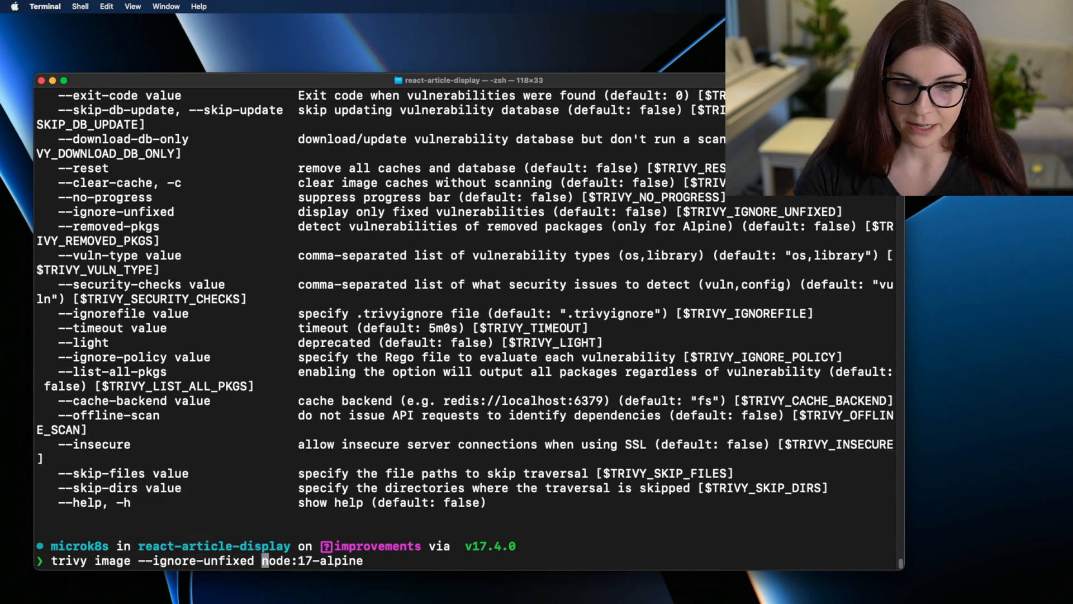
key("Return")
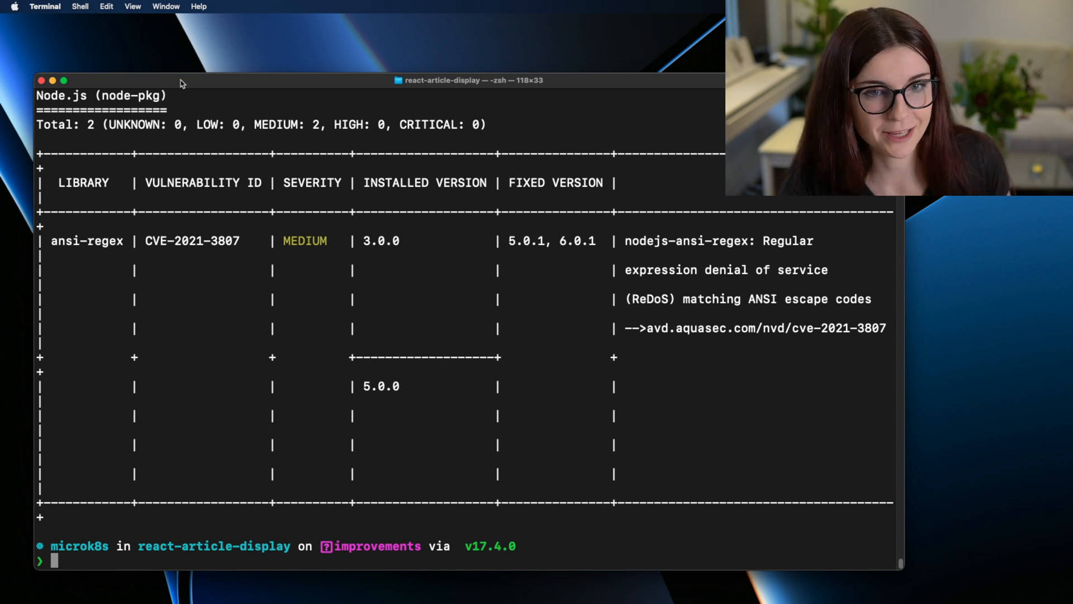
mouse_move(699, 345)
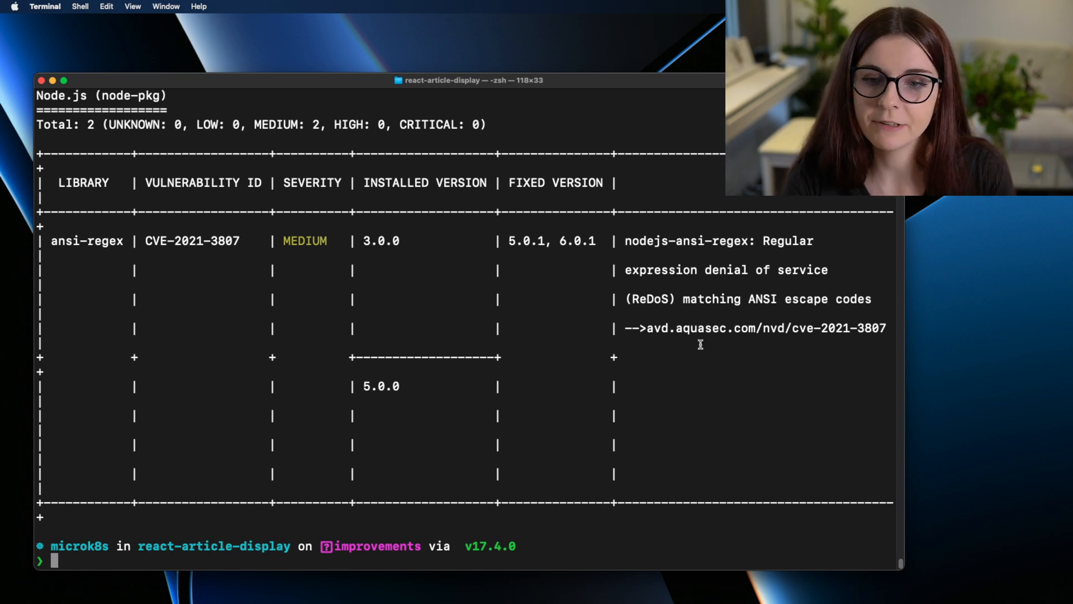
mouse_move(228, 364)
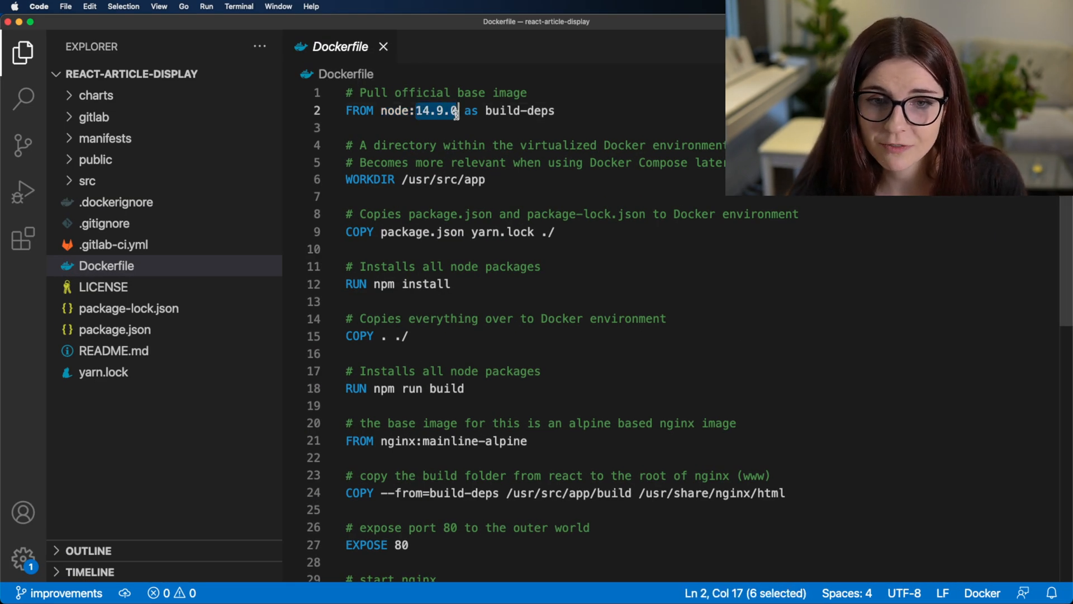
Replace the 14.9.0 tag with 17-alpine via autocomplete
type("17-al")
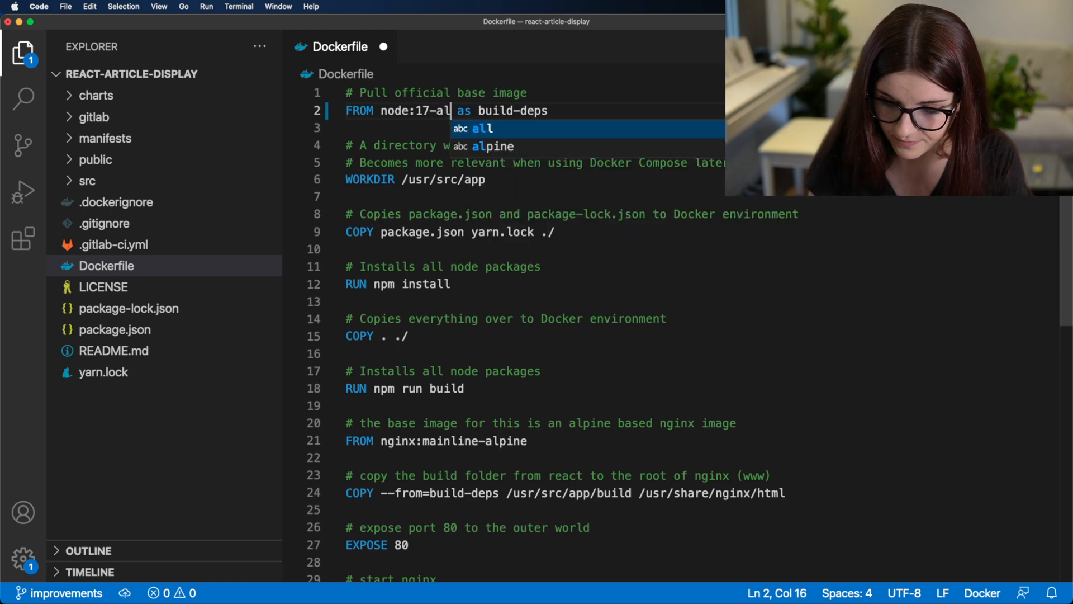
type("pine")
key("enter")
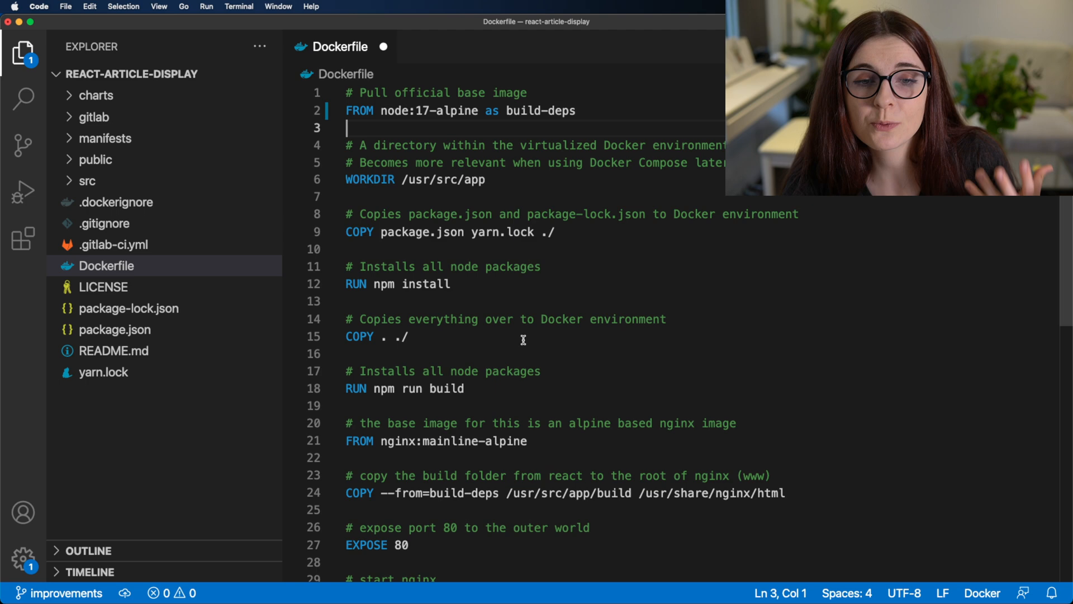
mouse_move(508, 244)
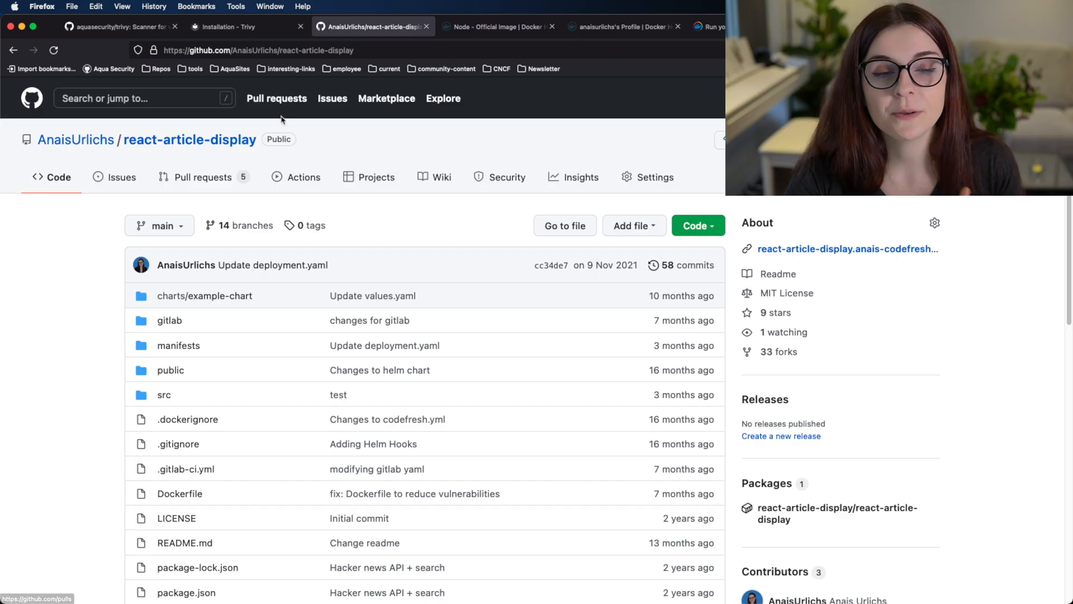
Copy the react-article-display repository URL from Firefox's address bar
right_click(253, 50)
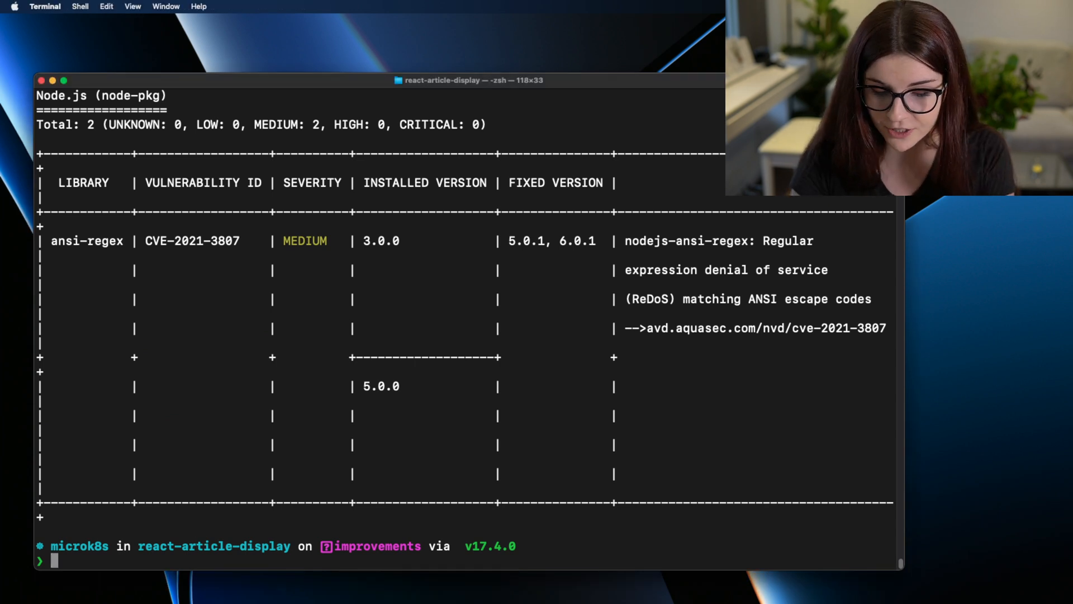
Start a trivy repo scan using the pasted react-article-display repository URL
type("trivy repo")
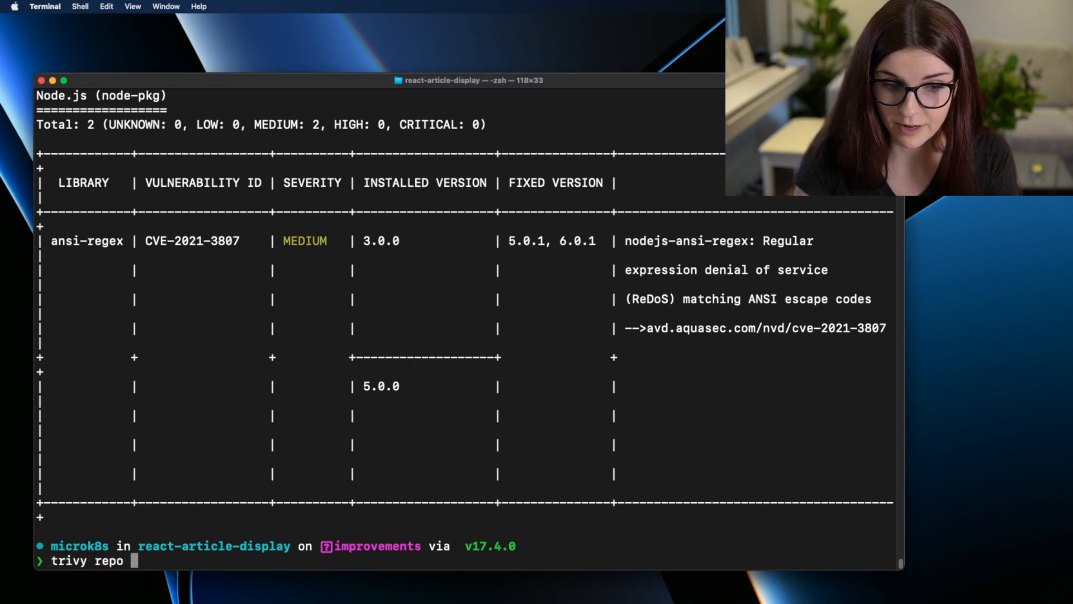
right_click(205, 560)
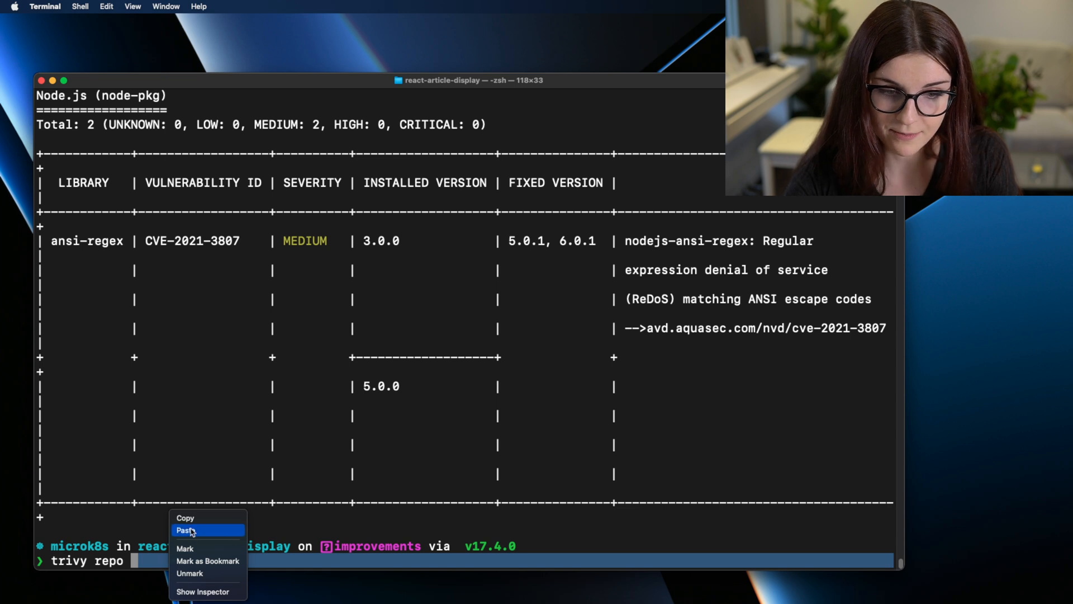
left_click(186, 530)
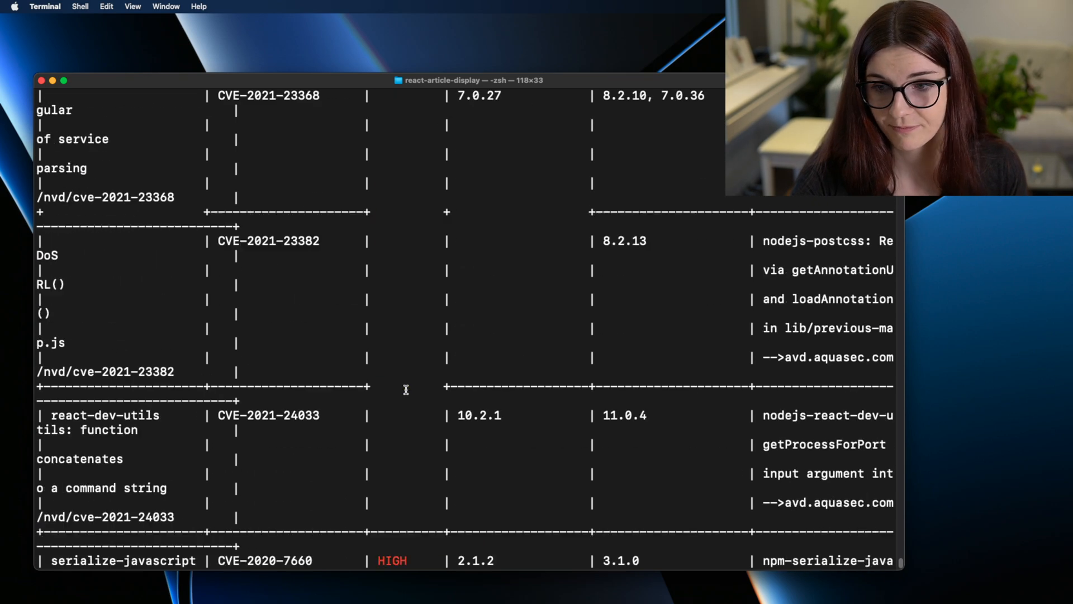
Scroll through the 54 package-lock.json vulnerabilities, highlighting the 23 HIGH count
scroll("down", 3)
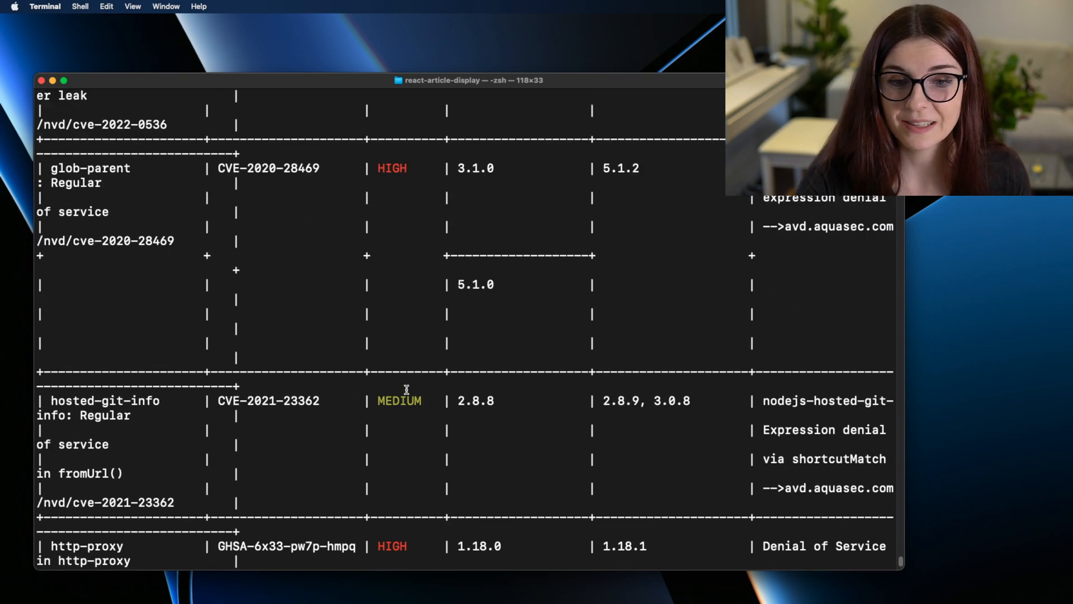
scroll("down", 3)
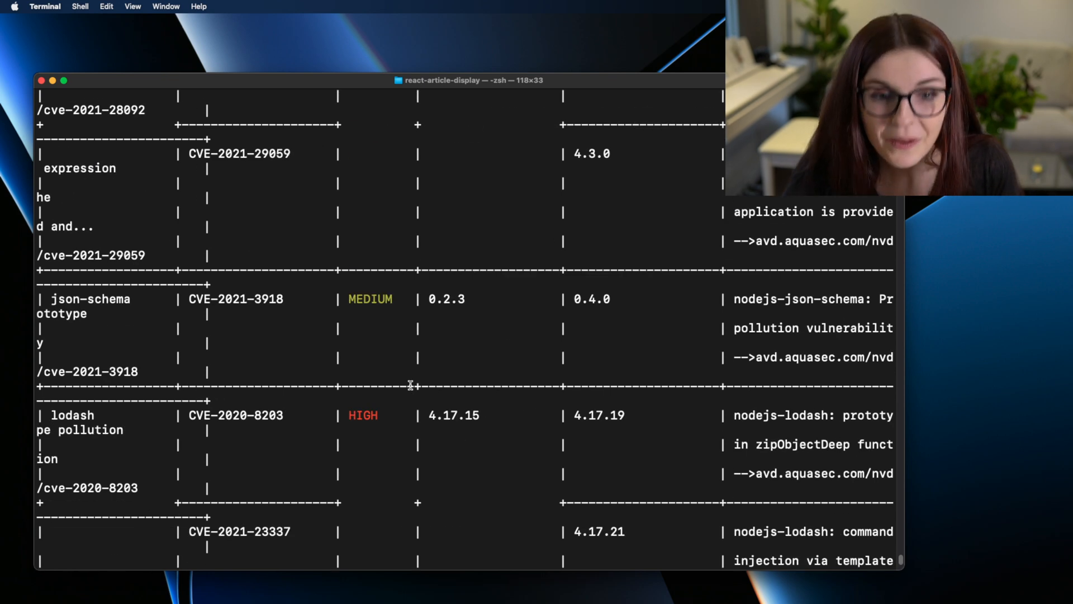
scroll("up", 3)
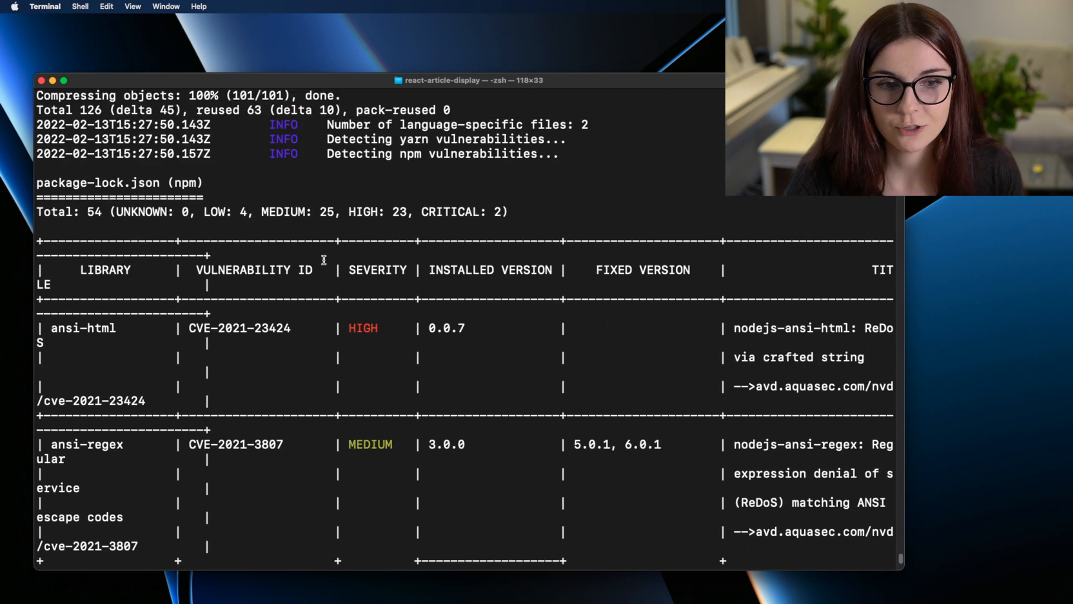
mouse_move(329, 210)
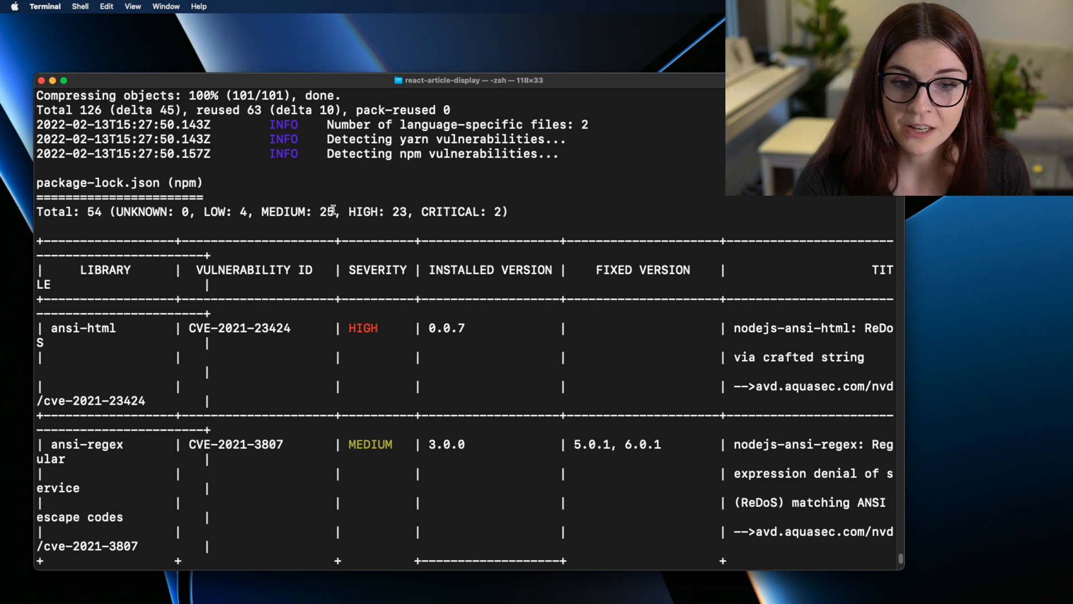
double_click(370, 211)
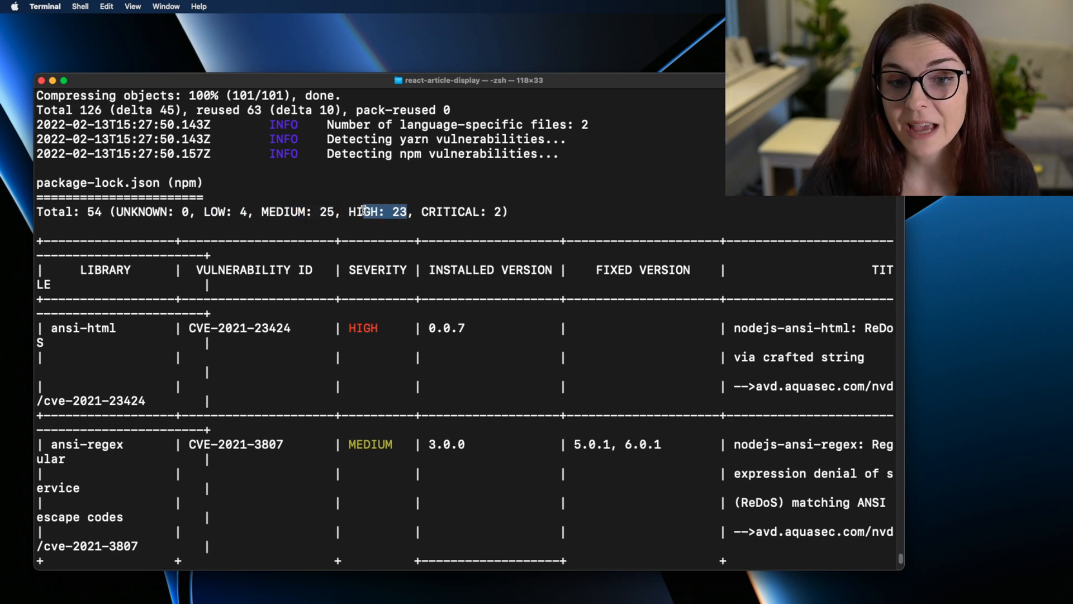
scroll("down", 3)
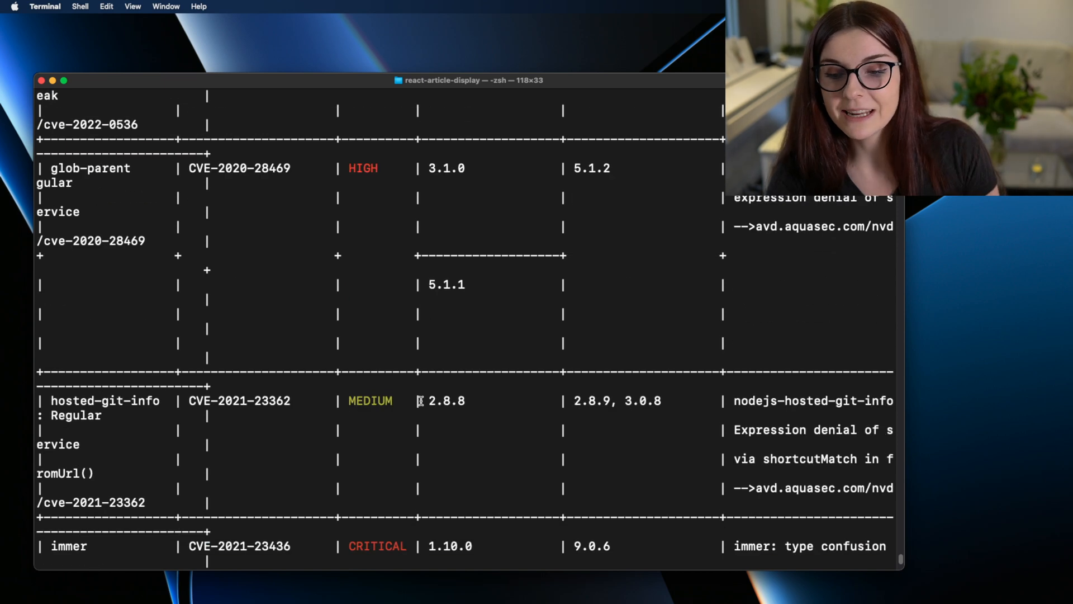
scroll("down", 3)
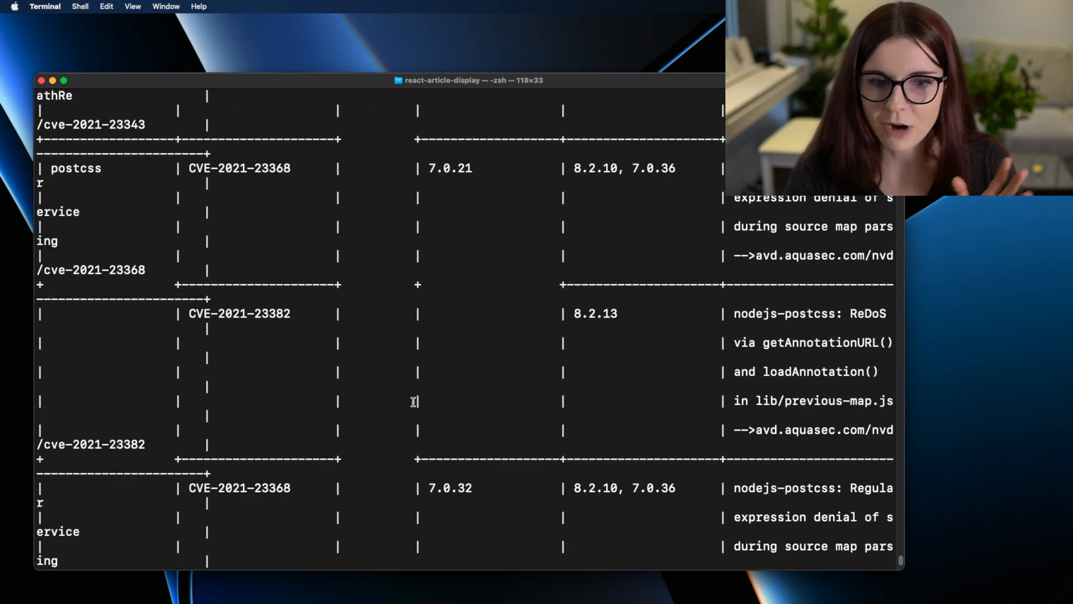
scroll("down", 3)
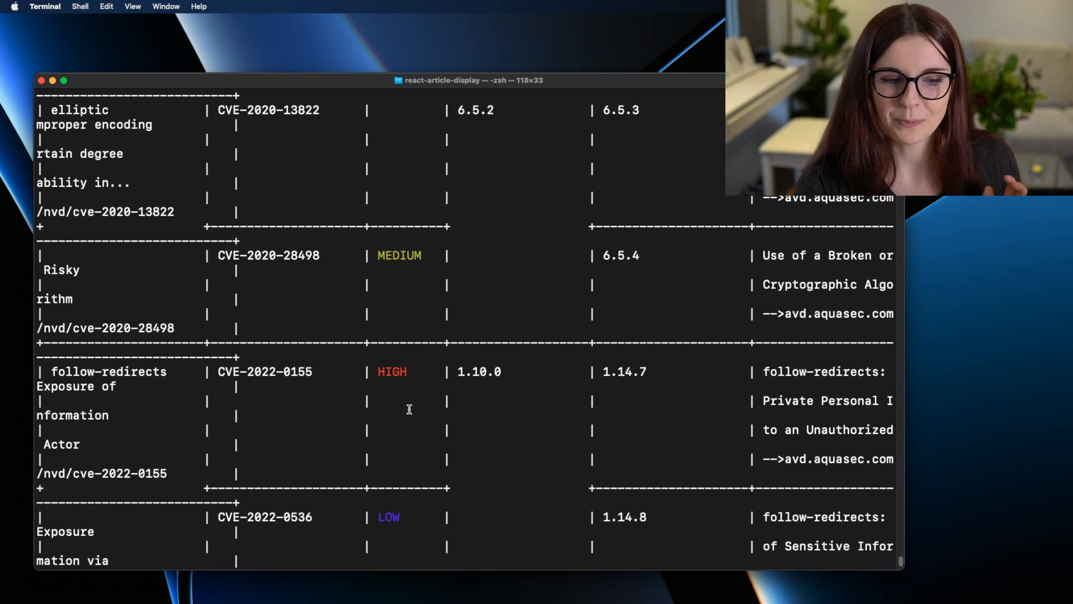
scroll("down", 3)
type("ls")
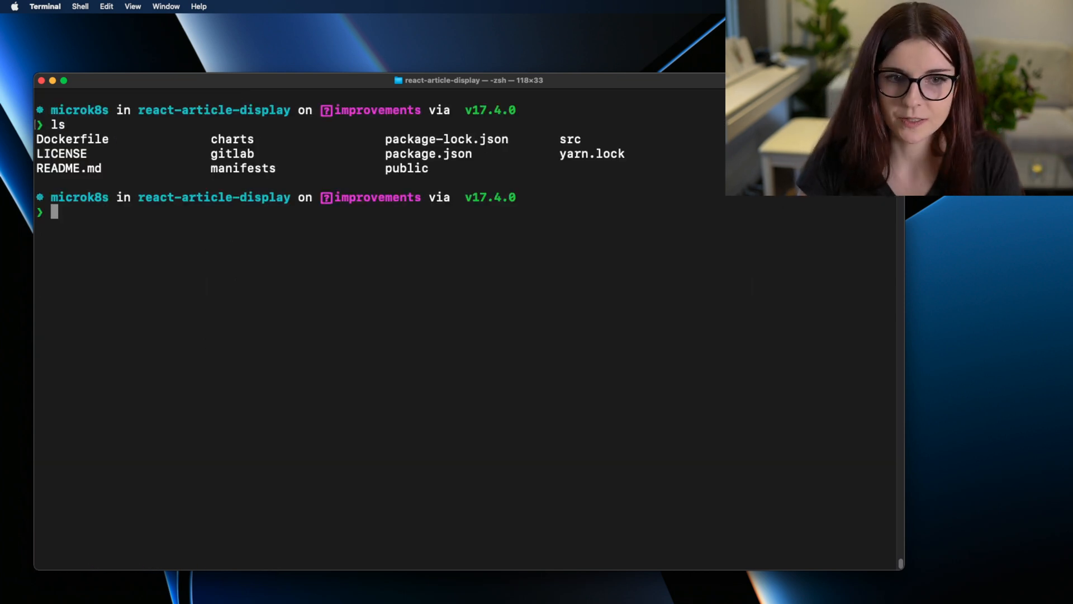
mouse_move(207, 227)
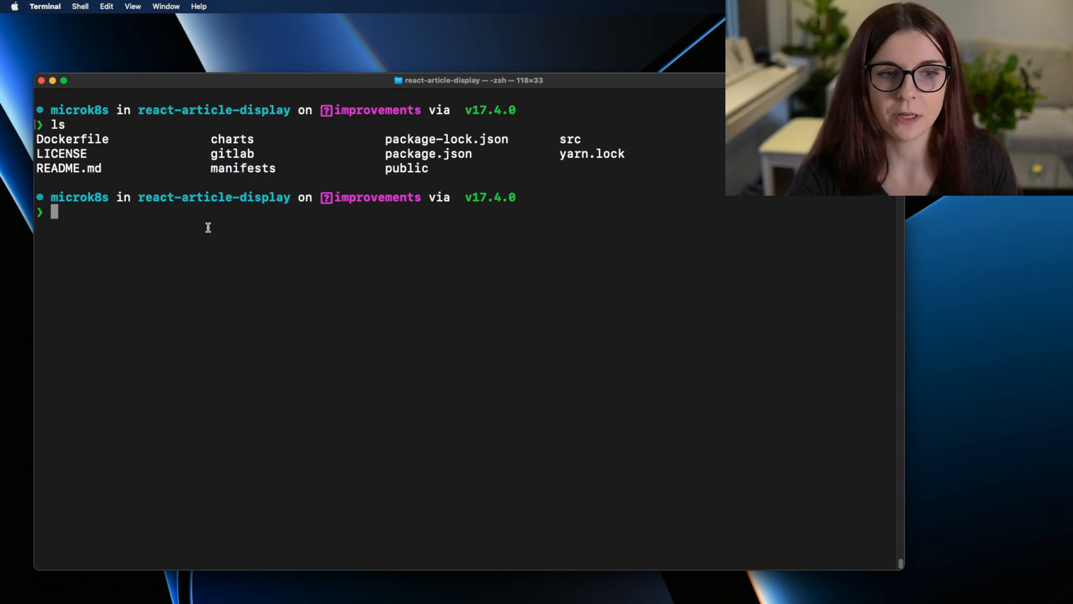
List ./manifests, then run trivy config ./manifests to review deployment.yaml misconfigurations
type("ls ./m")
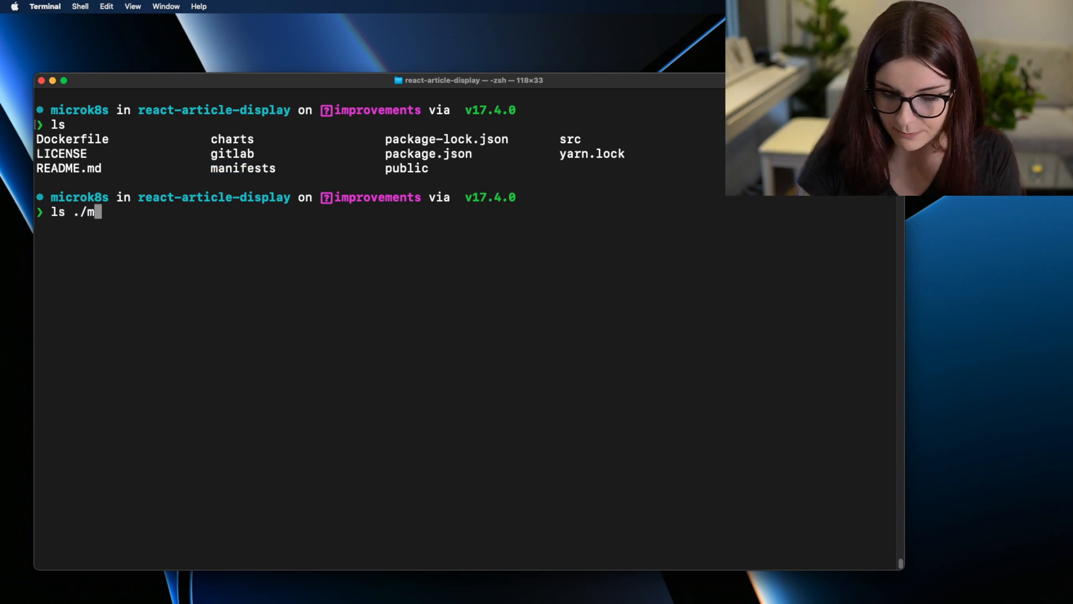
key("Return")
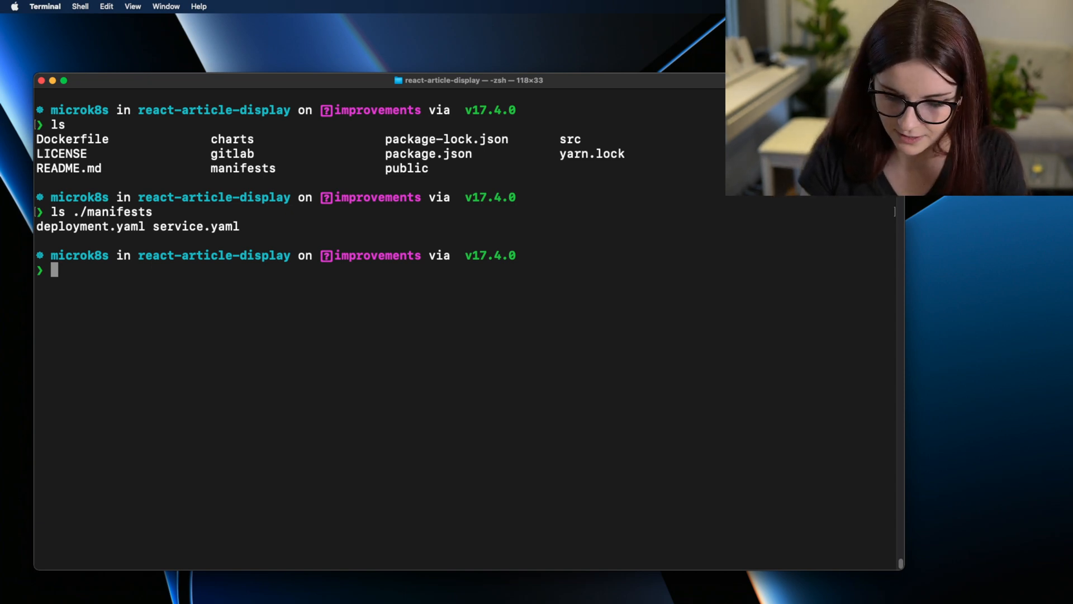
type("trivy")
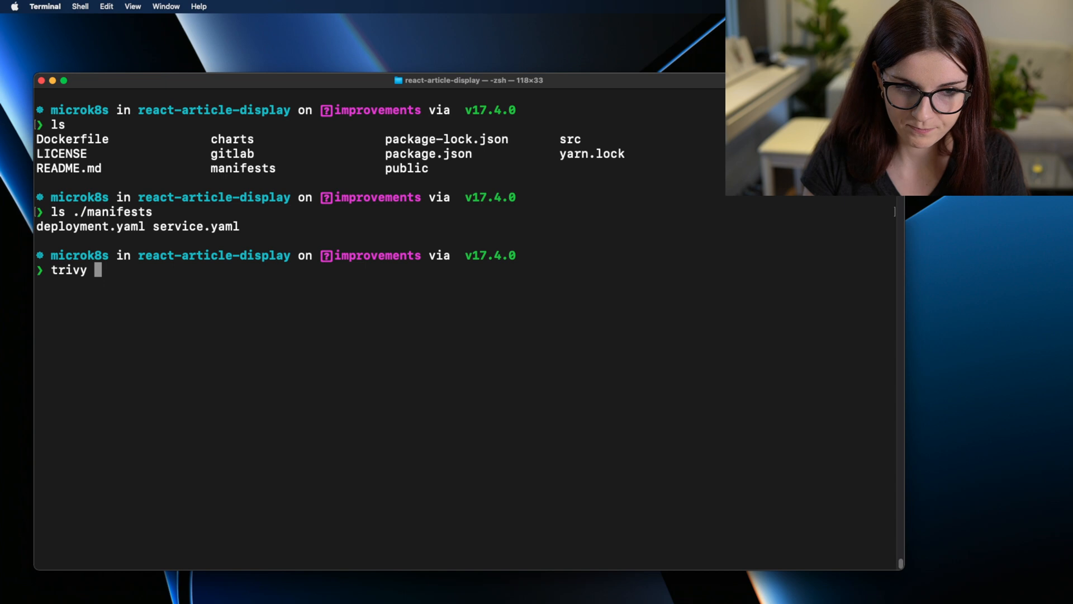
type("config")
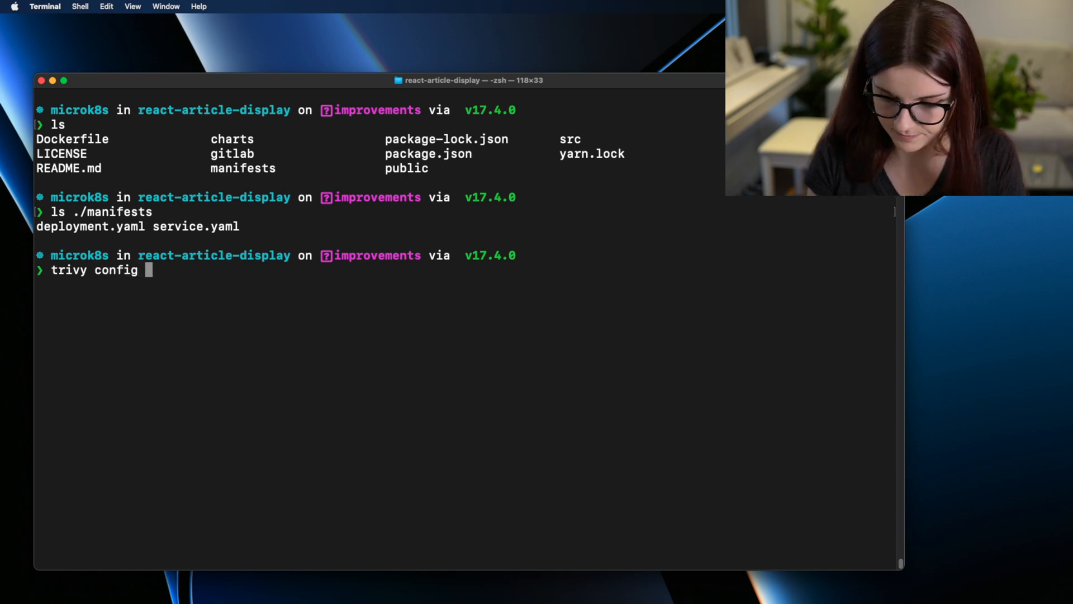
type("./manifests")
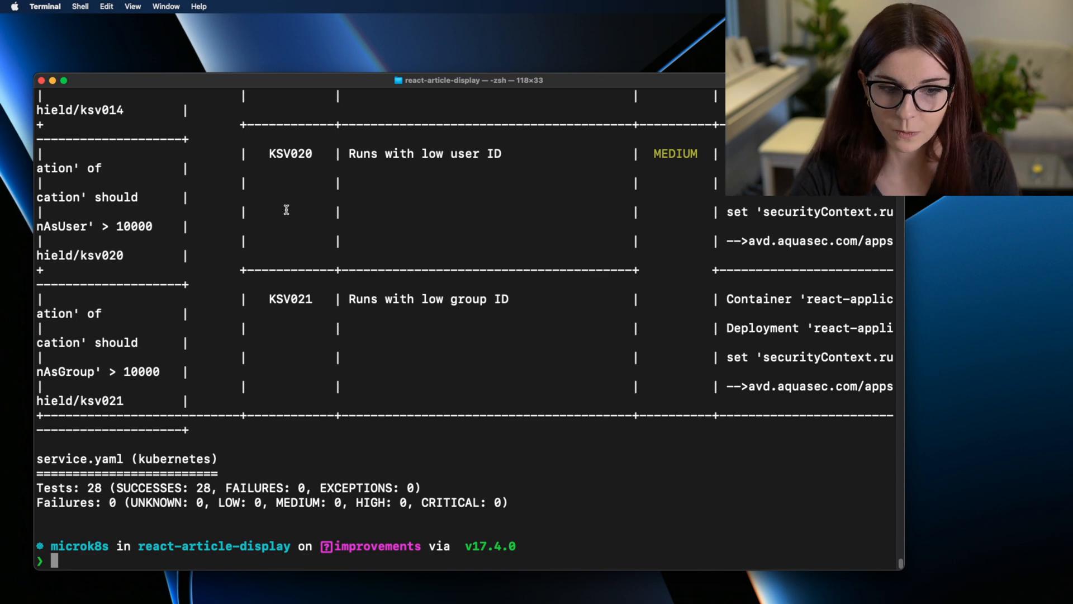
scroll("up", 3)
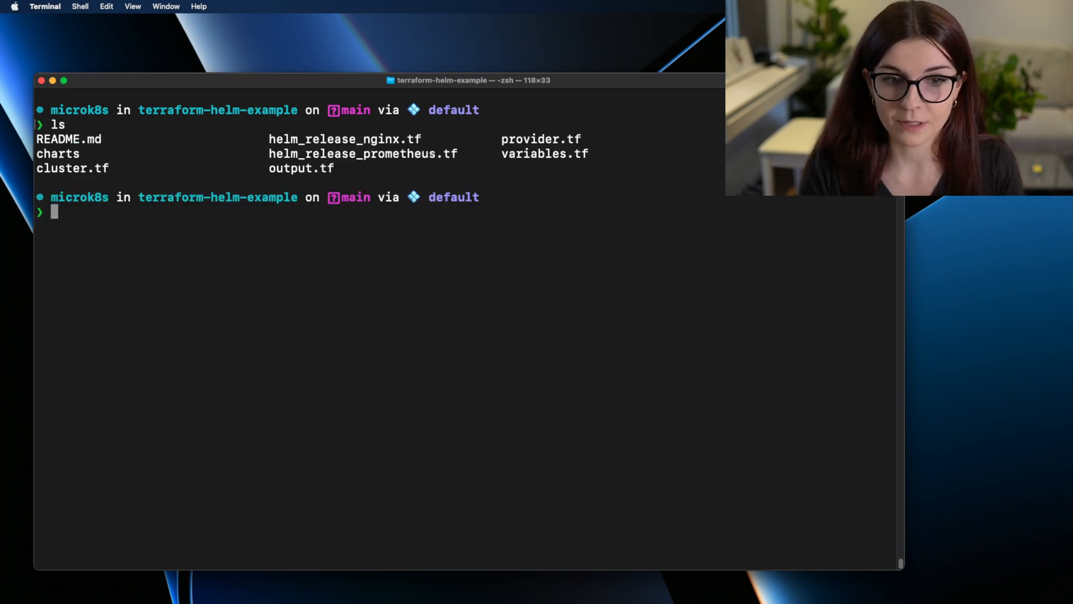
Run trivy config . on terraform-helm-example, revealing the CRITICAL civotoken default in variables.tf
type("trivy")
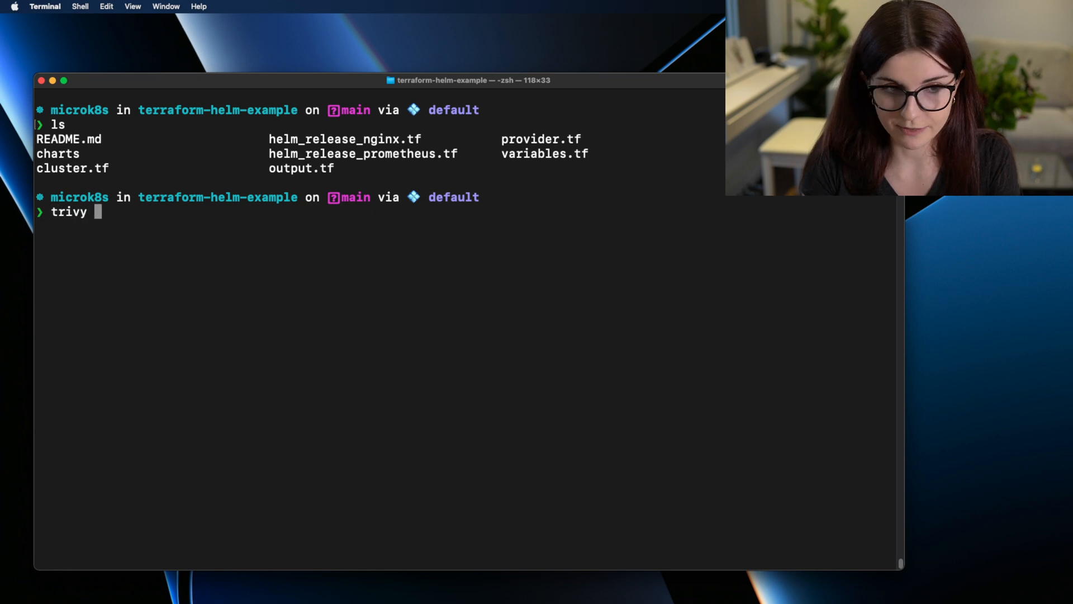
type("config .")
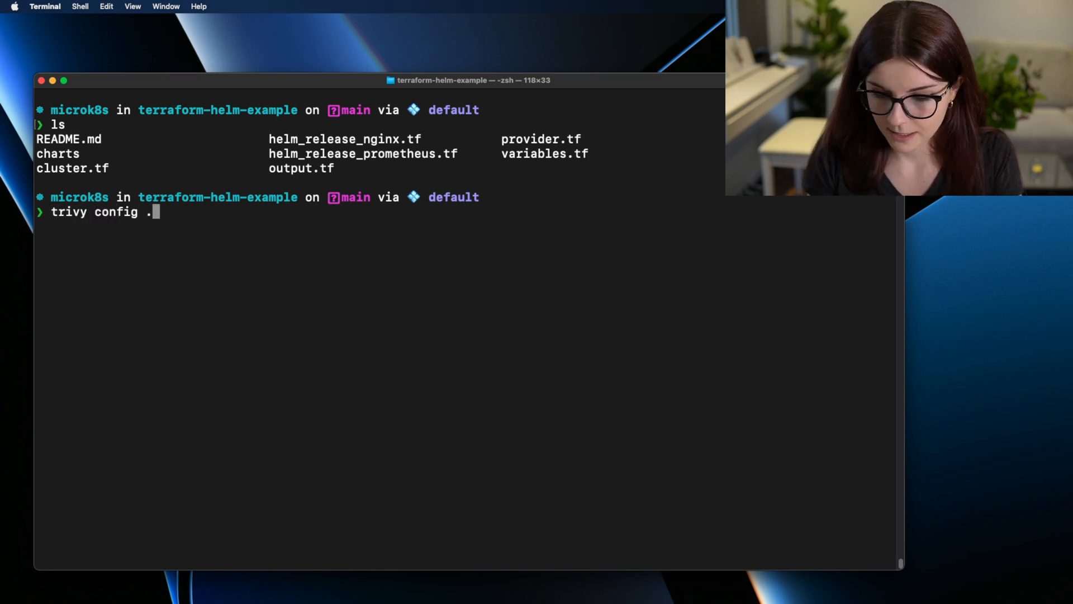
key("Return")
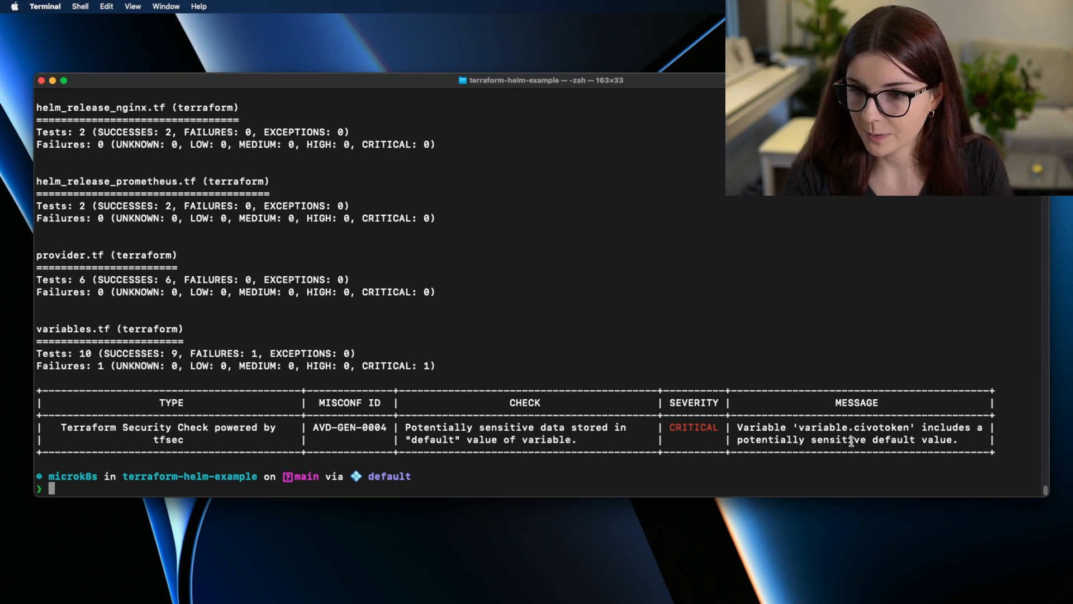
mouse_move(789, 451)
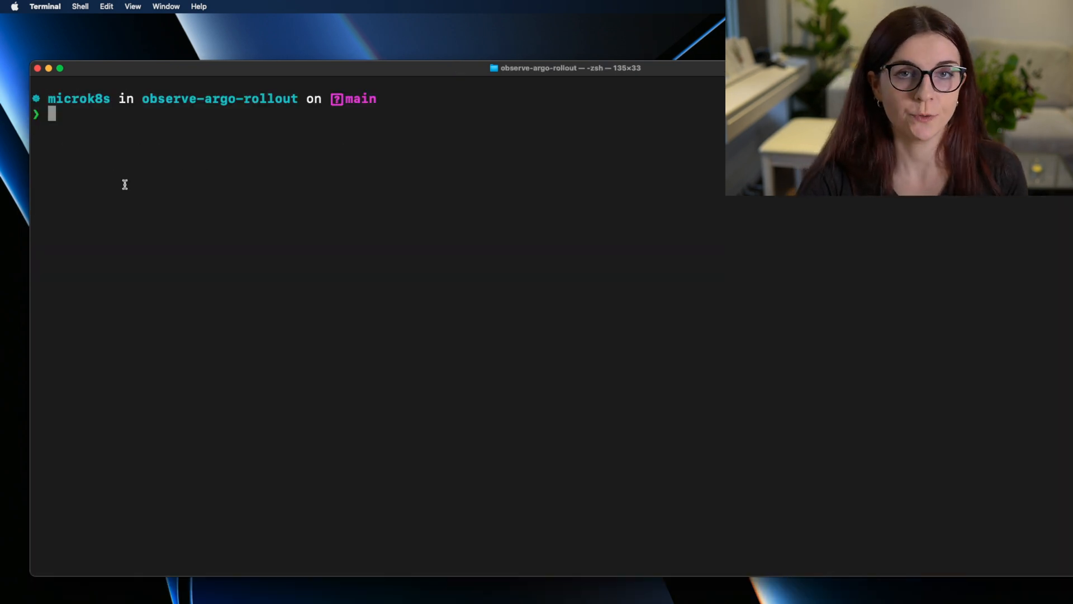
Run a trivy fs -- command in the observe-argo-rollout repository
type("trivy")
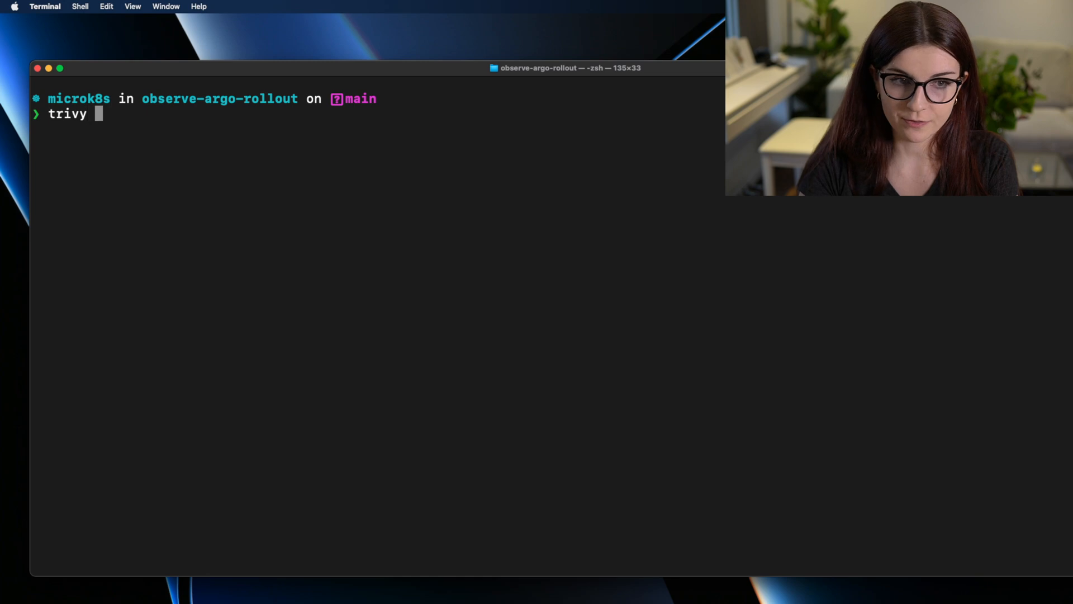
type("fs --")
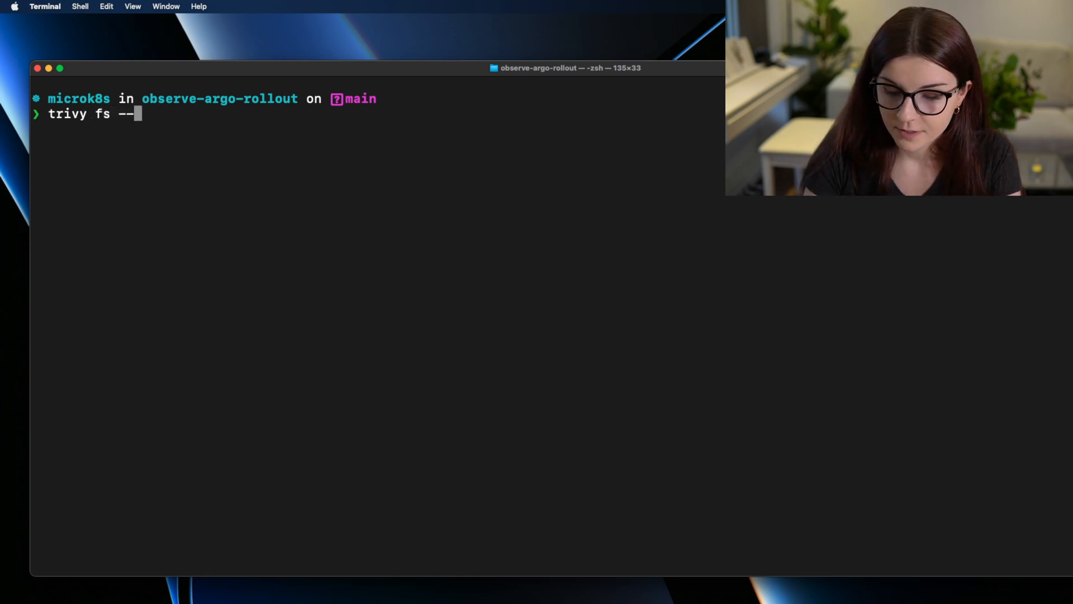
type("ls")
key("Return")
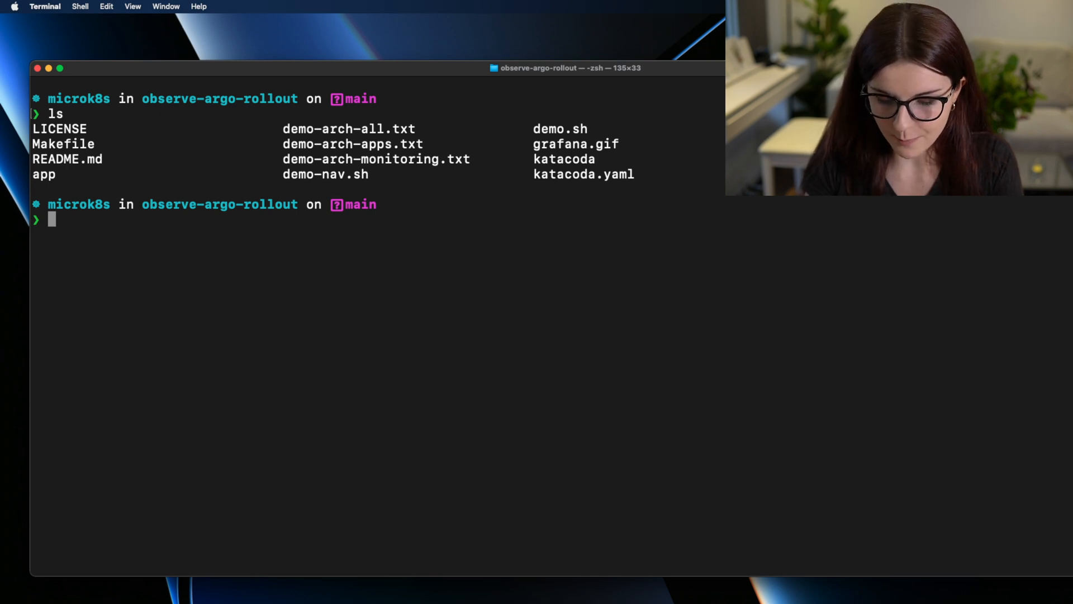
Move into the app folder with cd app and clear the terminal
type("cd app")
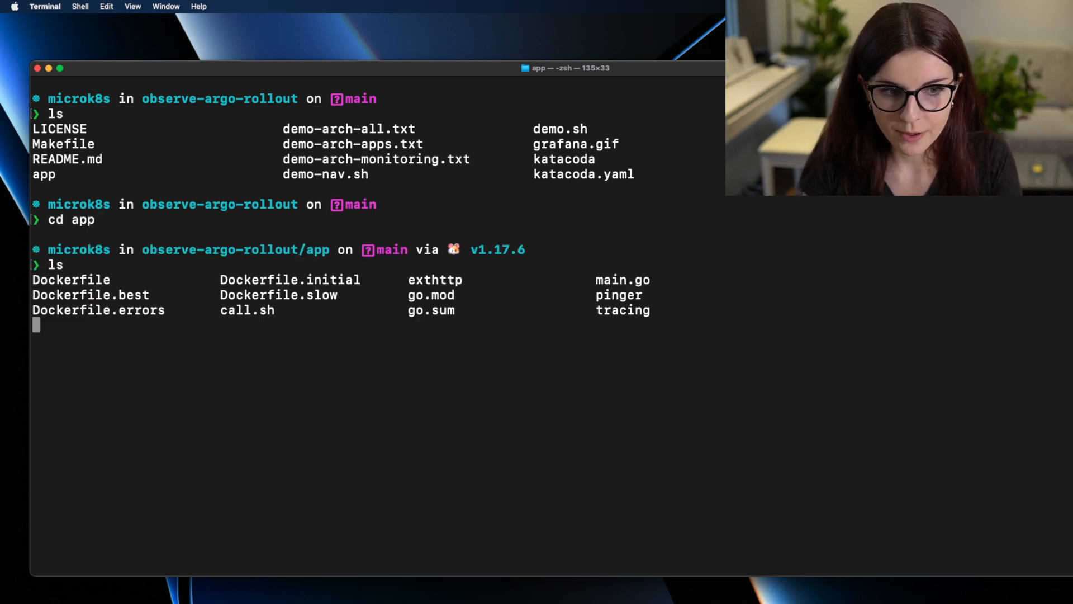
key("Return")
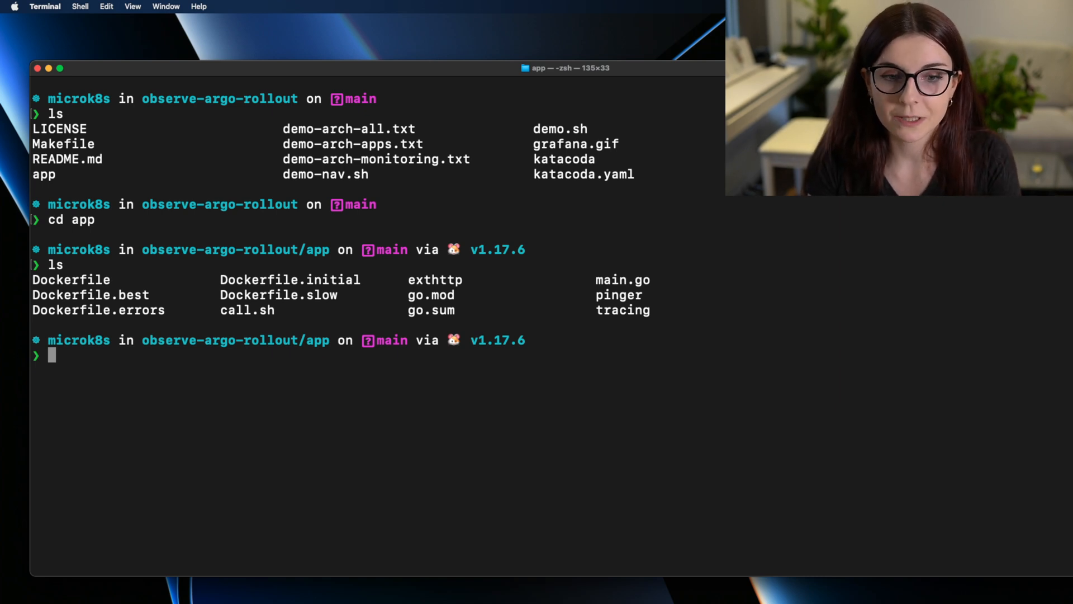
type("clear")
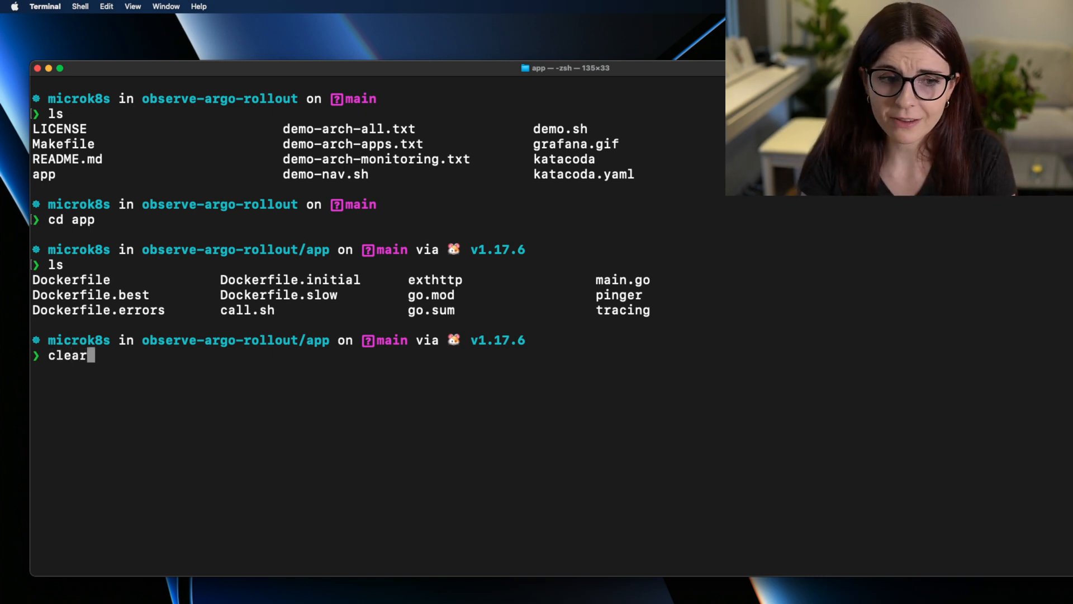
key("Return")
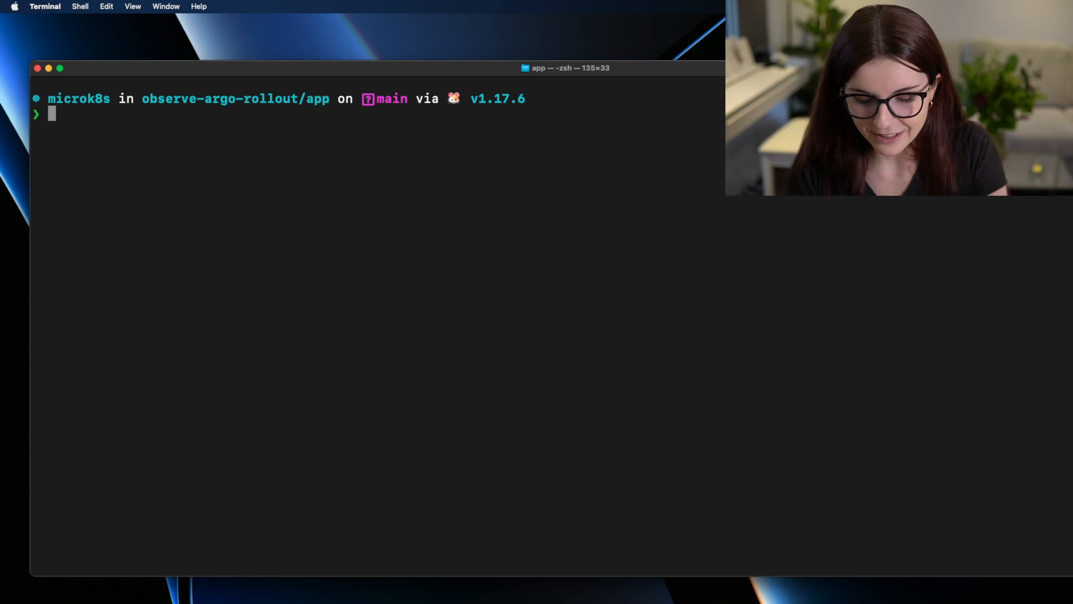
Run trivy fs ./ on the app folder and scroll the 9 go.sum vulnerabilities
type("trivy")
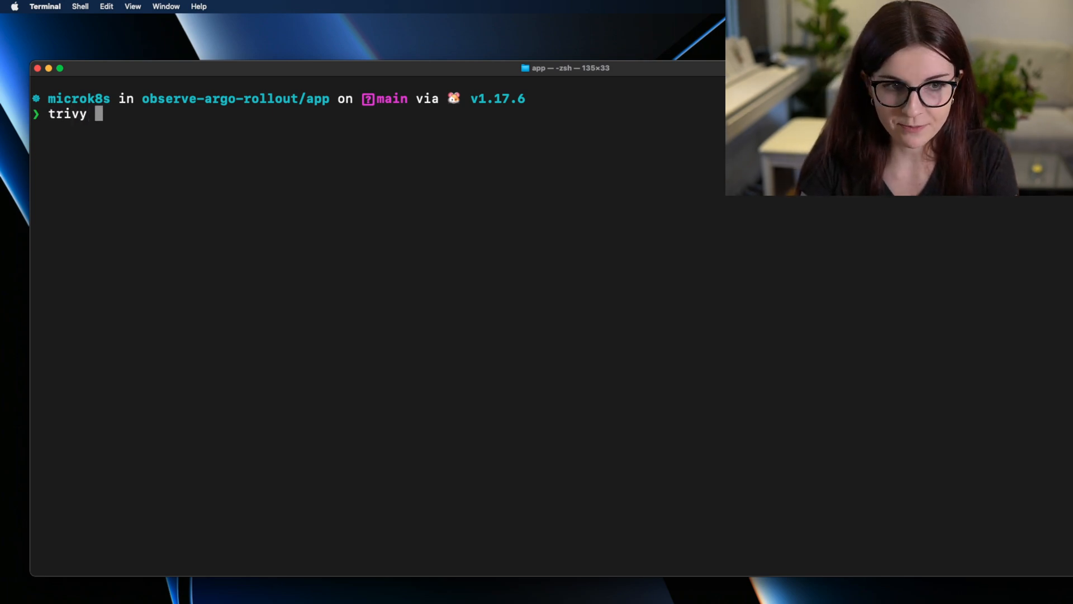
type("fs")
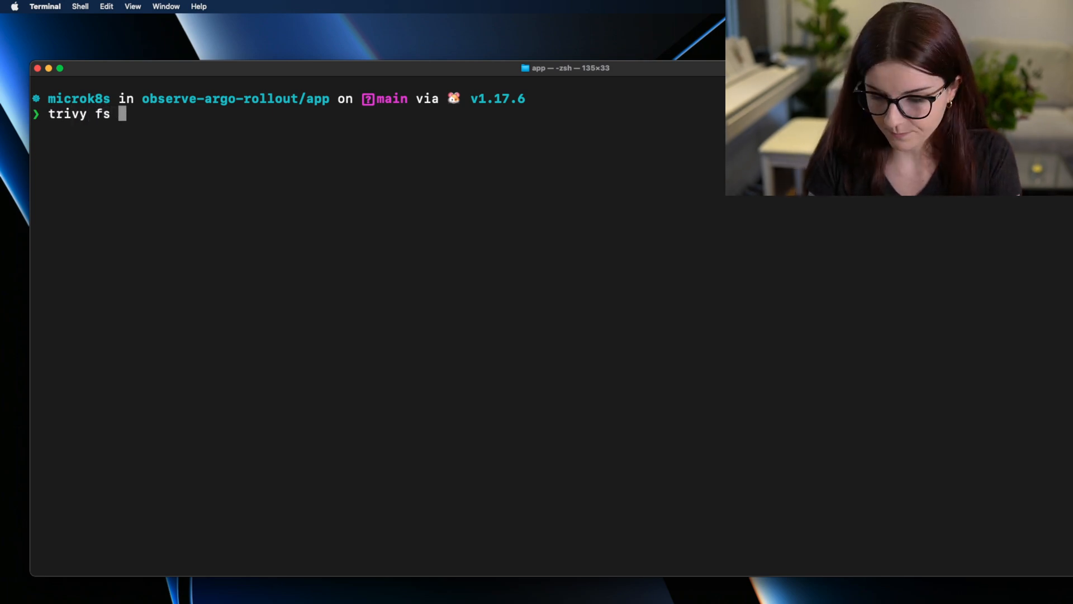
type("./")
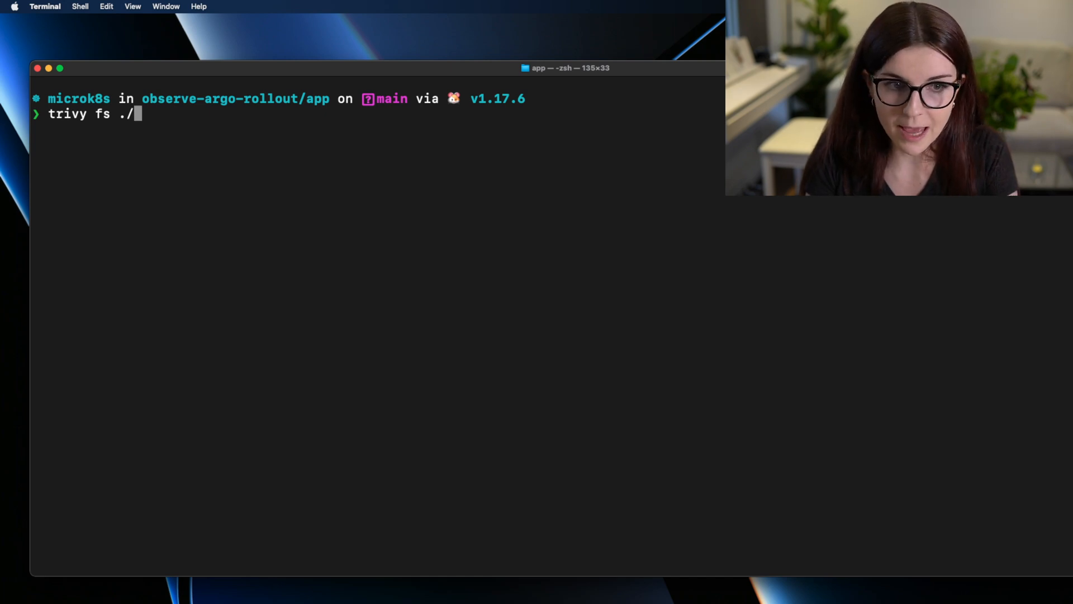
key("Return")
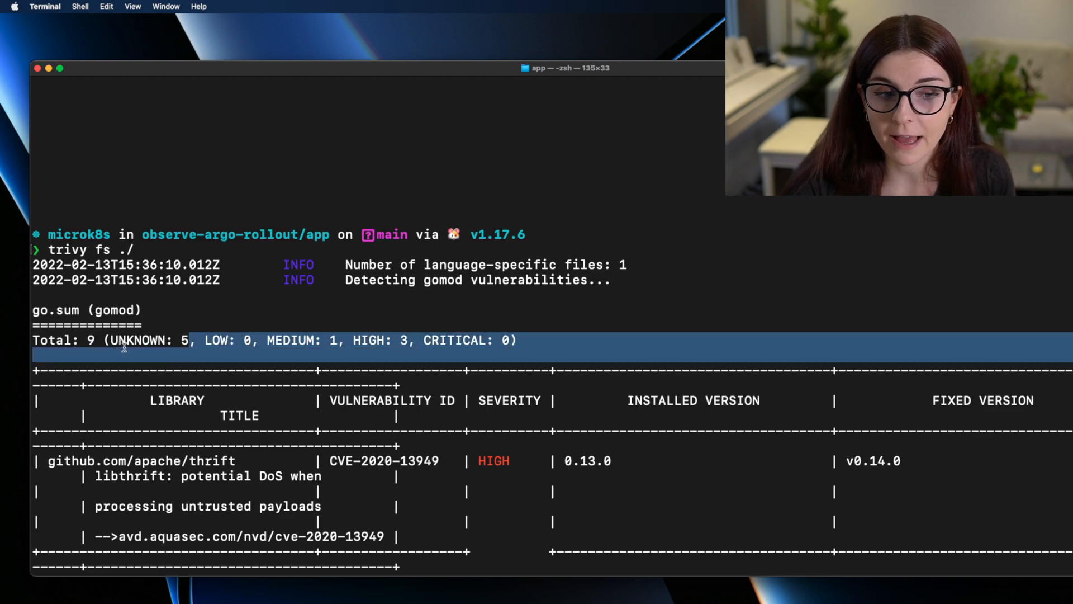
scroll("down", 3)
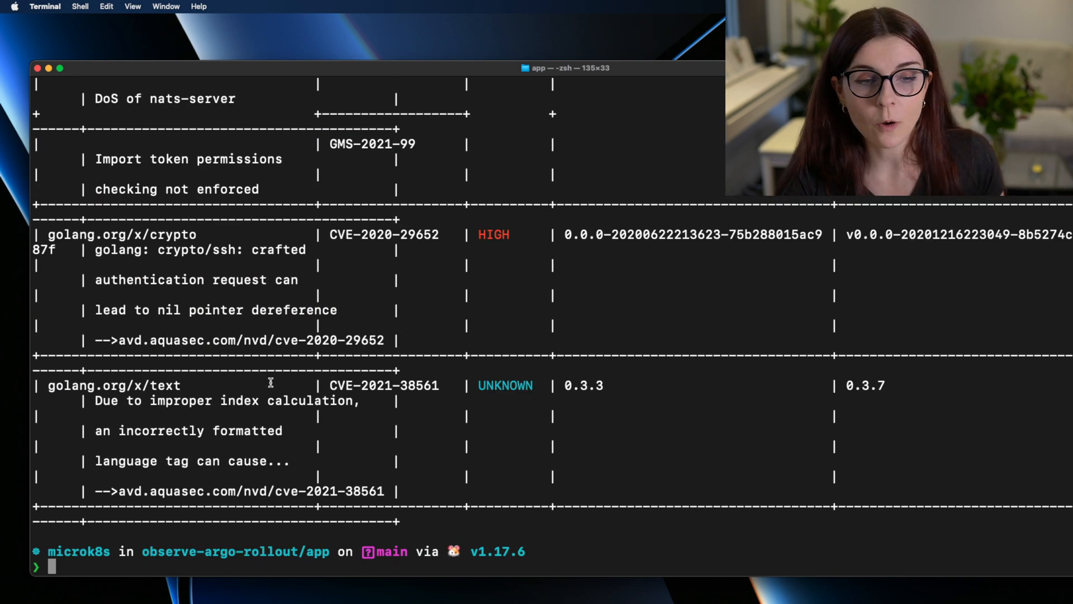
Display Trivy's overall usage with trivy --help
type("tri")
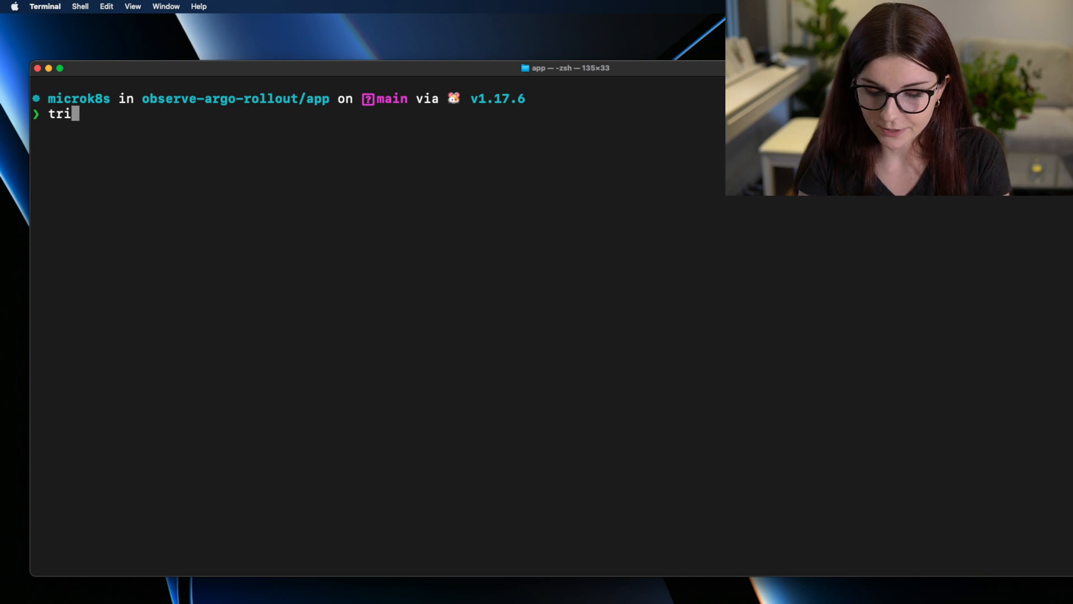
type("vy --help")
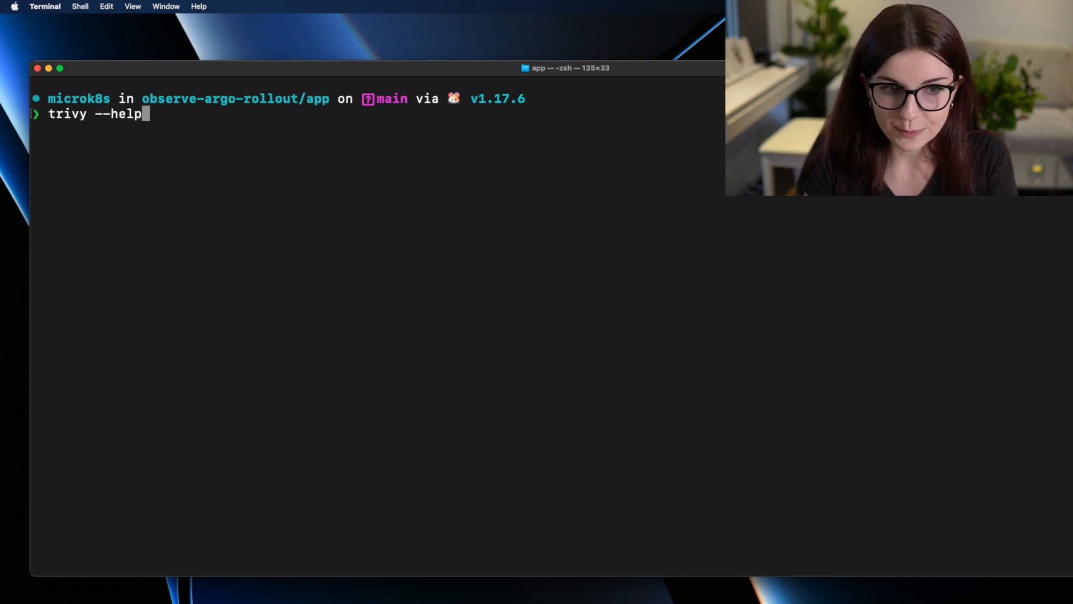
key("Return")
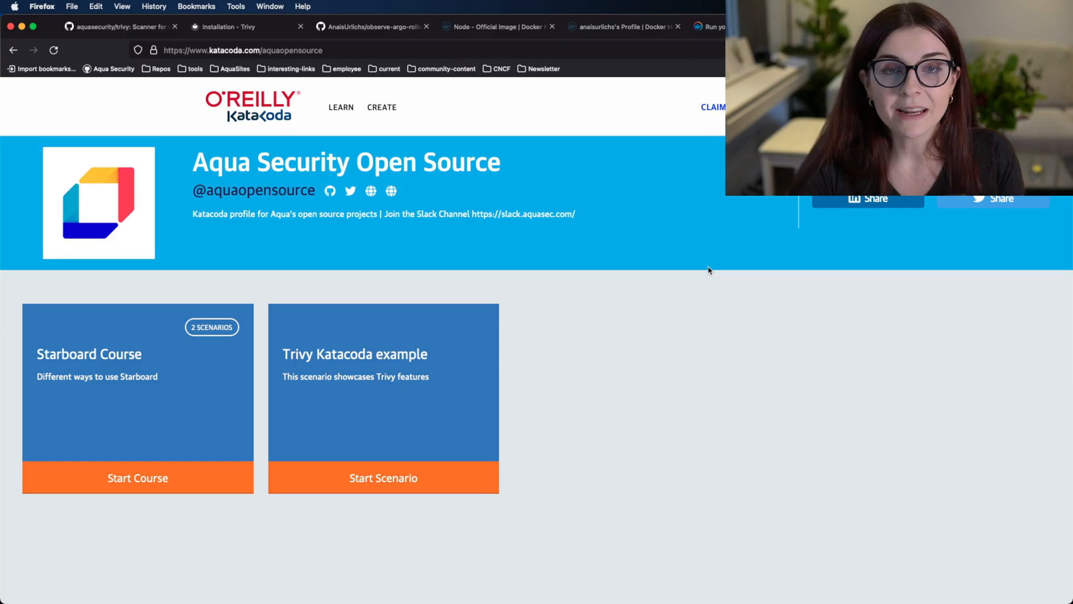
mouse_move(537, 362)
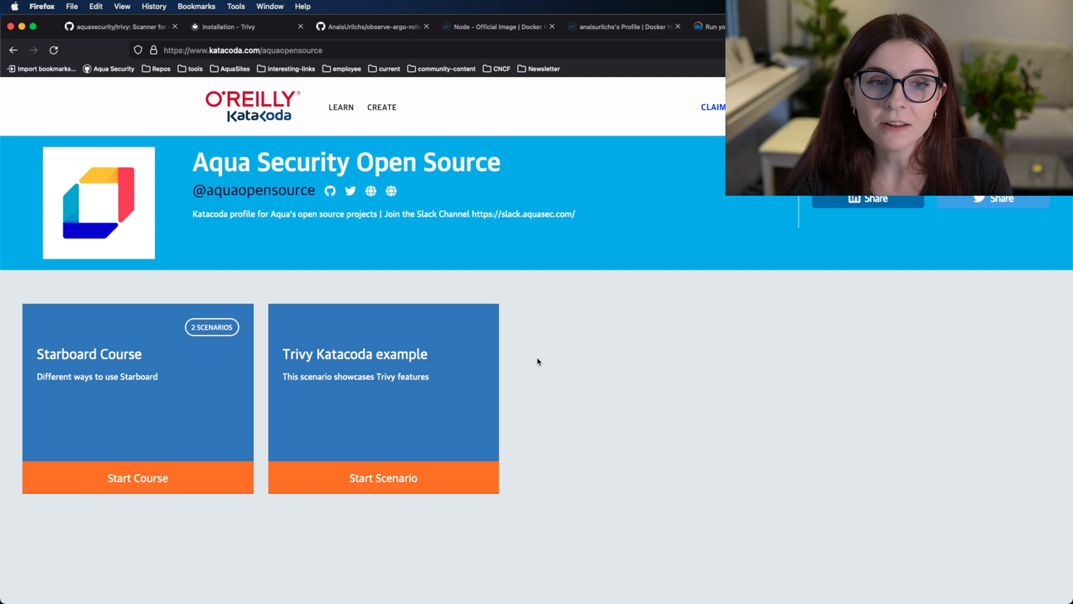
mouse_move(346, 265)
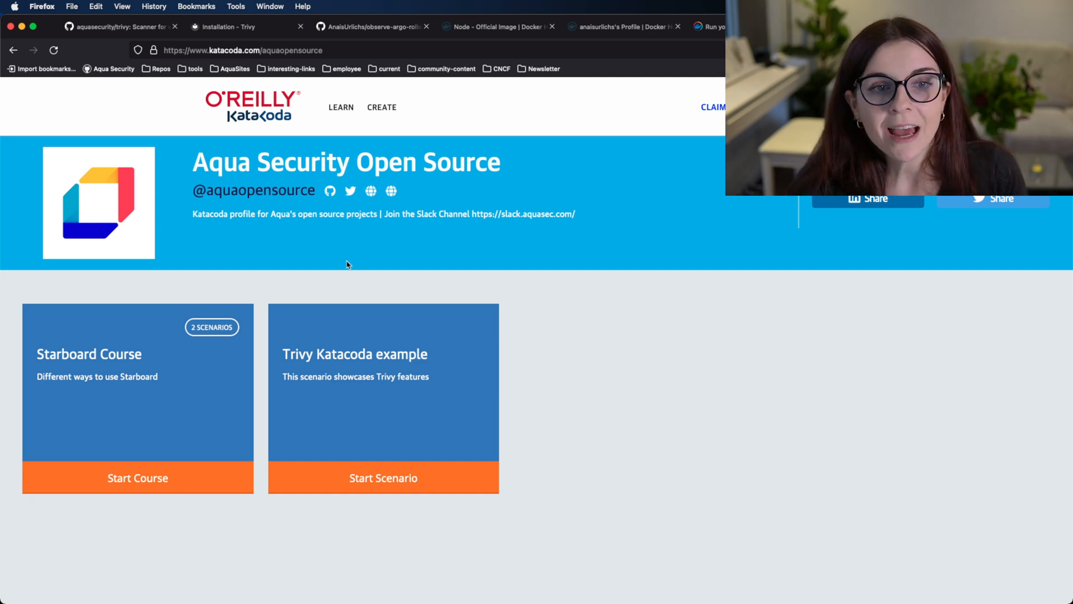